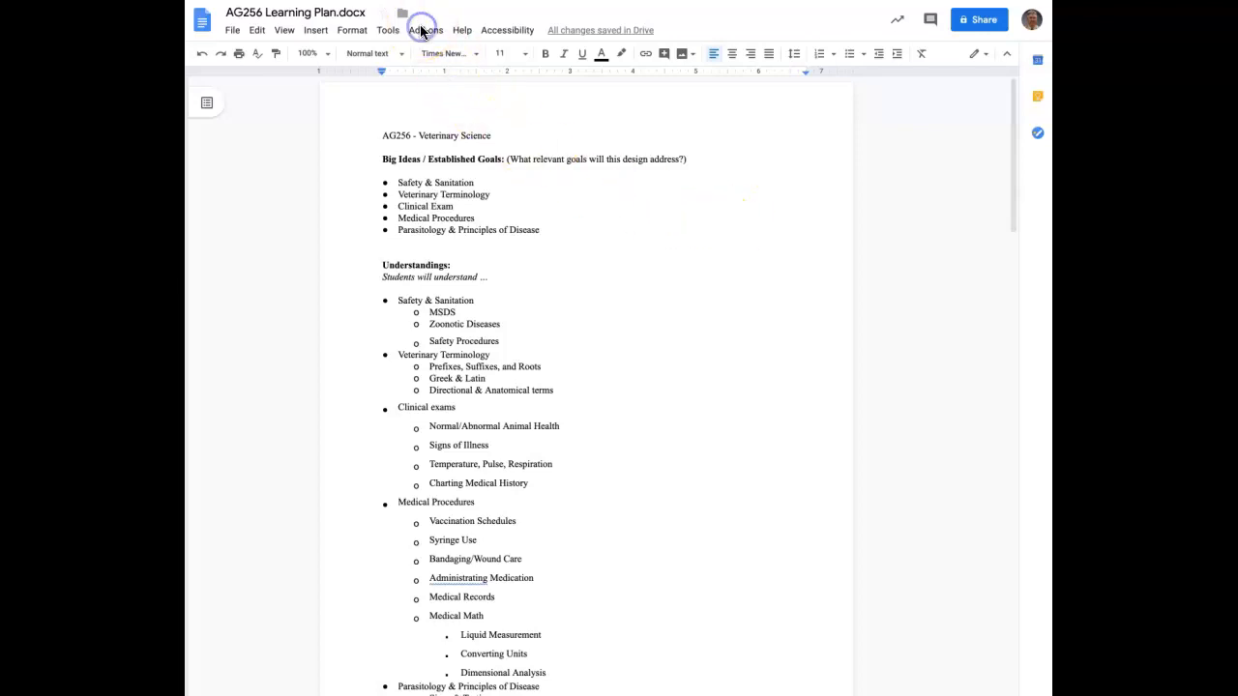
Step: Open the G Suite Marketplace from Add-ons > Get add-ons
left_click(426, 30)
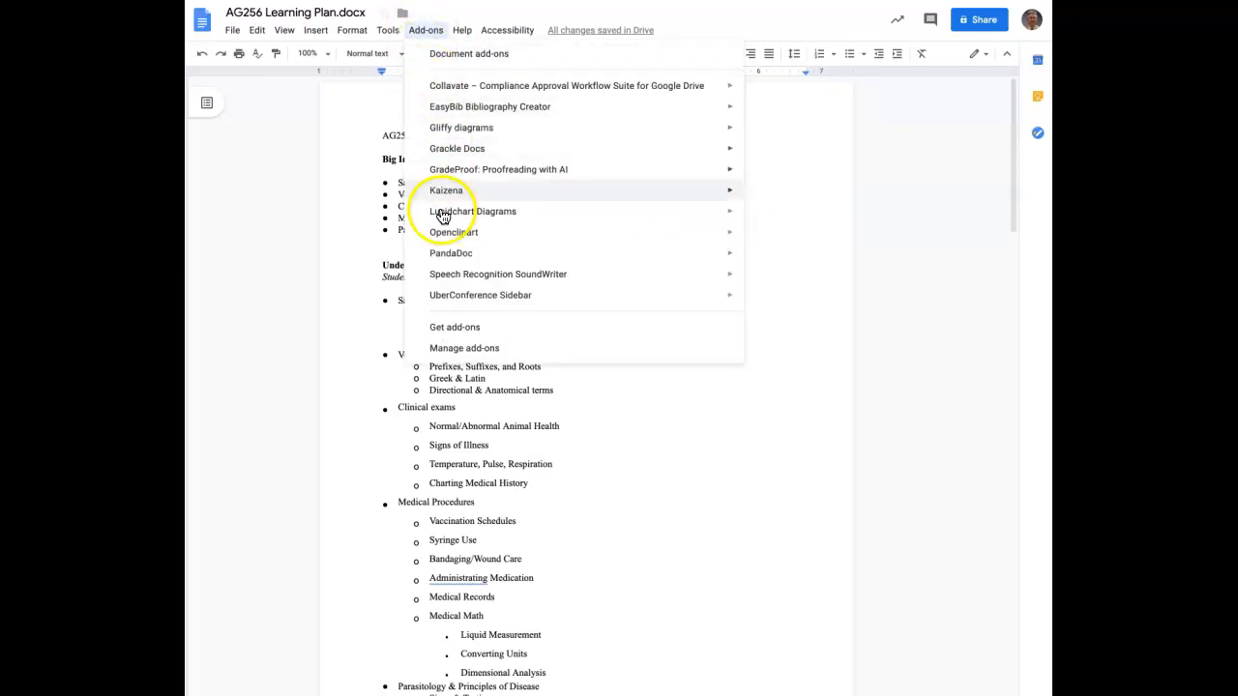
mouse_move(454, 327)
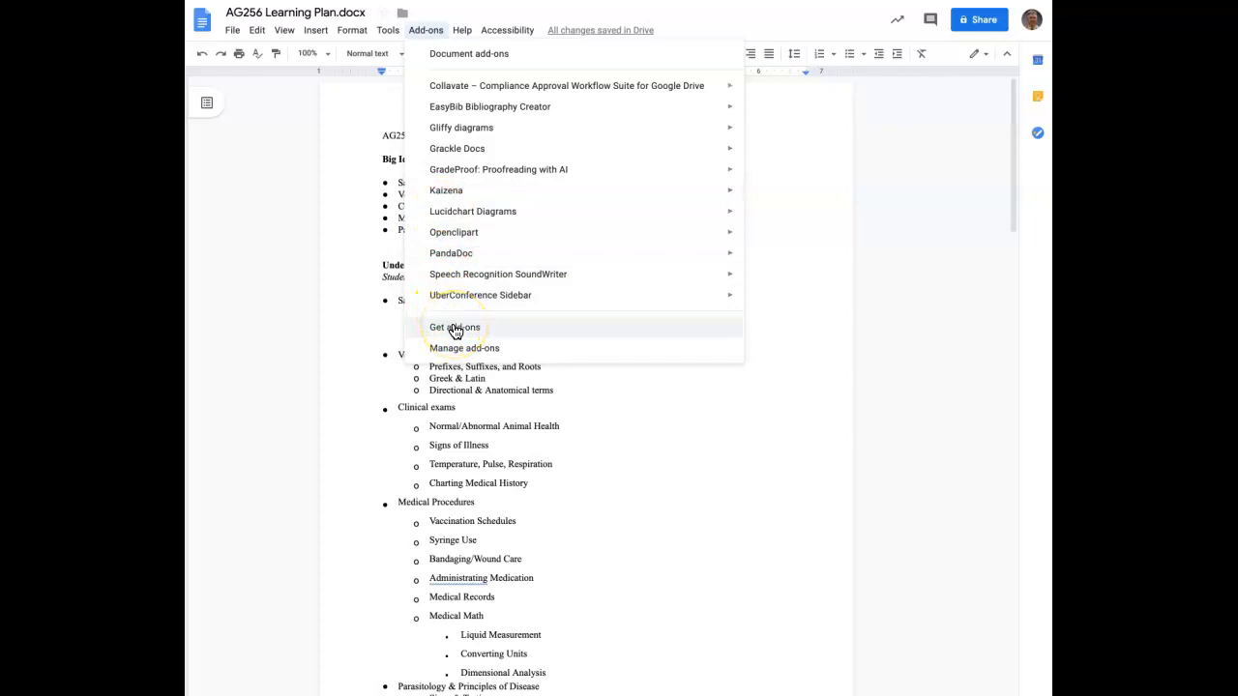
left_click(454, 327)
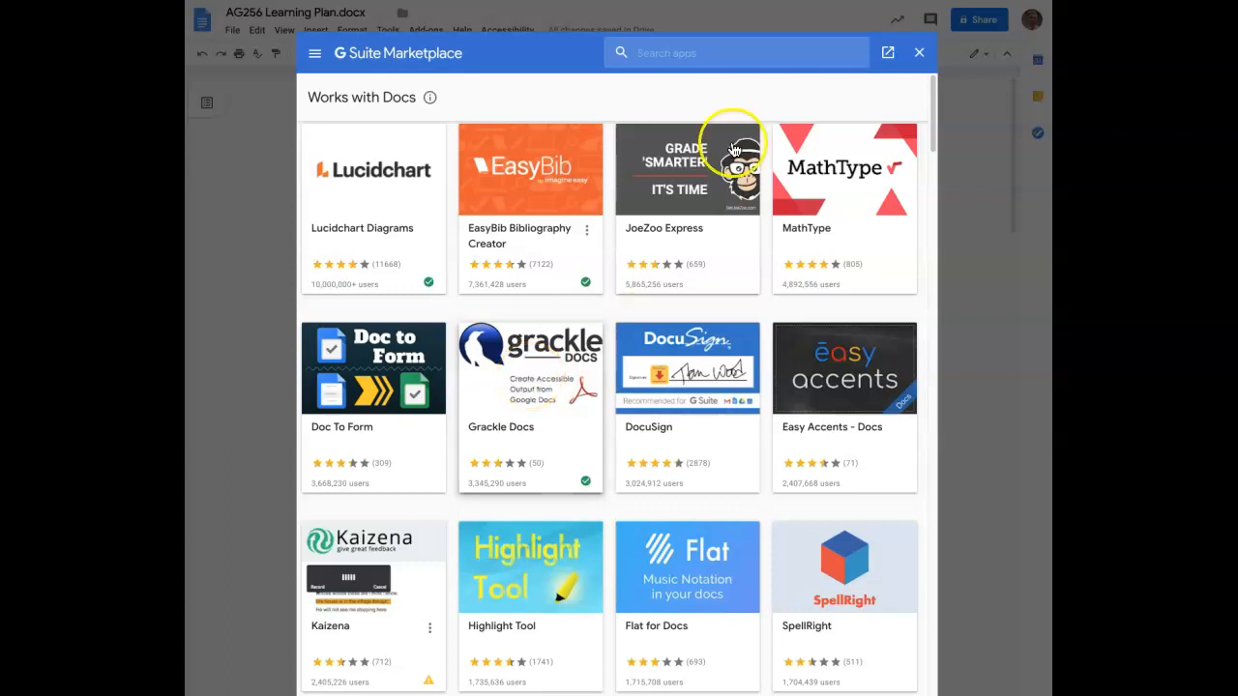
Step: Close the G Suite Marketplace window to return to the AG256 Learning Plan
left_click(918, 52)
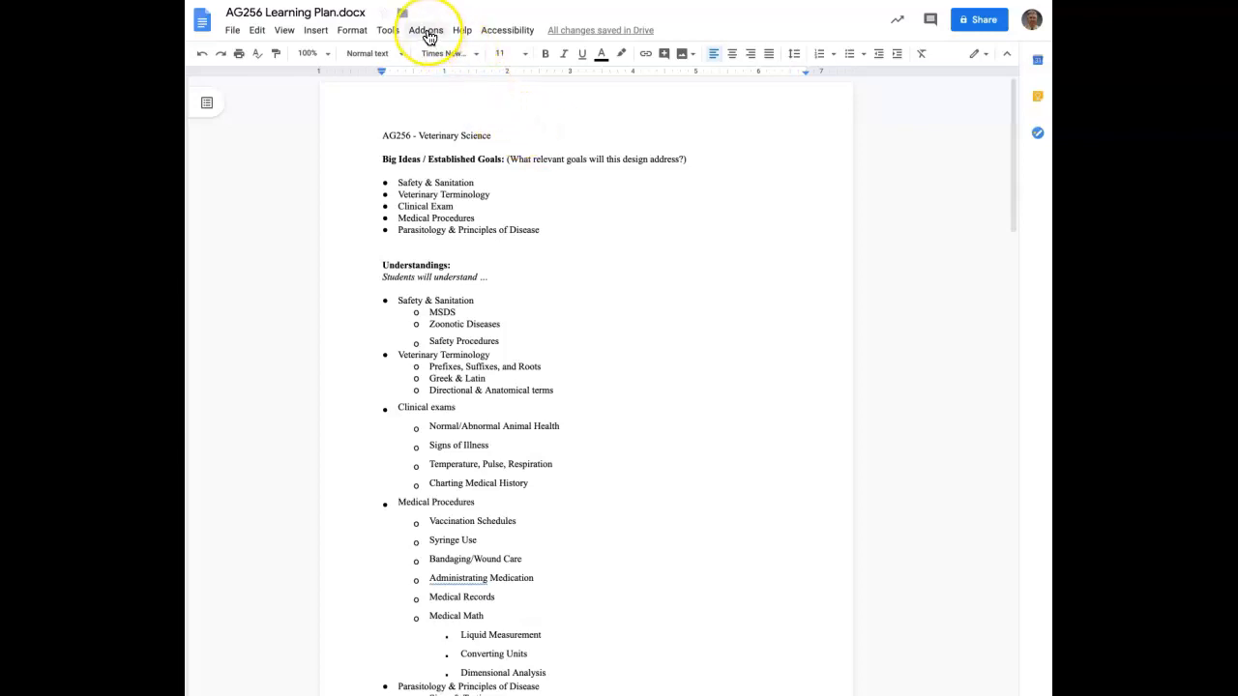
Step: Launch the Grackle Docs add-on from the Add-ons menu
left_click(425, 30)
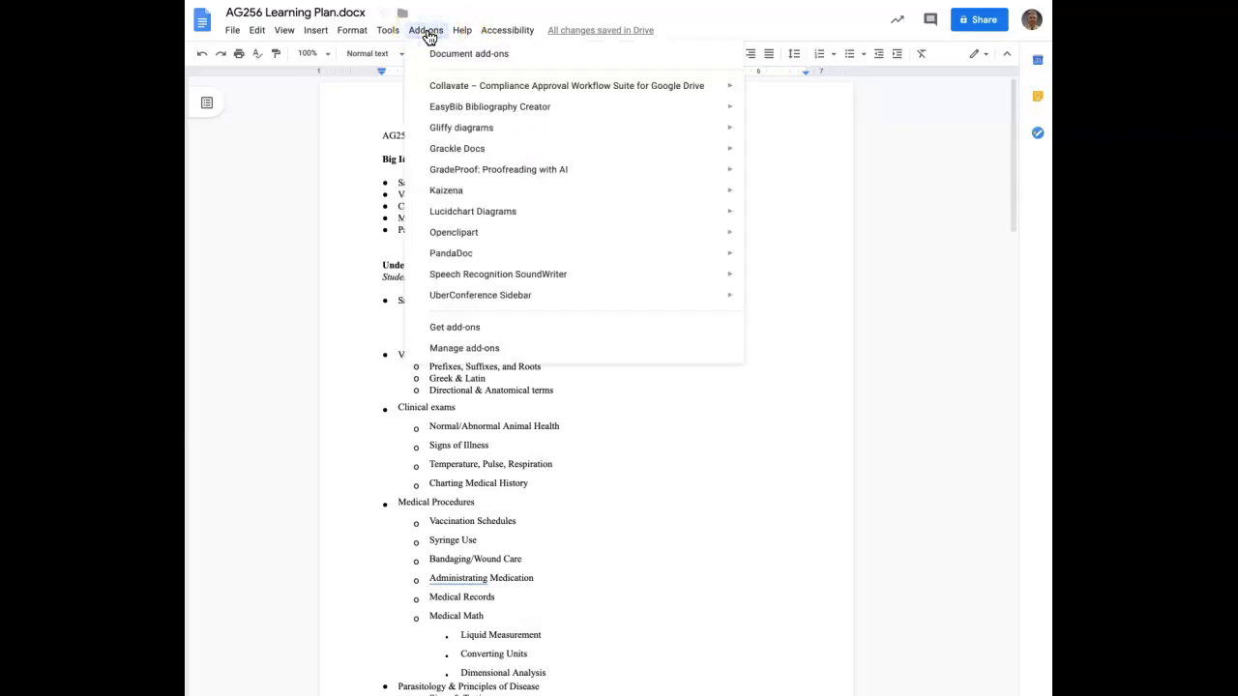
mouse_move(457, 148)
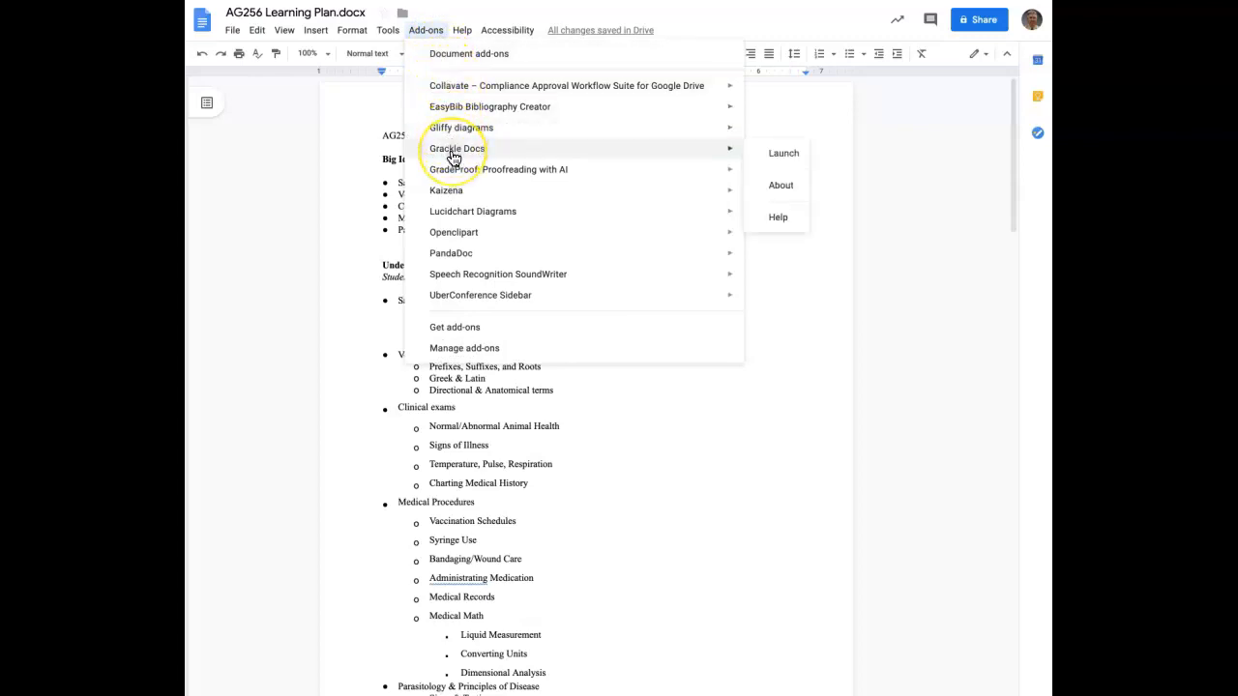
mouse_move(783, 153)
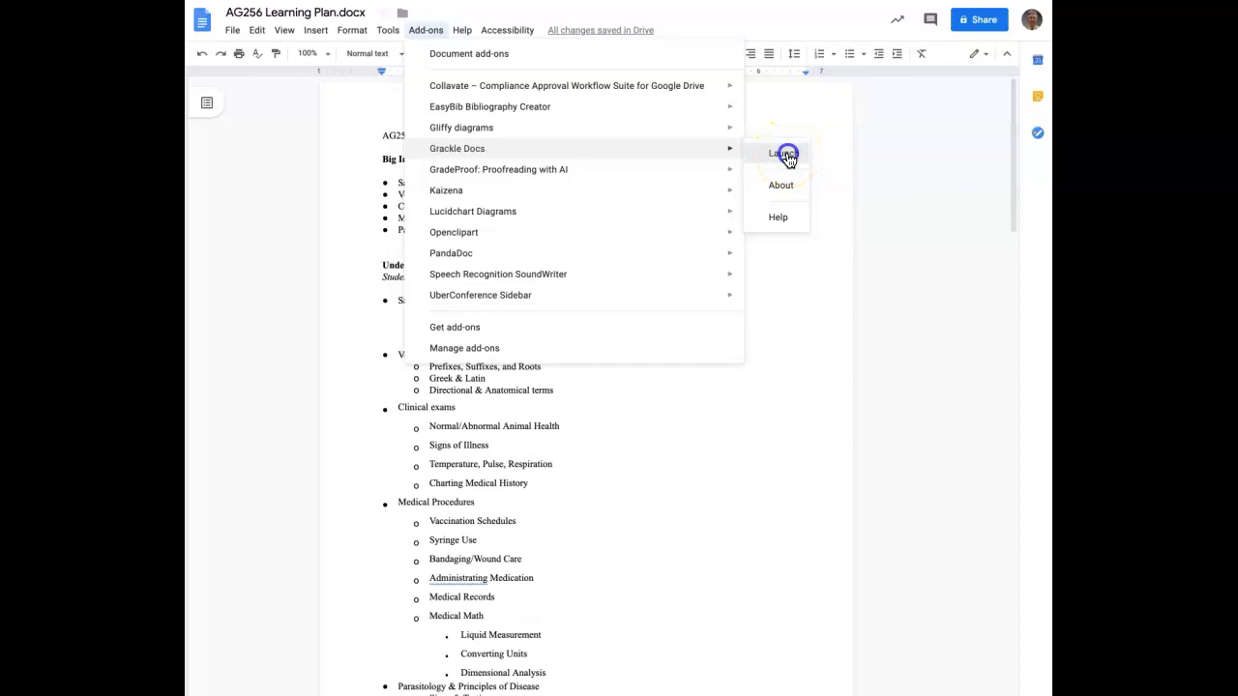
left_click(781, 153)
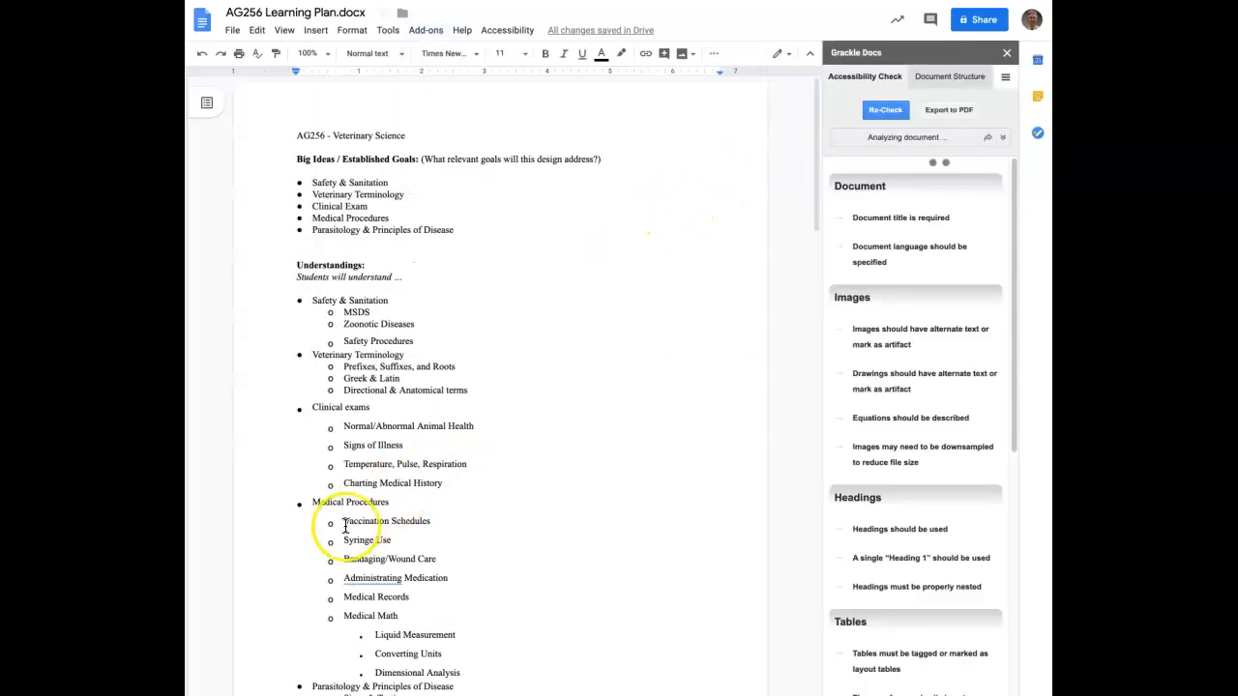
Step: Scroll through the Grackle results showing 20 of 22 checks passed and a missing title
left_click(885, 110)
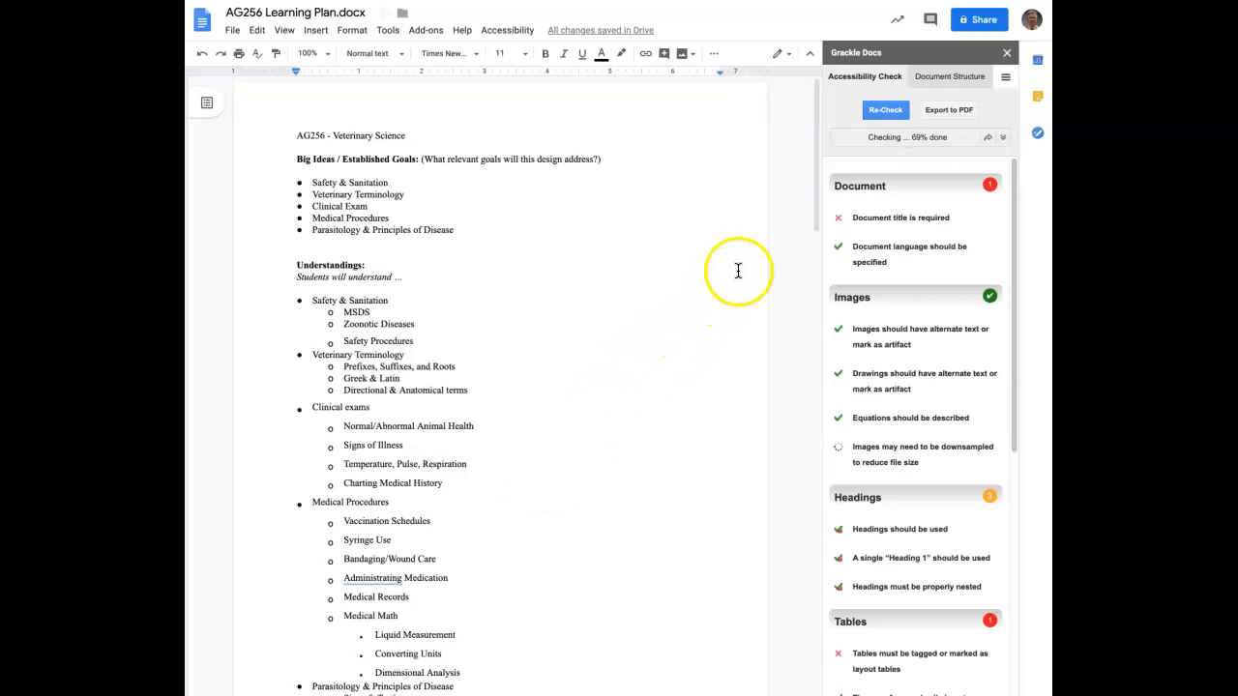
scroll("down", 3)
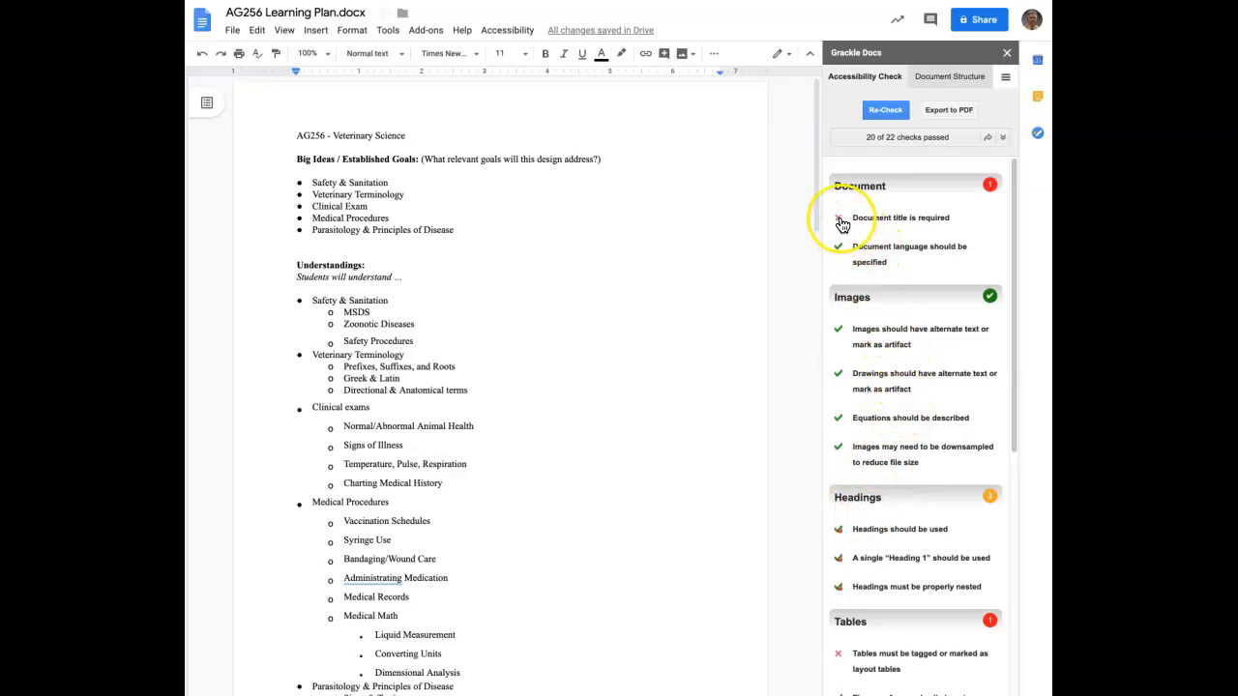
mouse_move(840, 221)
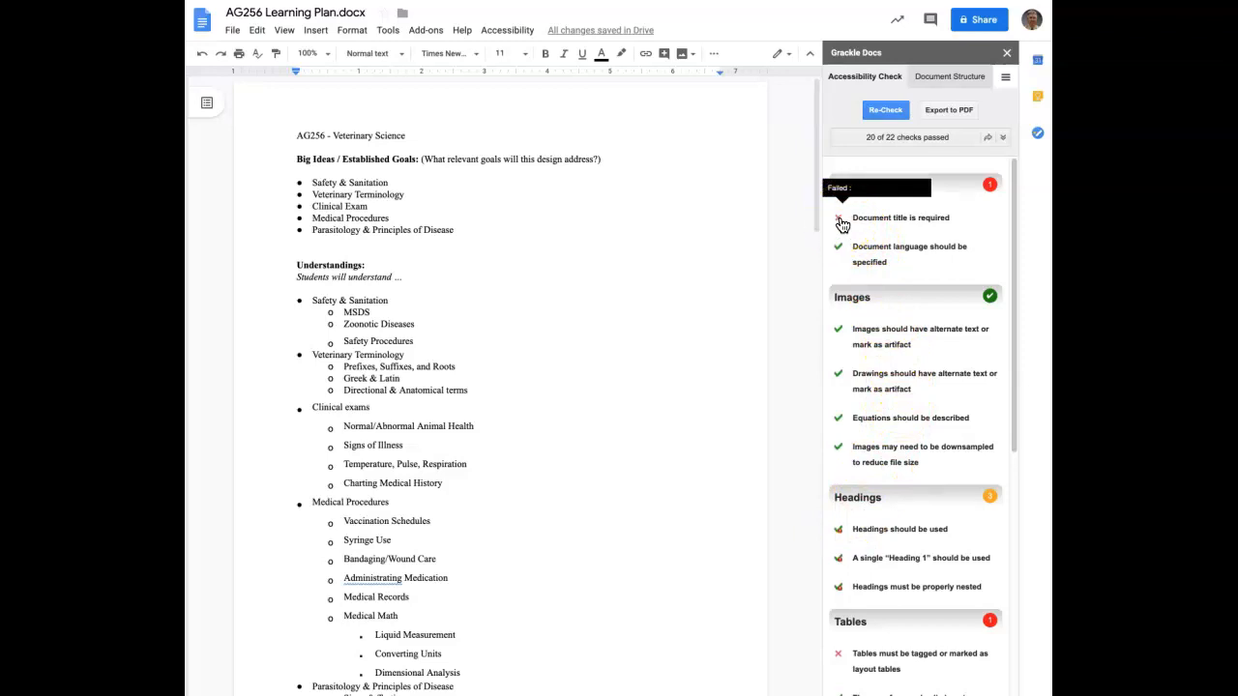
Step: Expand the 'Document title is required' and document language details in Grackle
left_click(838, 218)
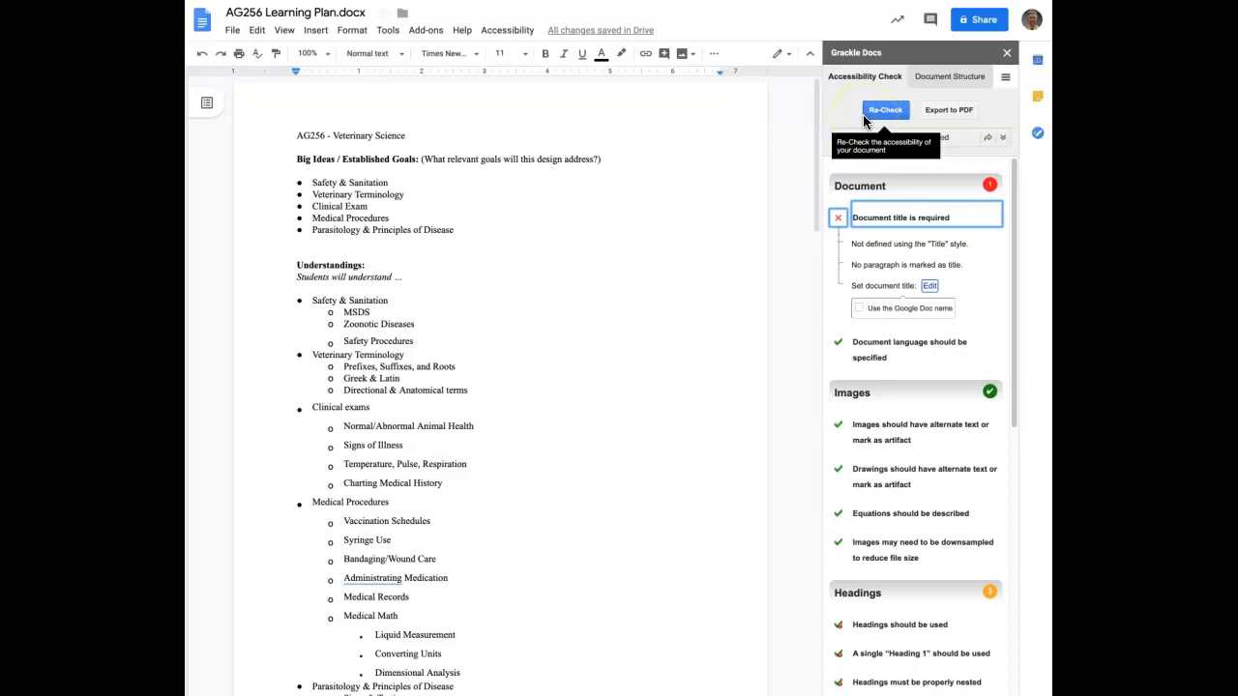
left_click(885, 109)
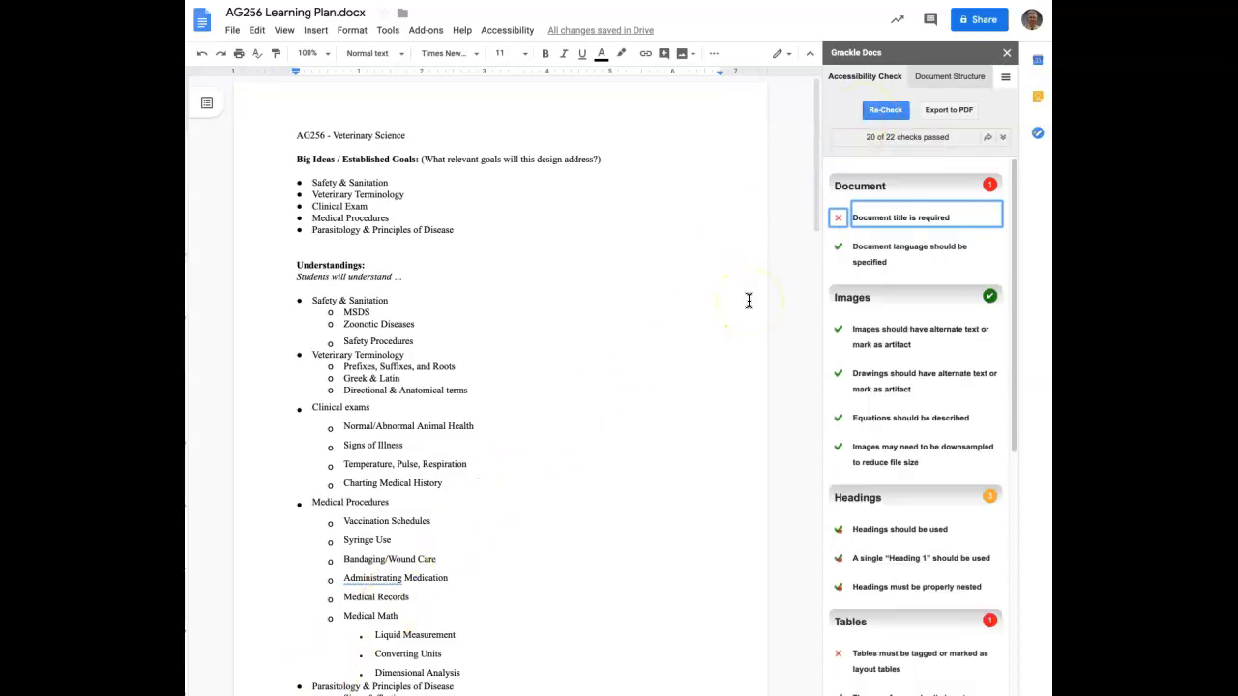
mouse_move(774, 295)
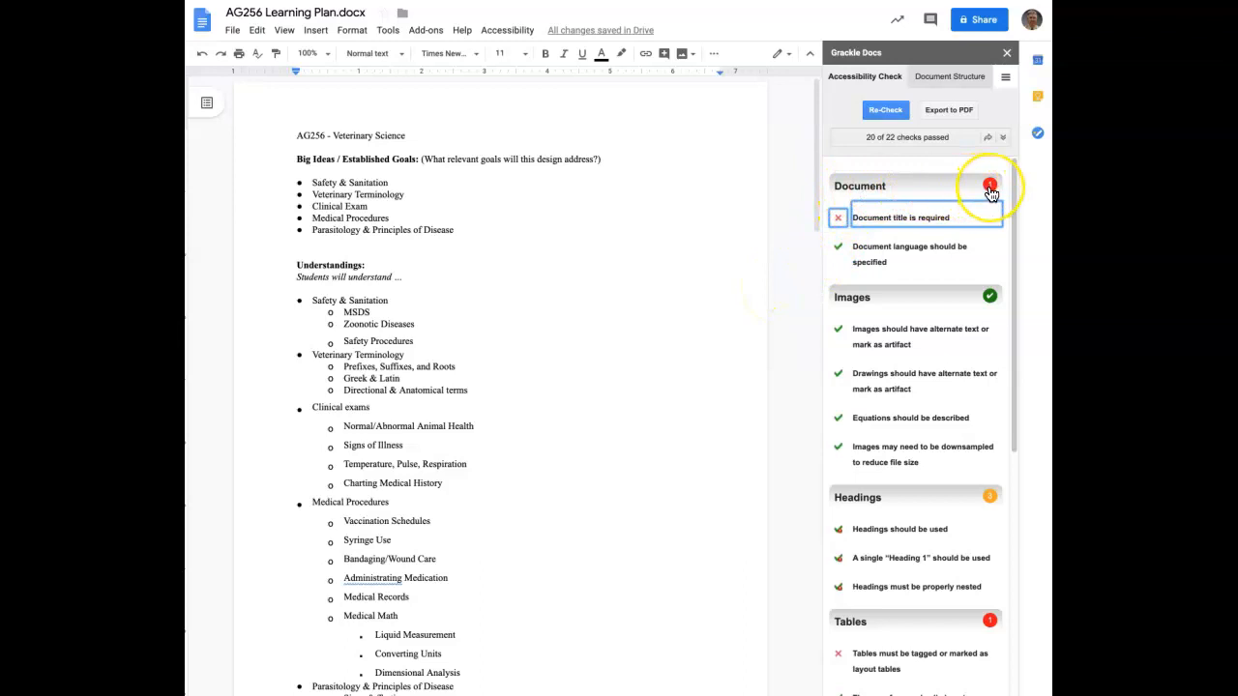
mouse_move(838, 217)
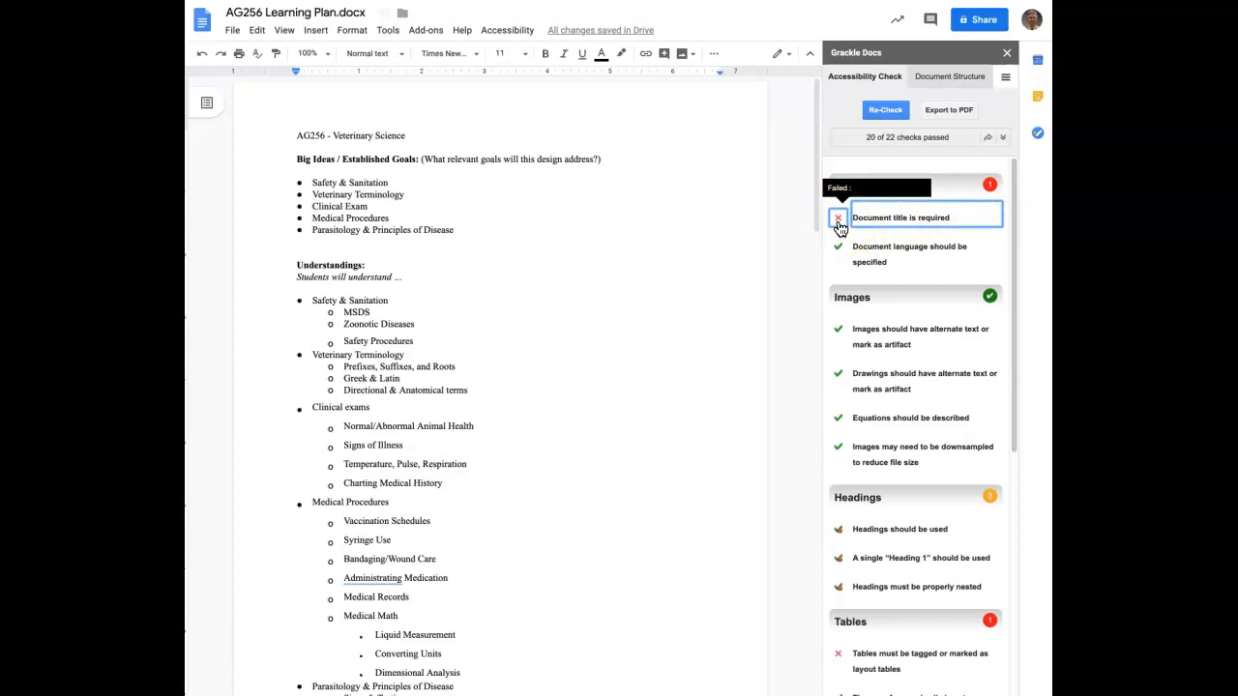
left_click(838, 217)
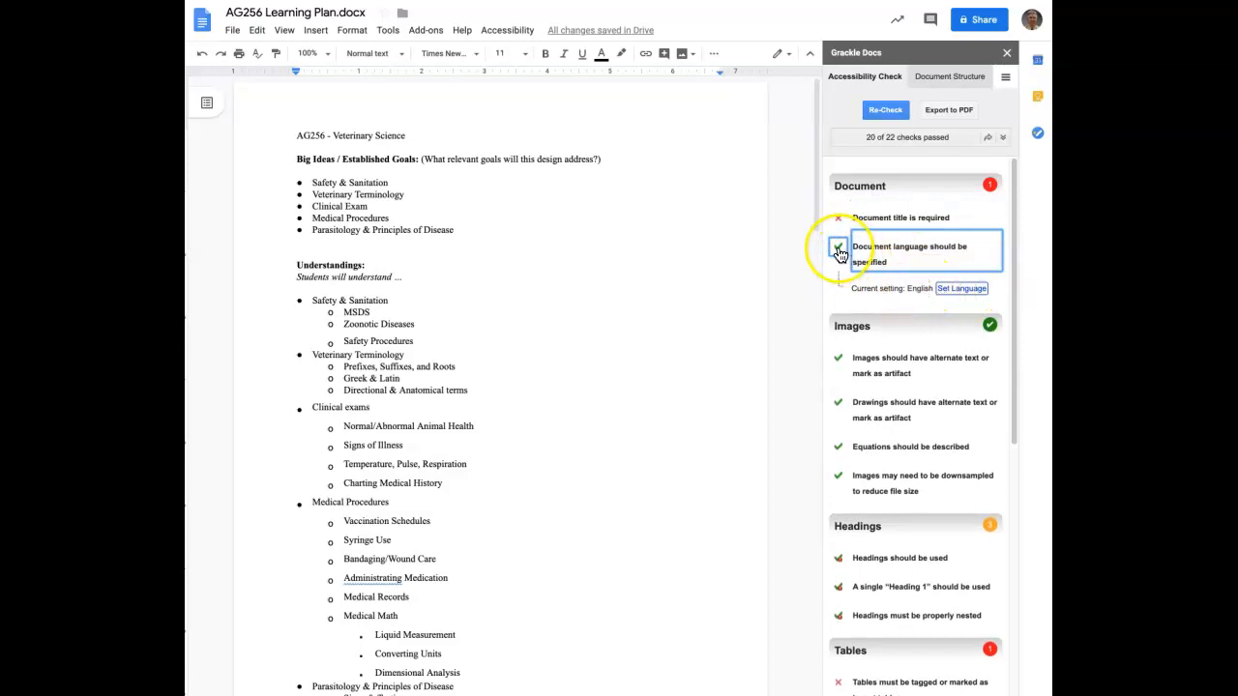
left_click(839, 247)
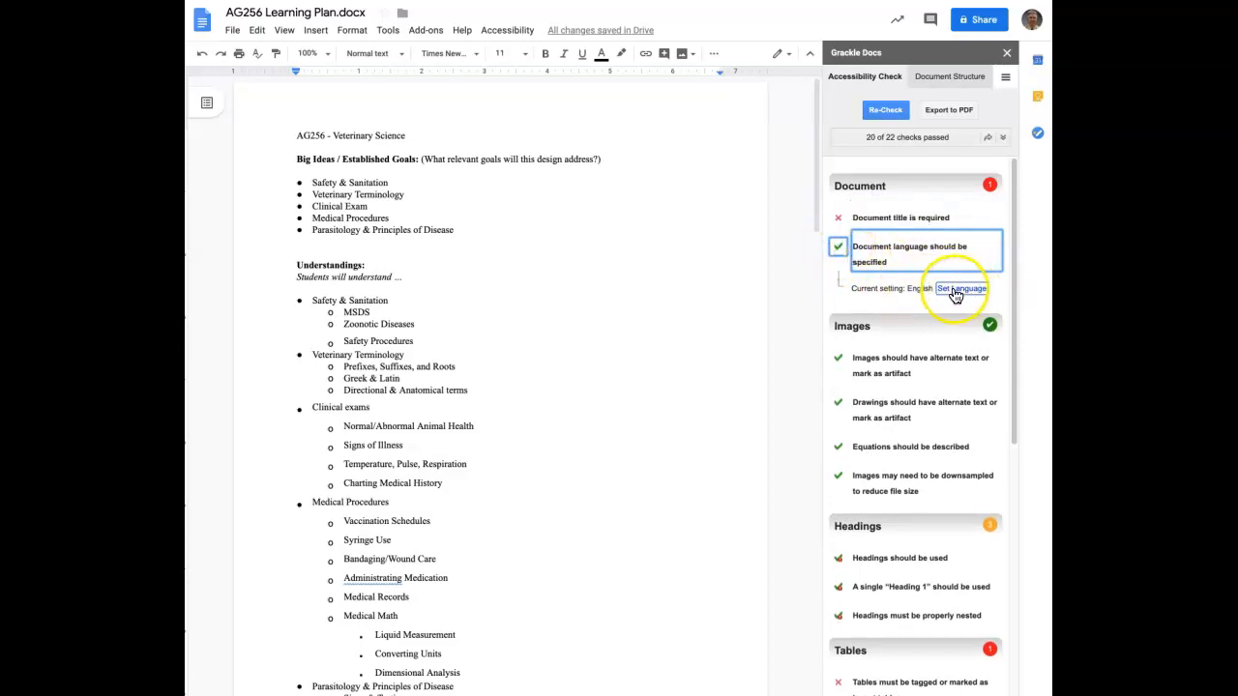
mouse_move(961, 288)
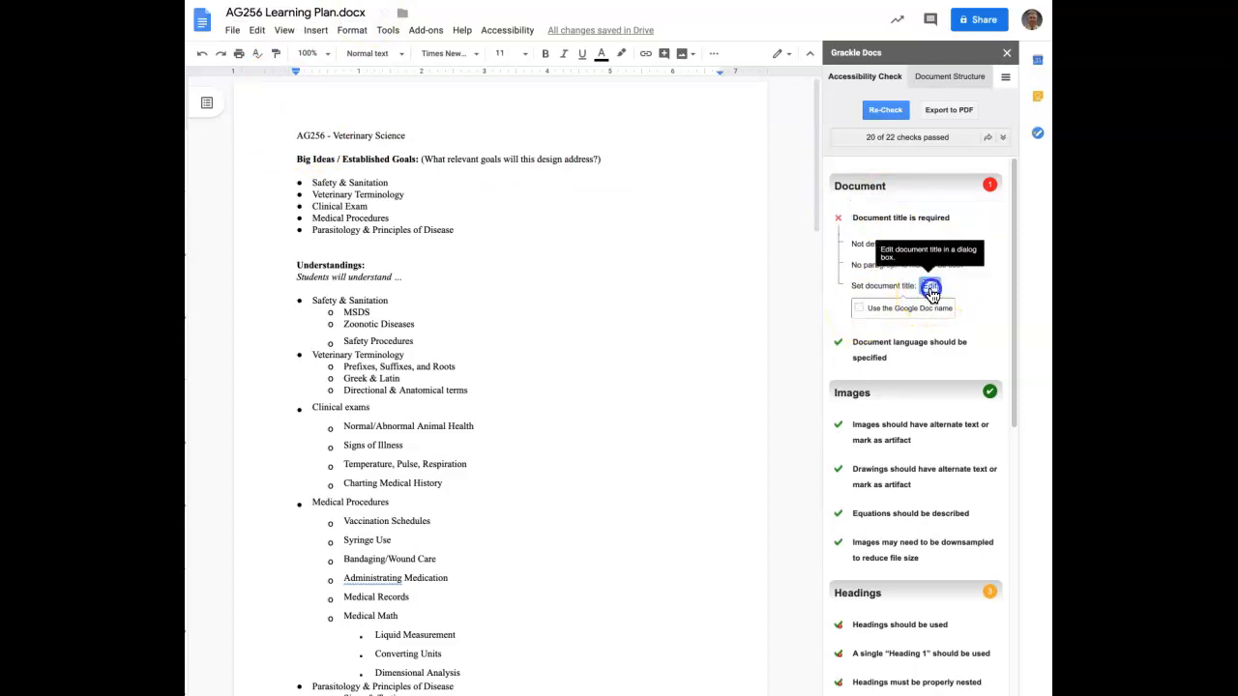
Step: Set the document title to 'AG256 Learning Plan' and update the properties
left_click(931, 287)
type("AG256 Learning Plan")
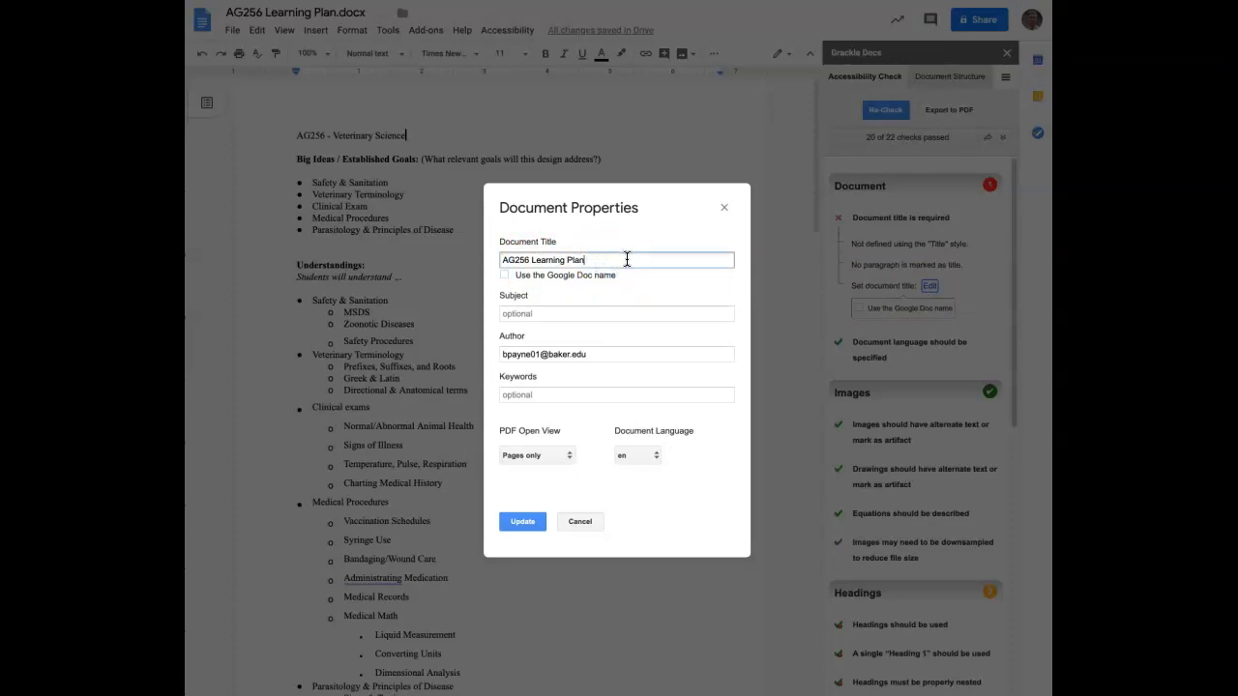
left_click(522, 522)
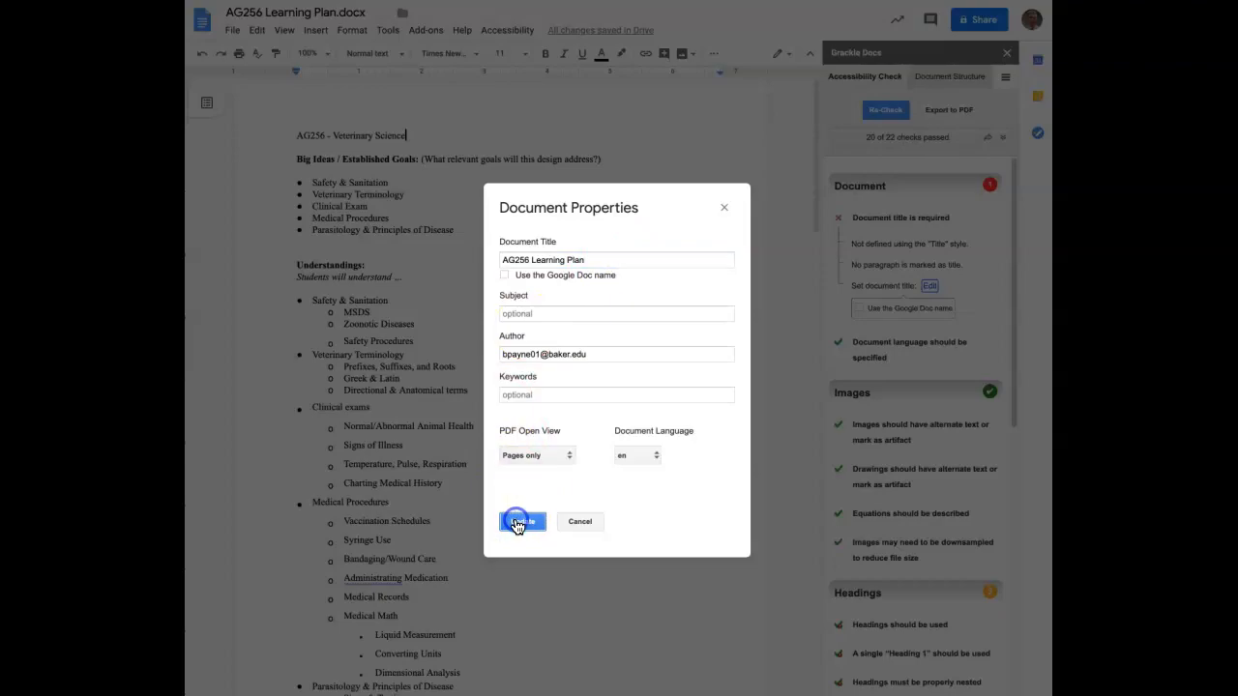
left_click(522, 522)
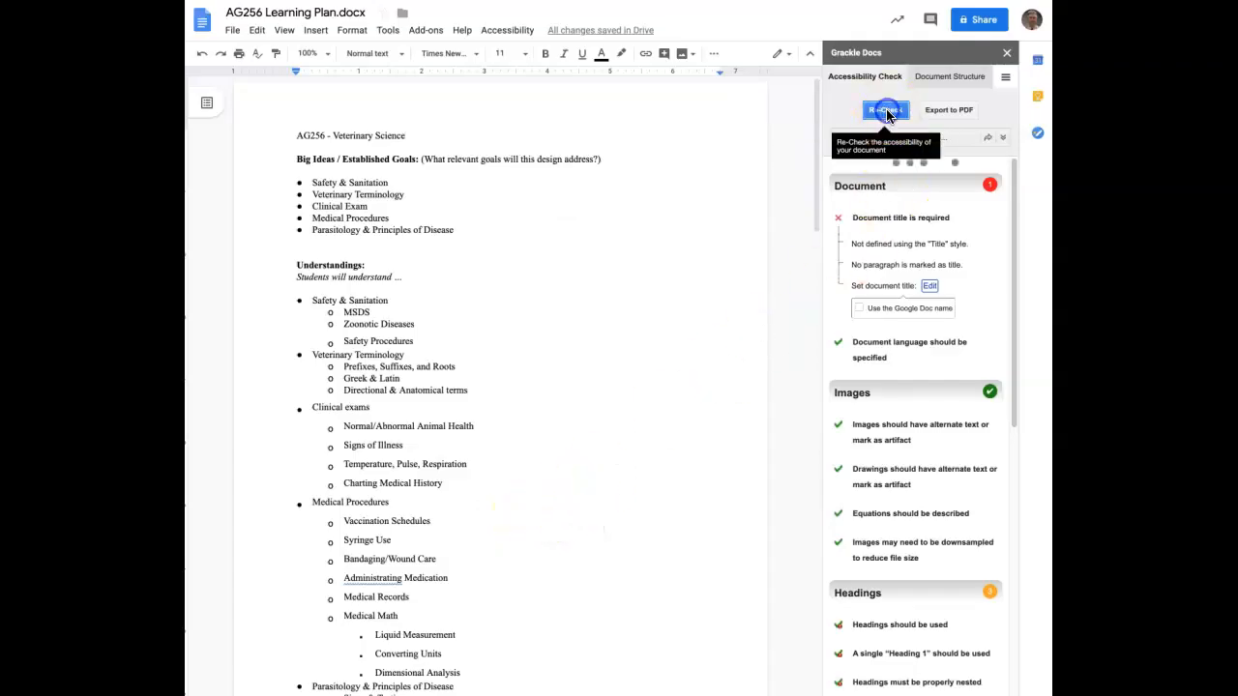
Step: Re-check the document in Grackle until the title check passes, 21 of 22
left_click(885, 109)
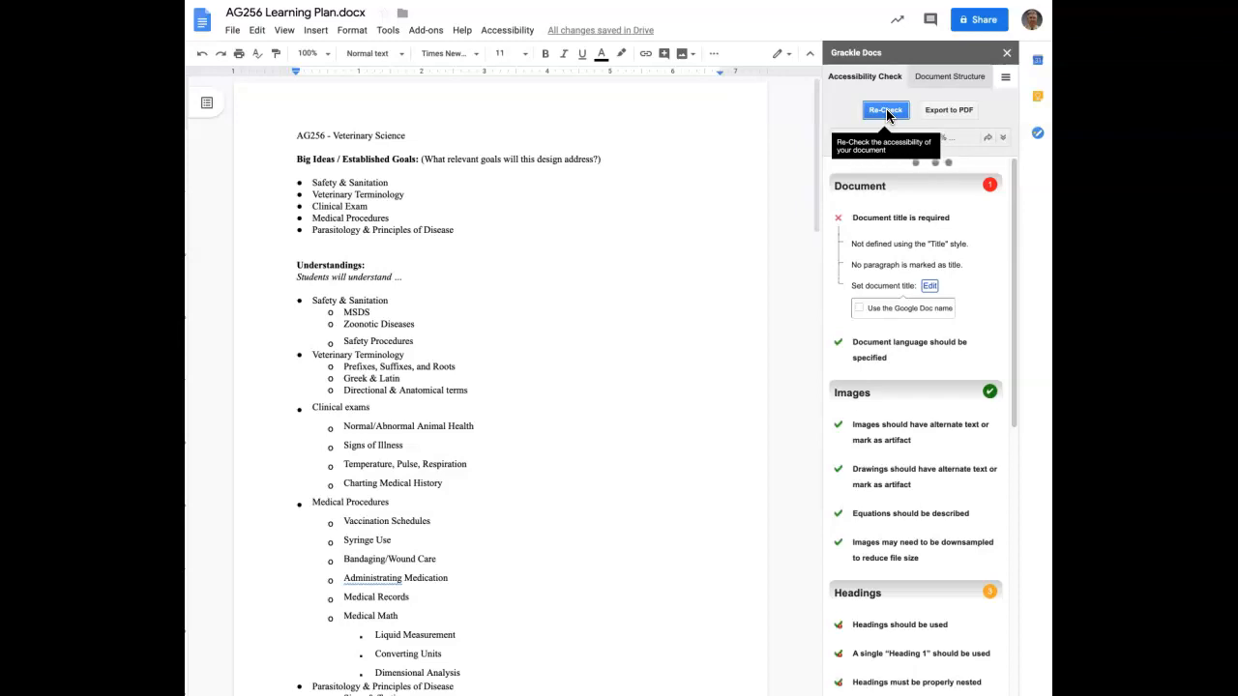
left_click(885, 109)
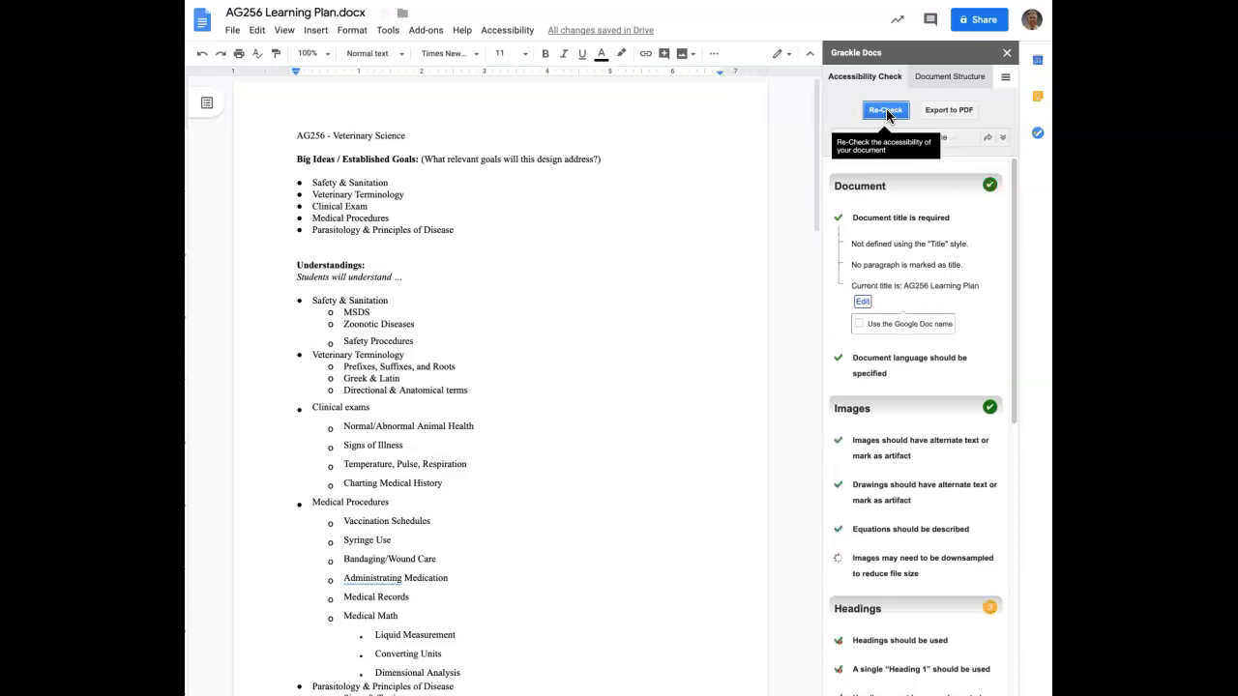
left_click(885, 110)
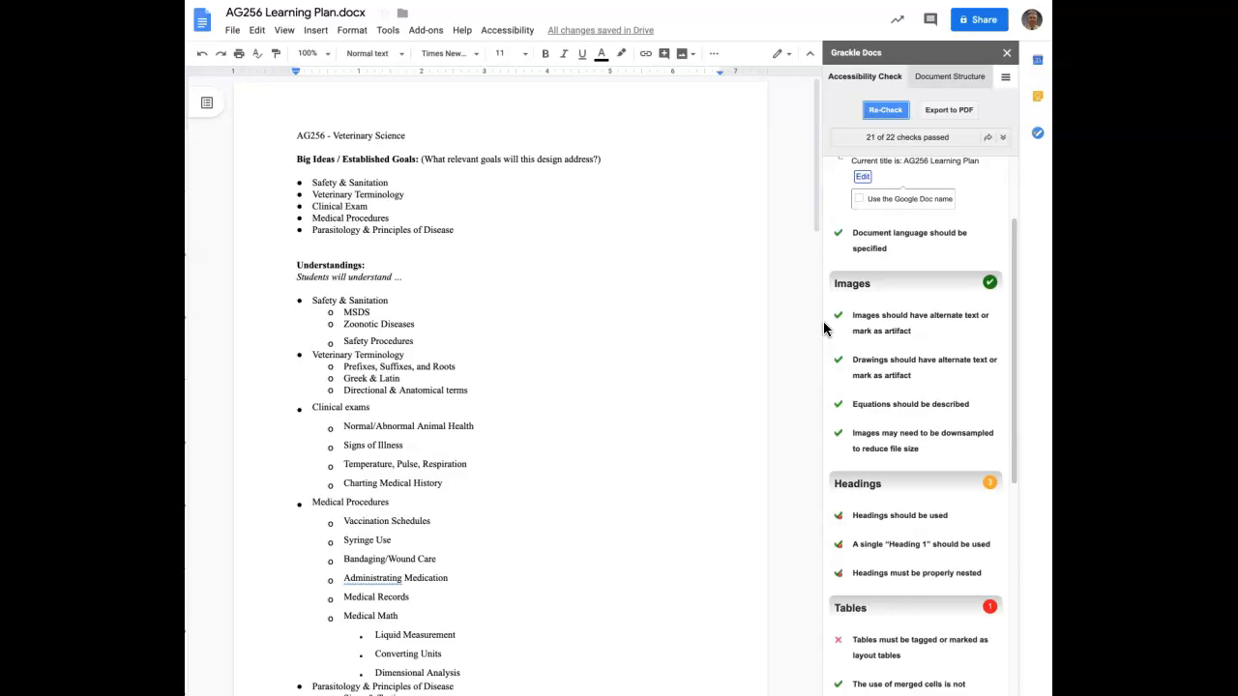
mouse_move(925, 372)
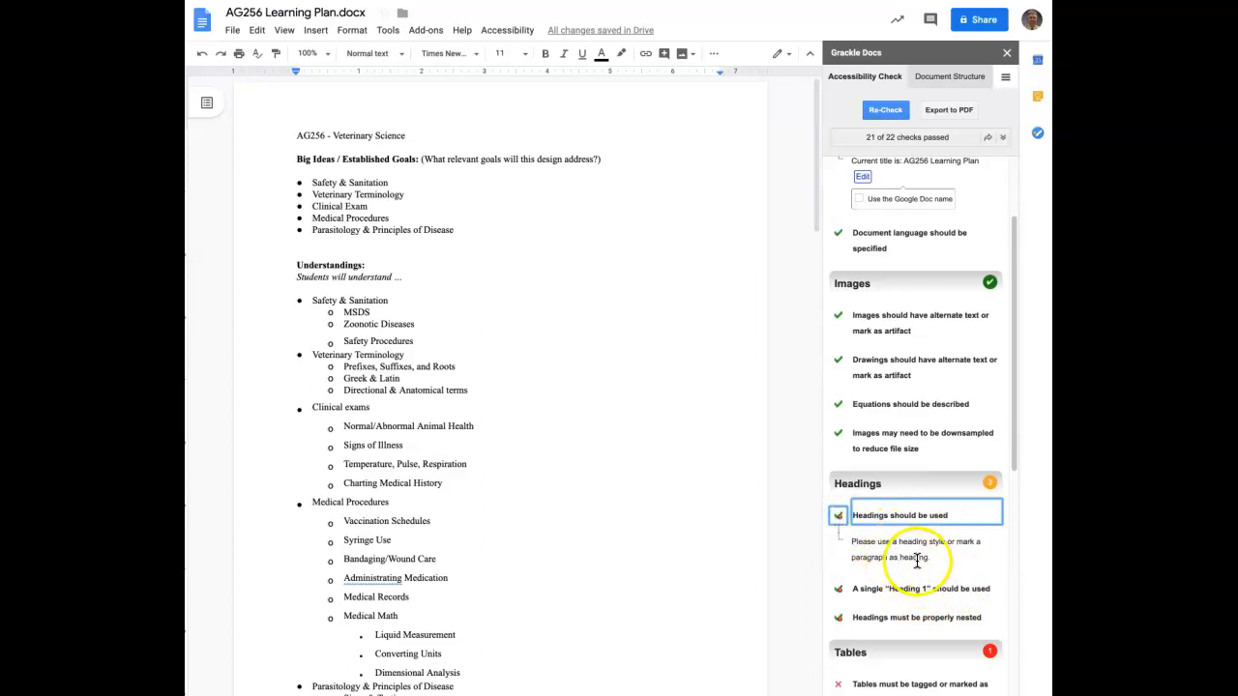
mouse_move(975, 590)
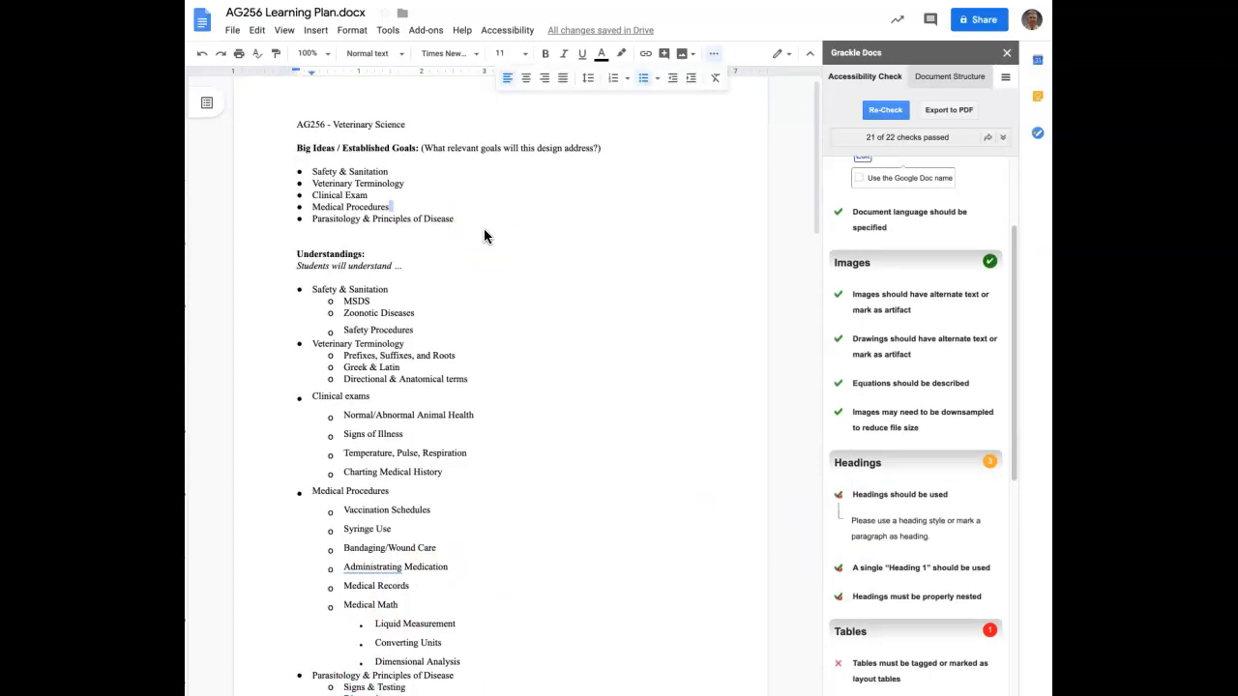
mouse_move(476, 229)
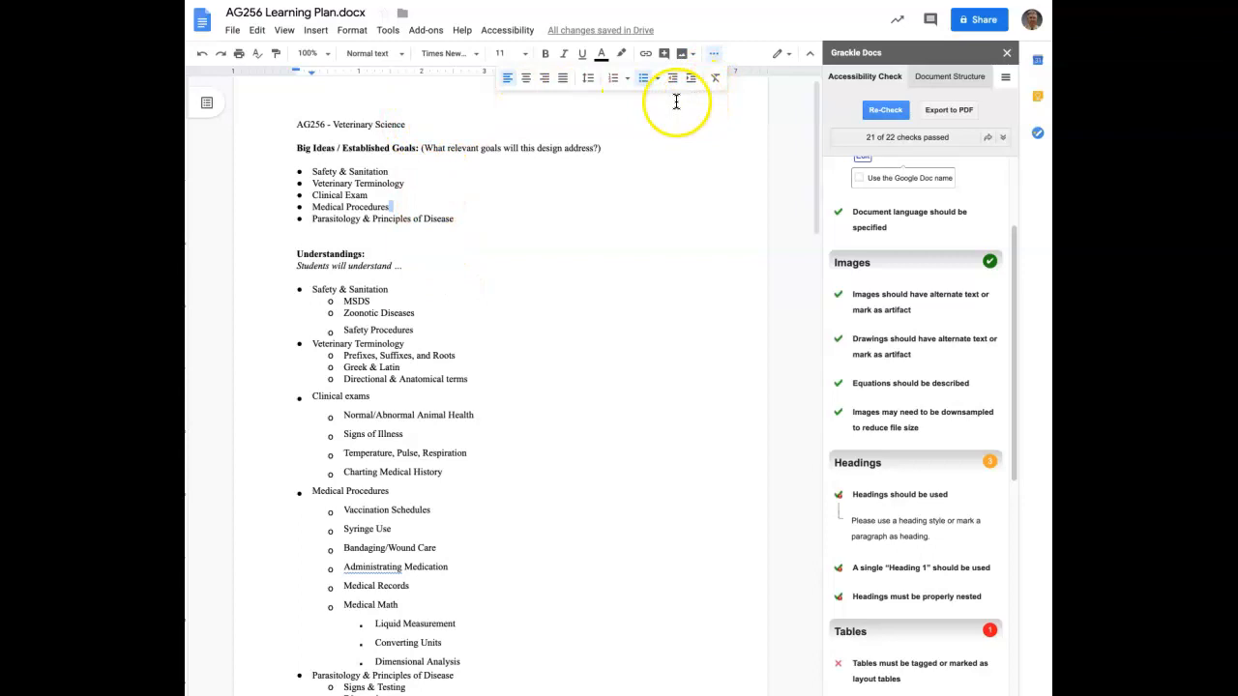
Step: Style 'AG256 - Veterinary Science' as Heading 1 at 18 points
triple_click(351, 124)
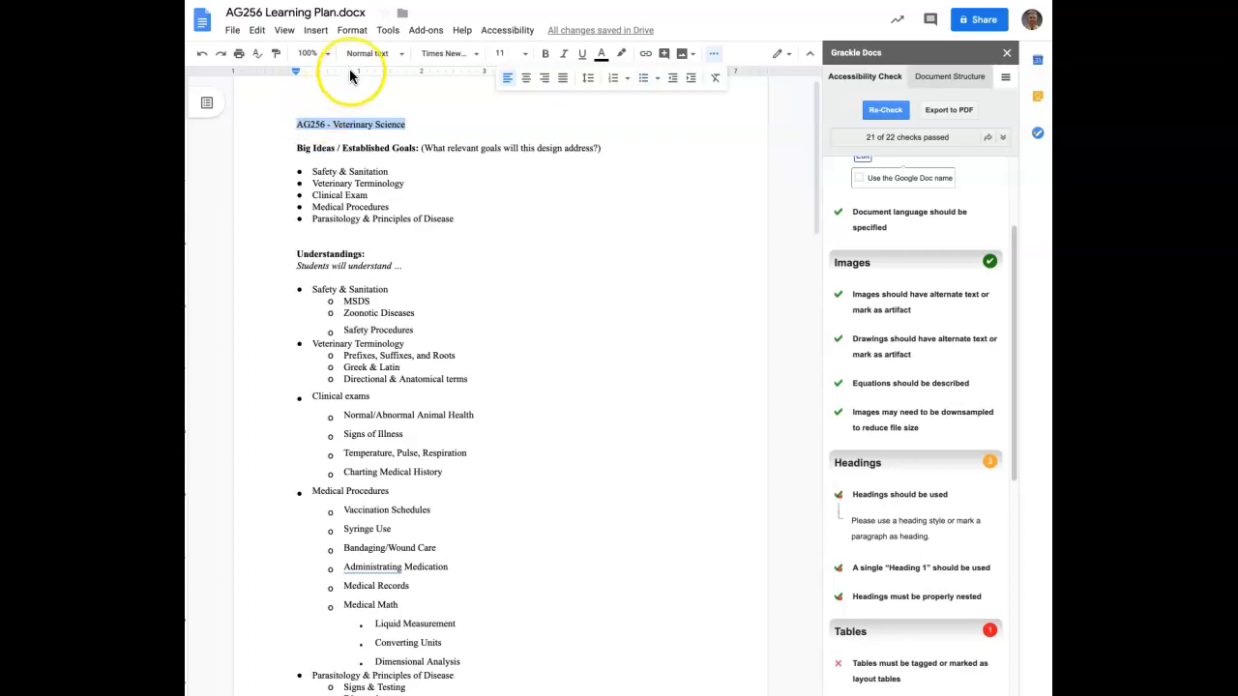
left_click(387, 30)
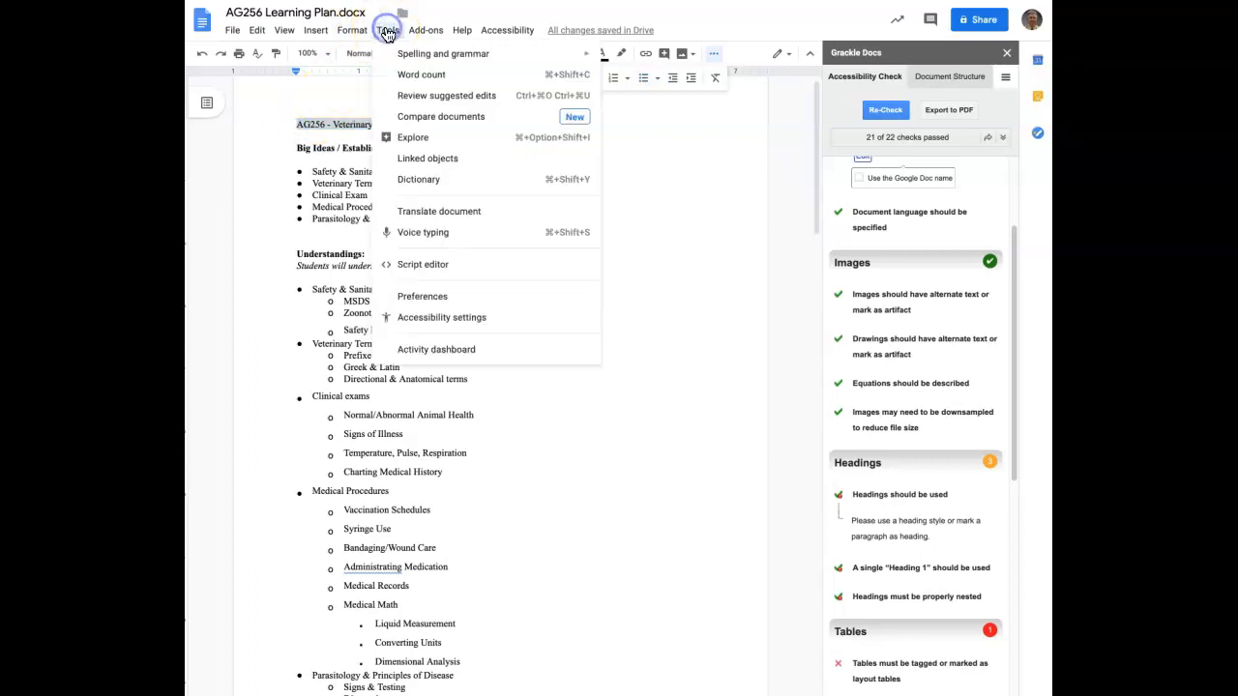
left_click(353, 30)
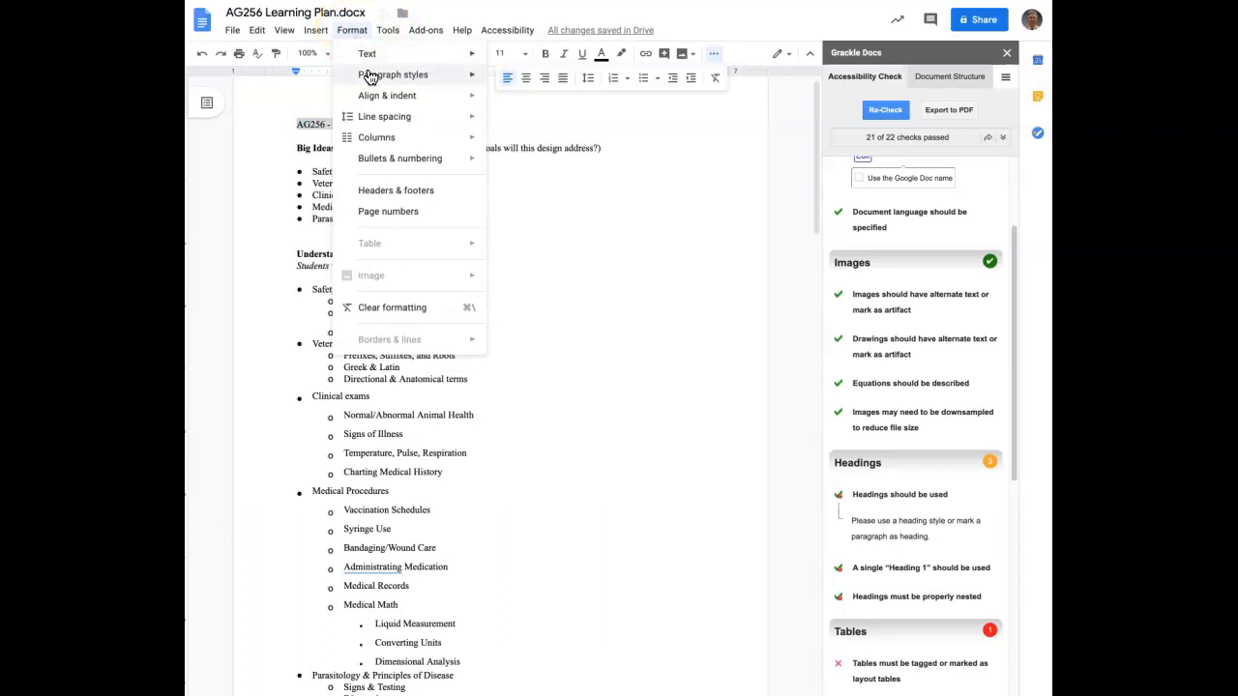
left_click(392, 75)
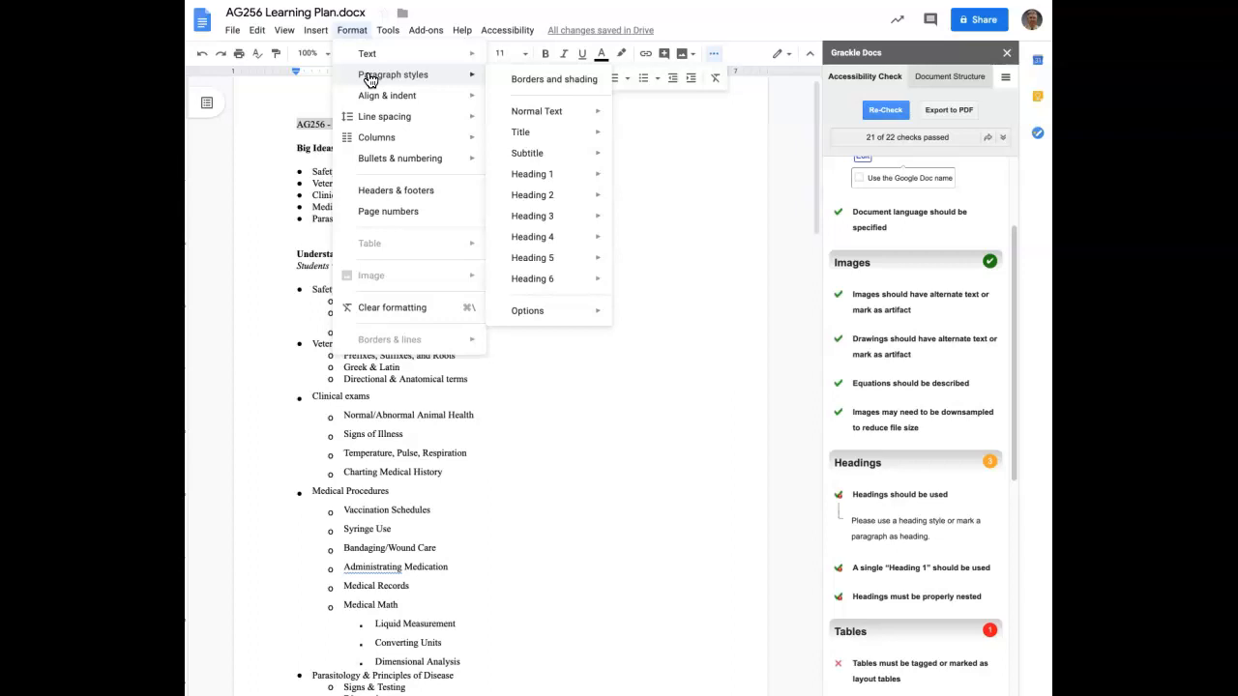
mouse_move(532, 174)
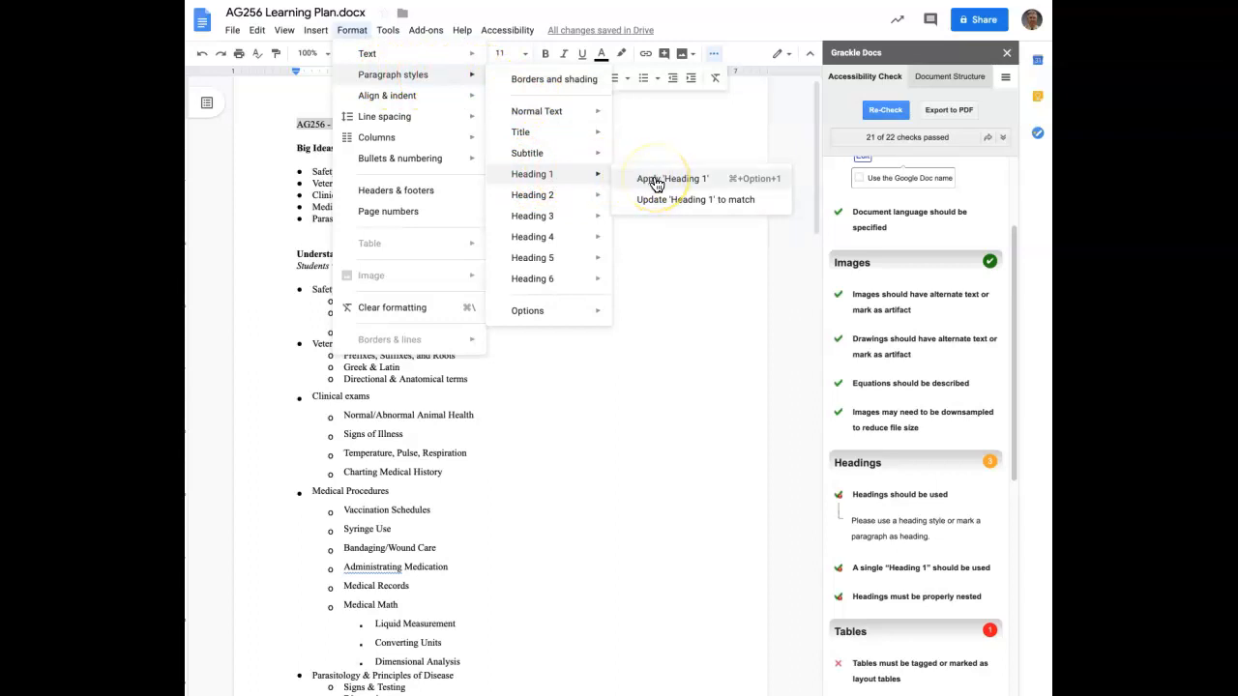
left_click(672, 178)
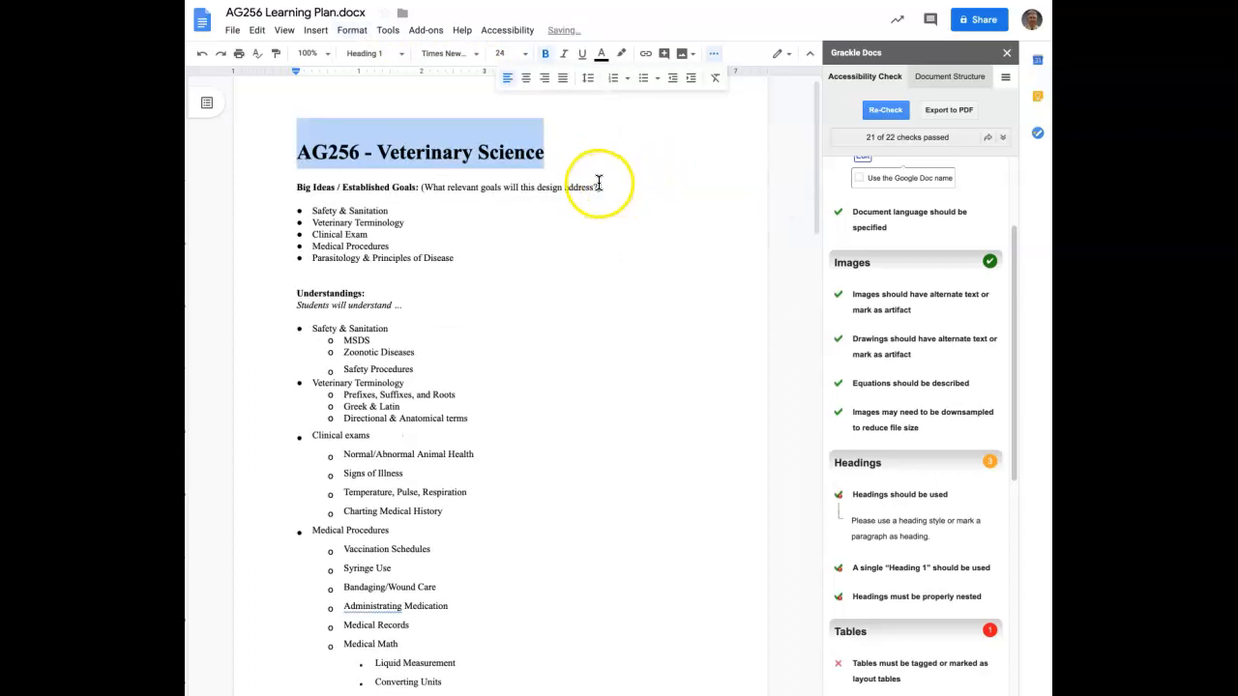
left_click(524, 53)
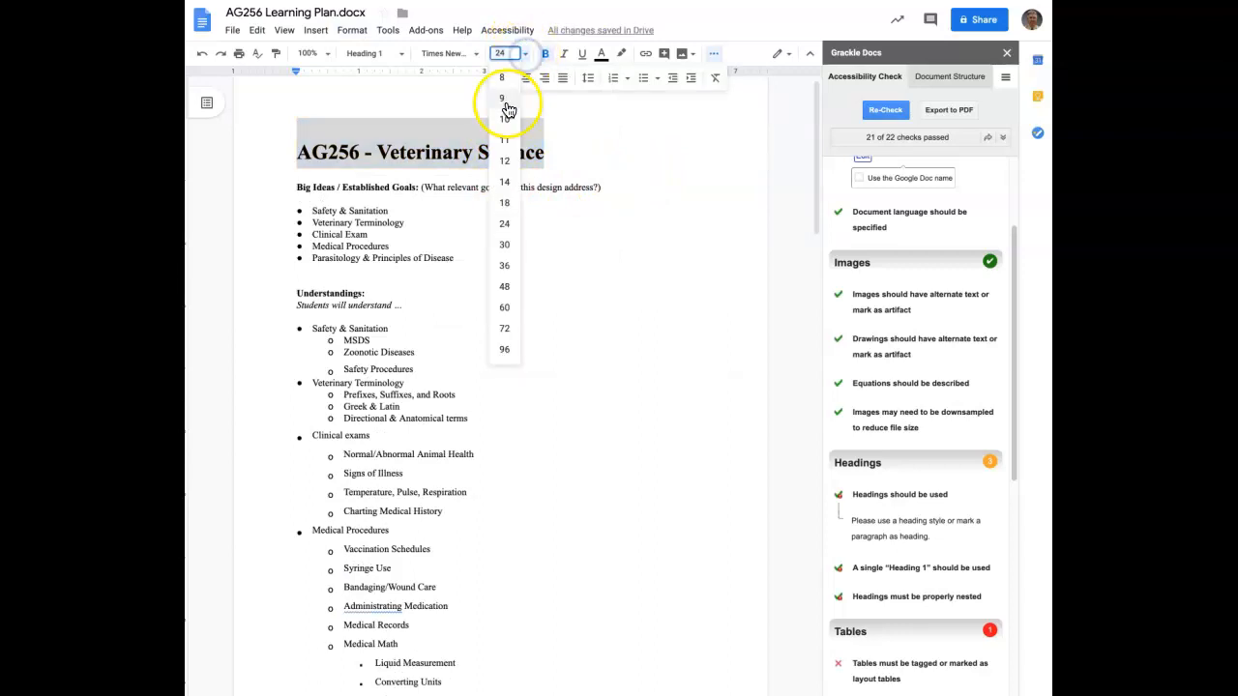
left_click(504, 203)
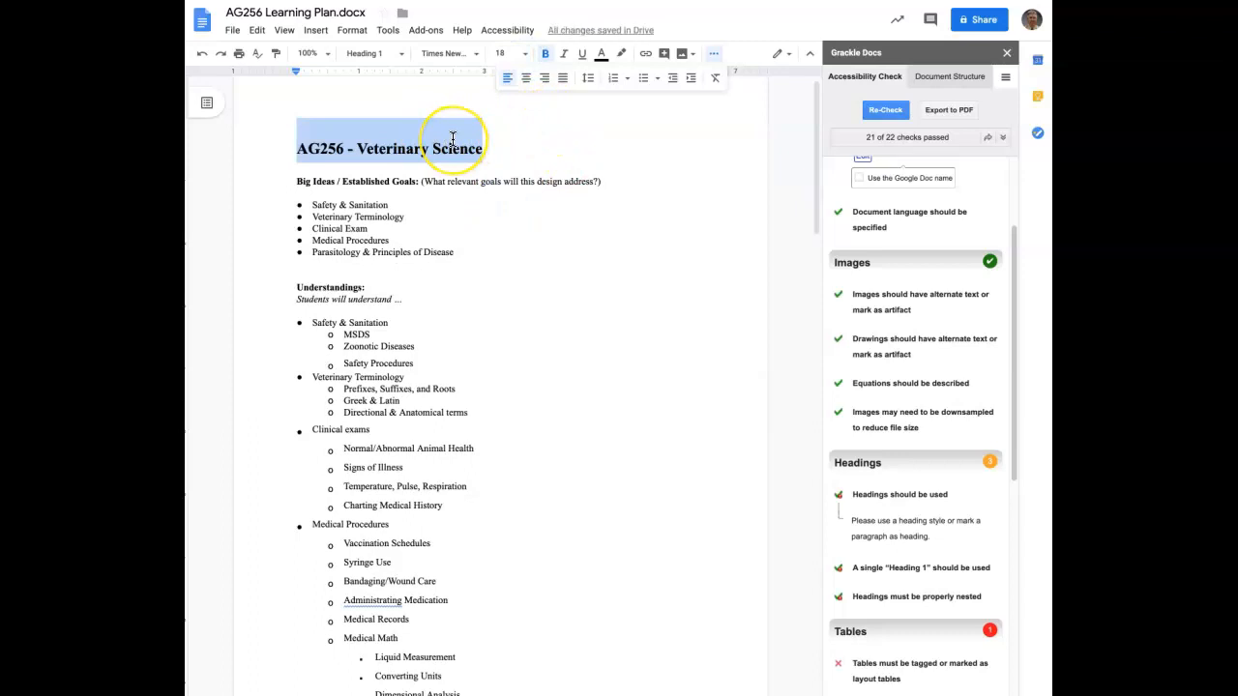
mouse_move(506, 140)
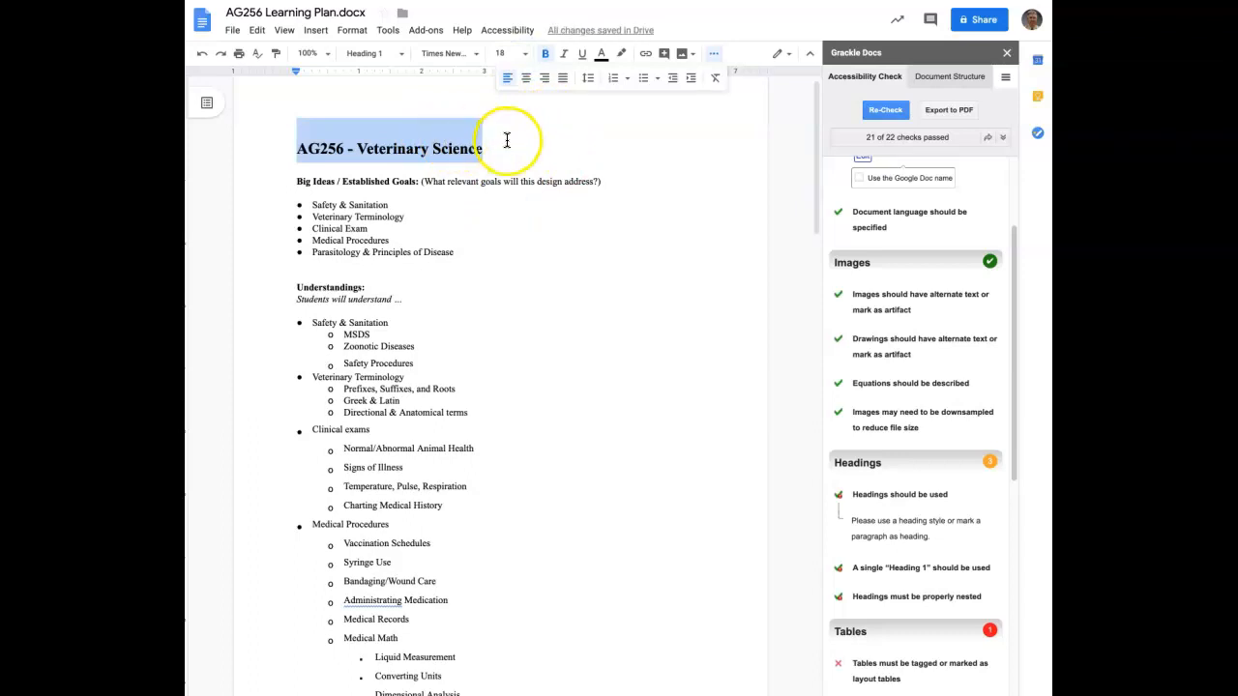
left_click(483, 149)
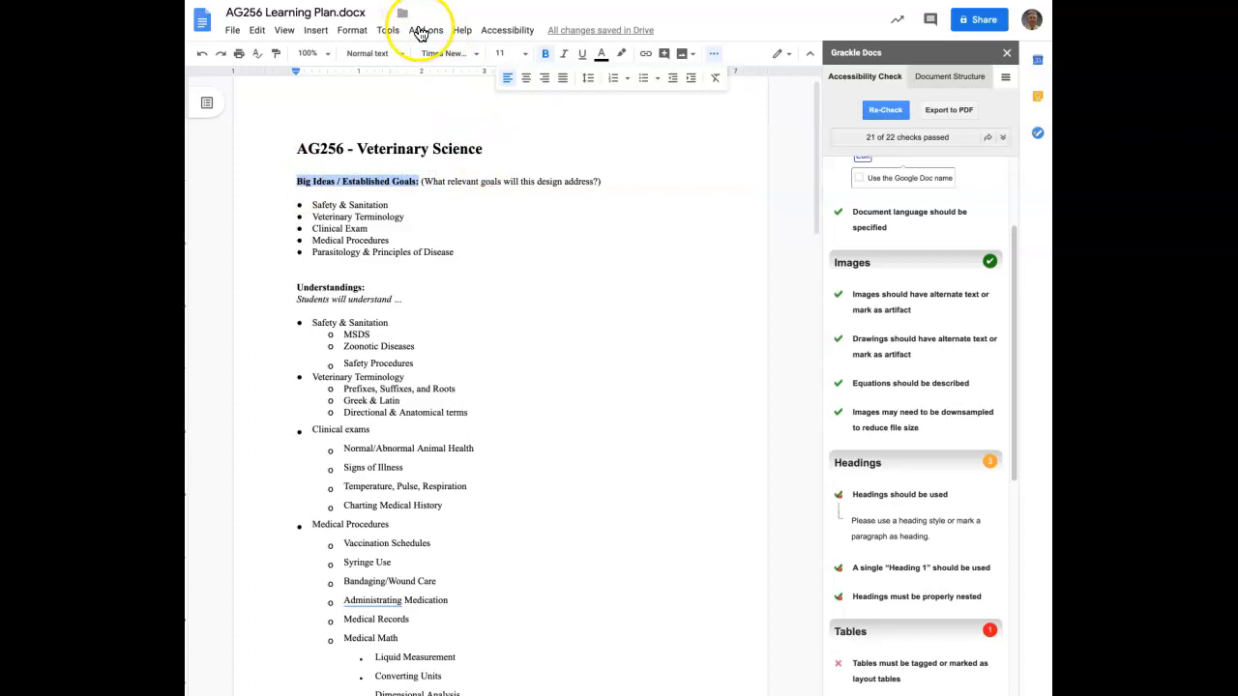
Step: Make 'Big Ideas / Established Goals' and 'Understandings:' Heading 2 at 14 points
left_click(352, 30)
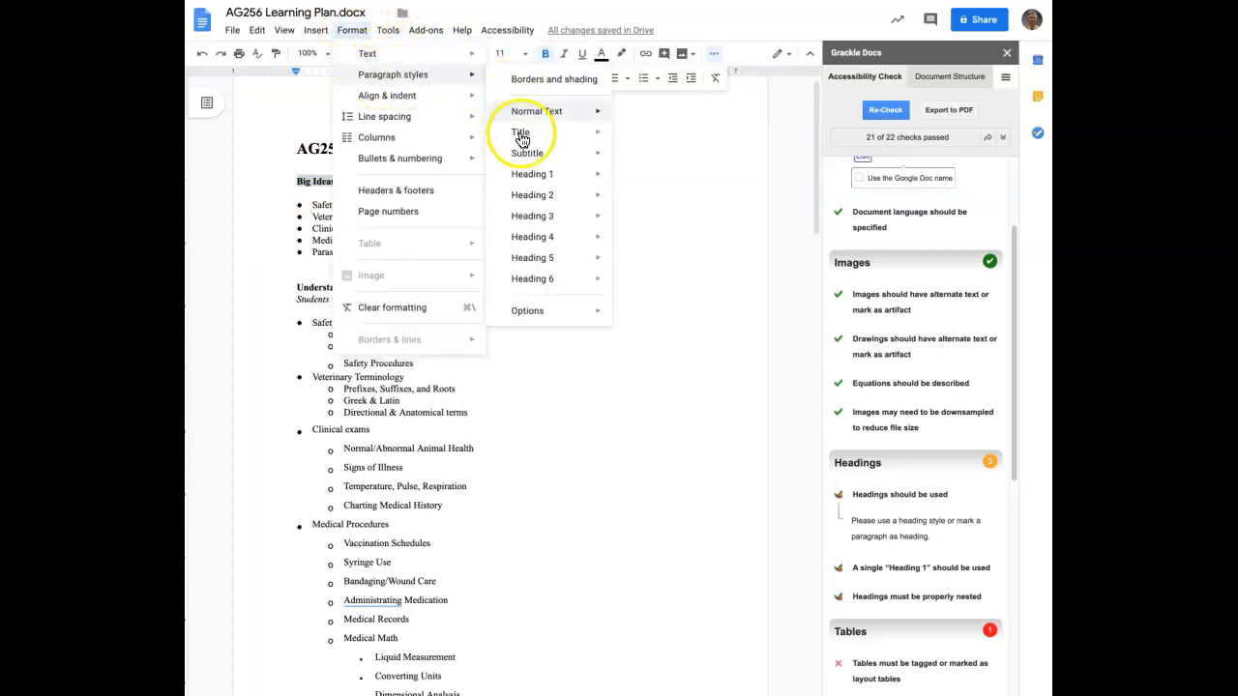
mouse_move(532, 195)
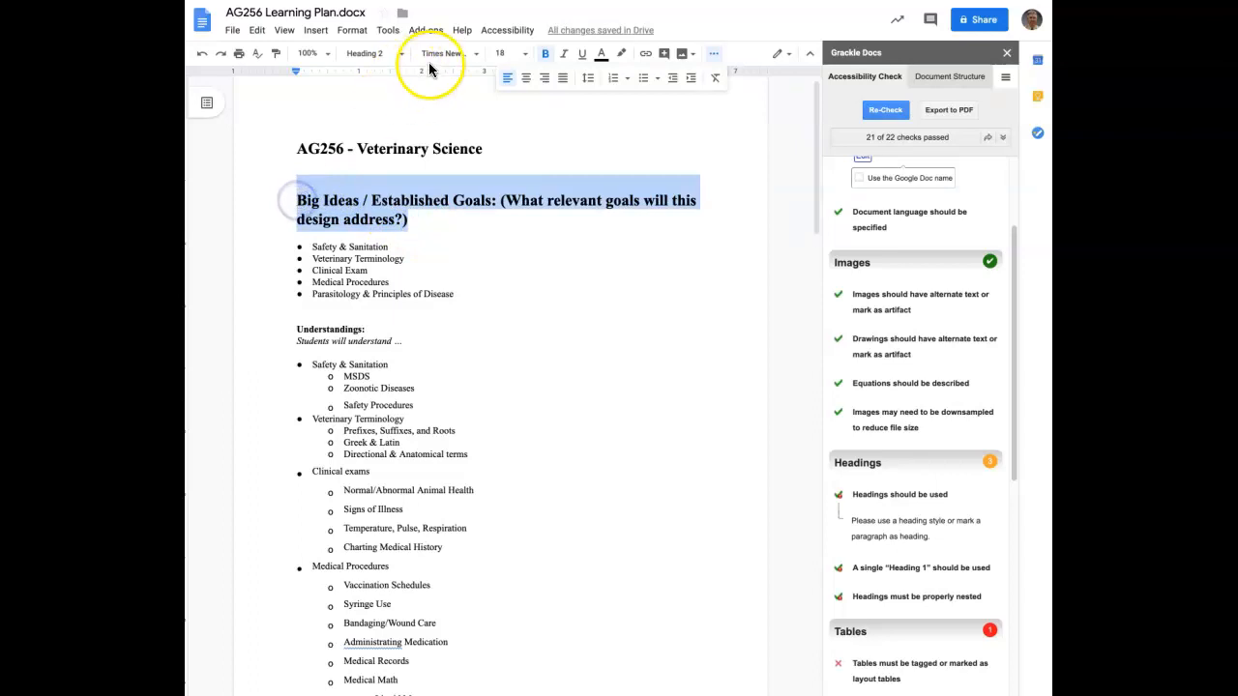
left_click(501, 53)
type("14")
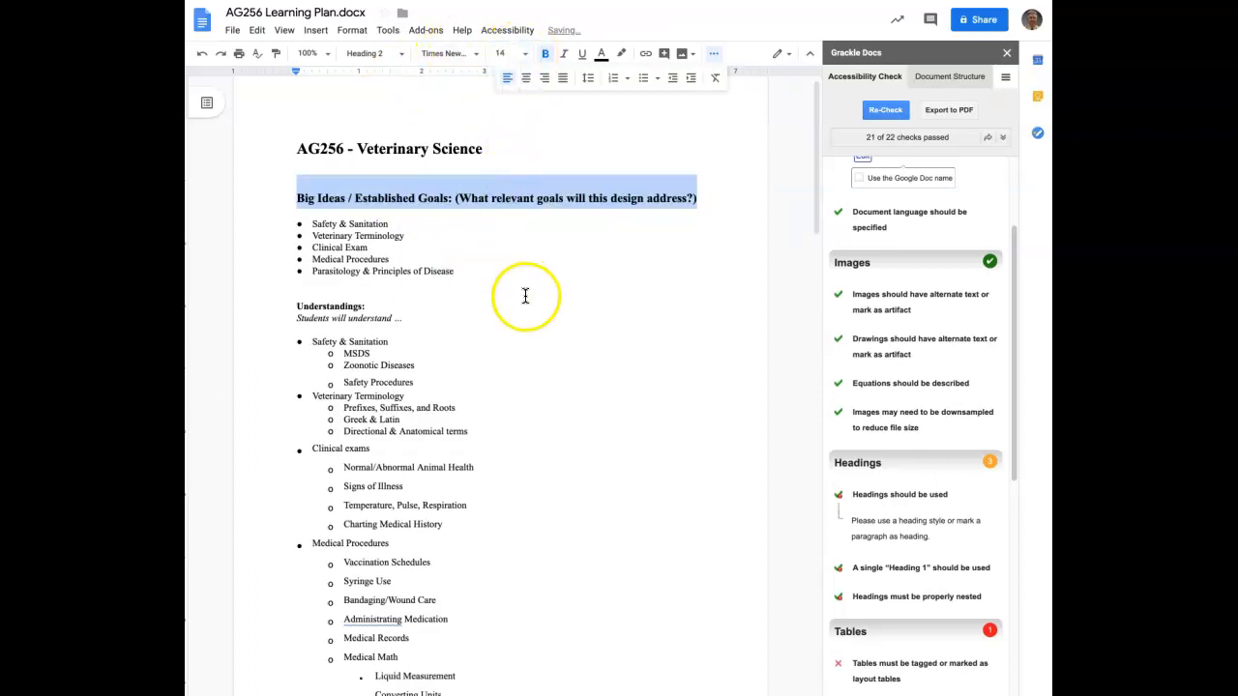
left_click(319, 307)
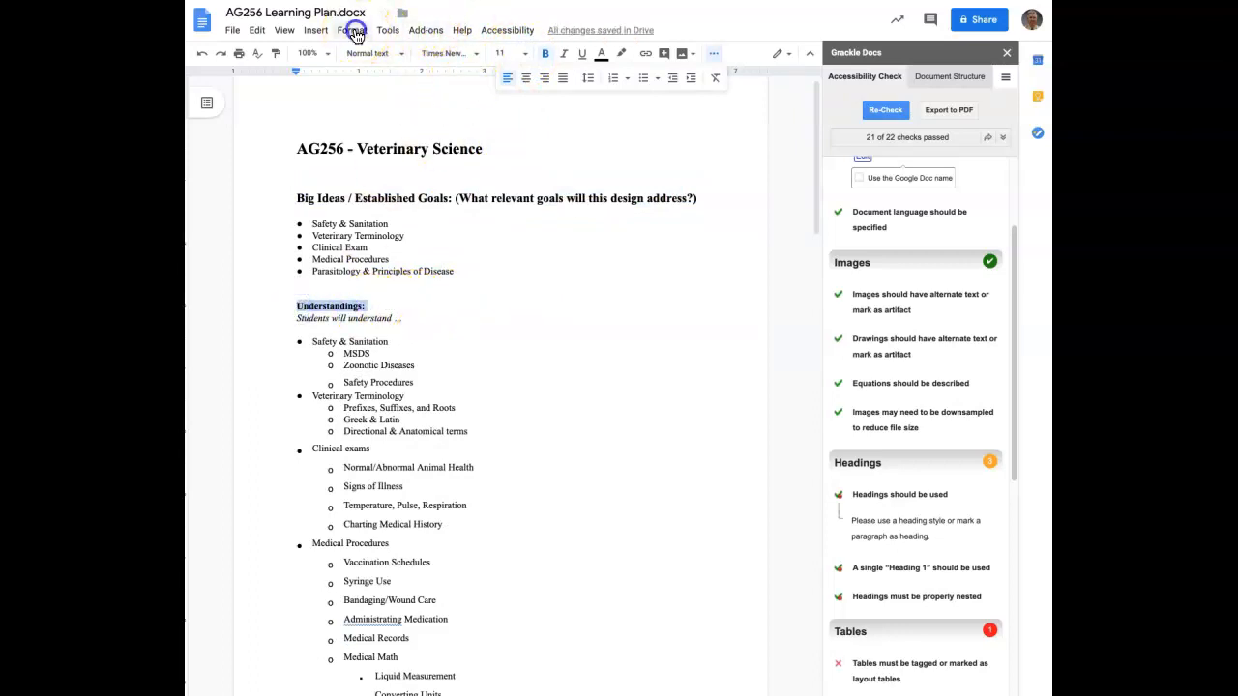
left_click(351, 30)
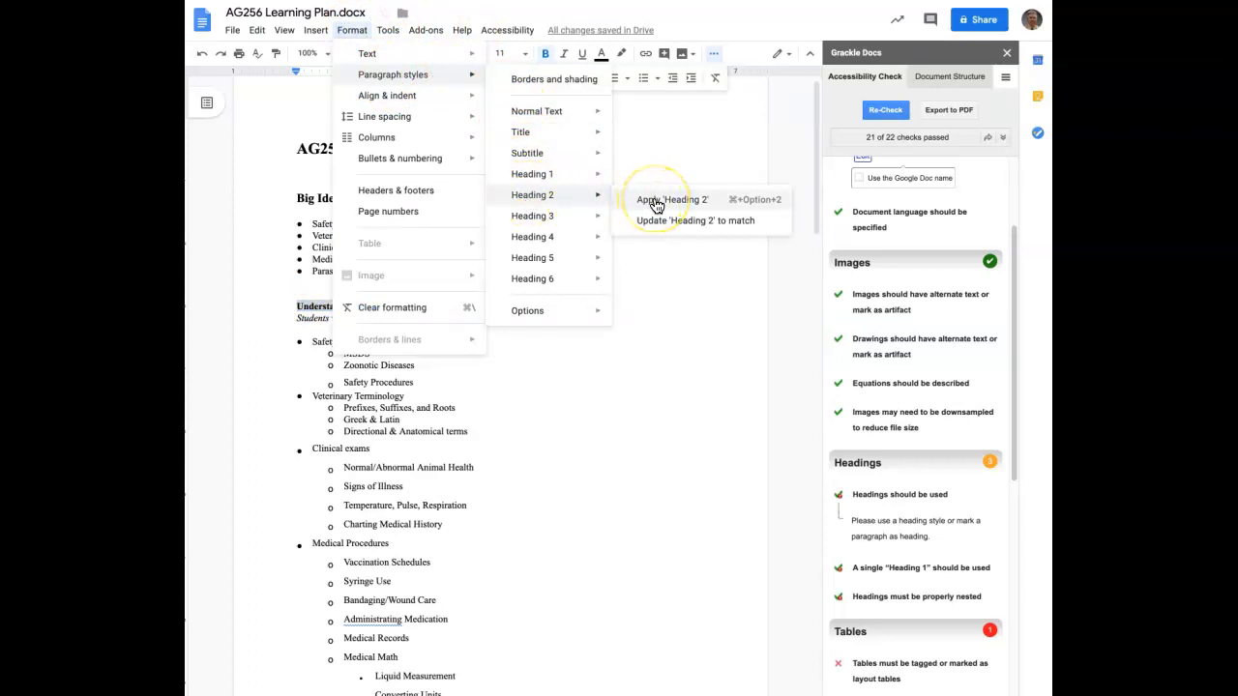
left_click(672, 200)
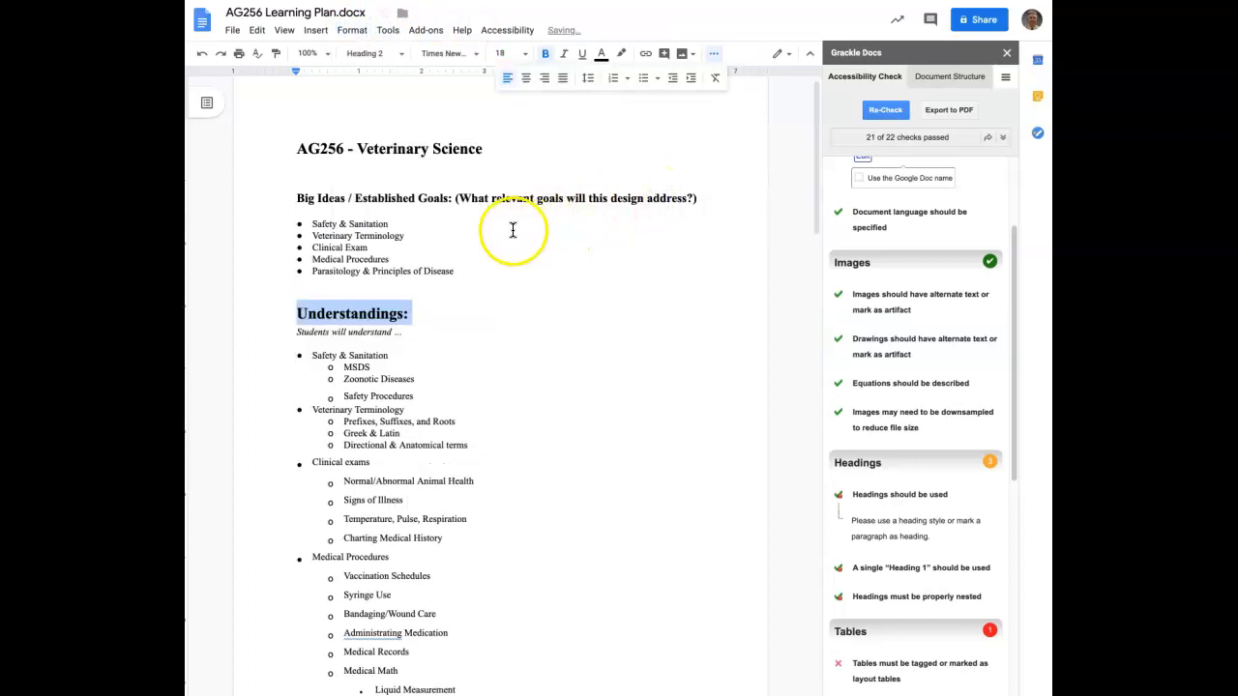
left_click(500, 53)
type("14")
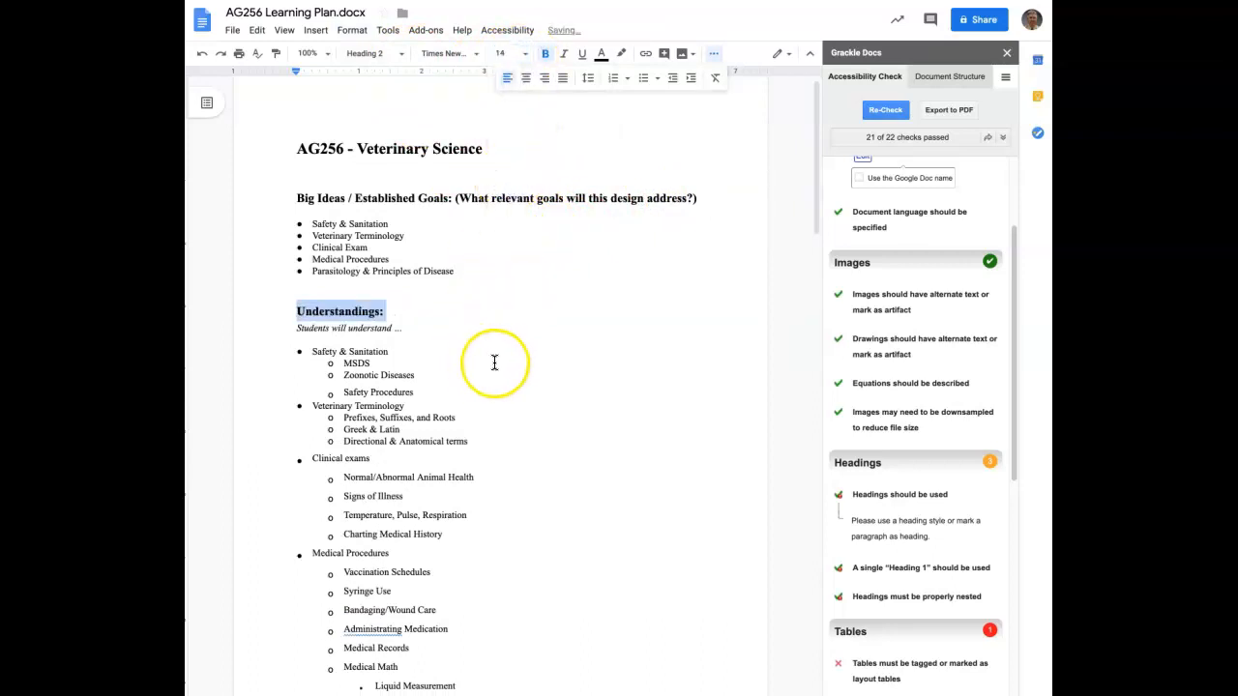
scroll("down", 3)
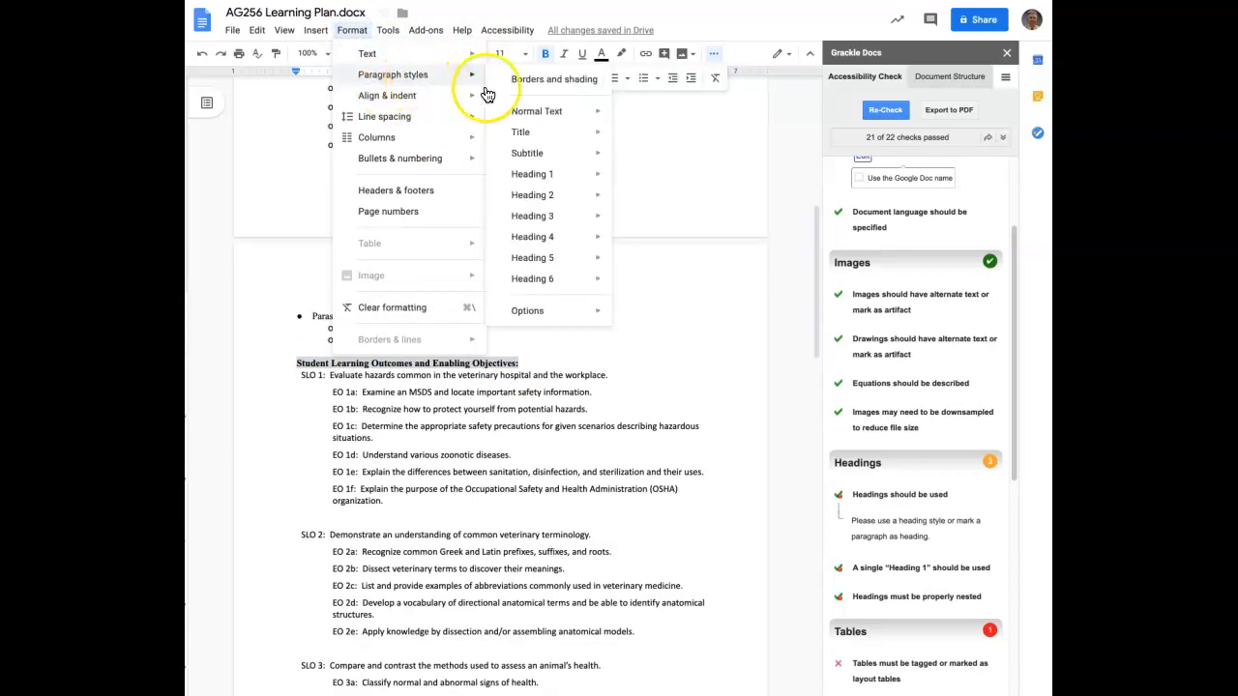
mouse_move(532, 195)
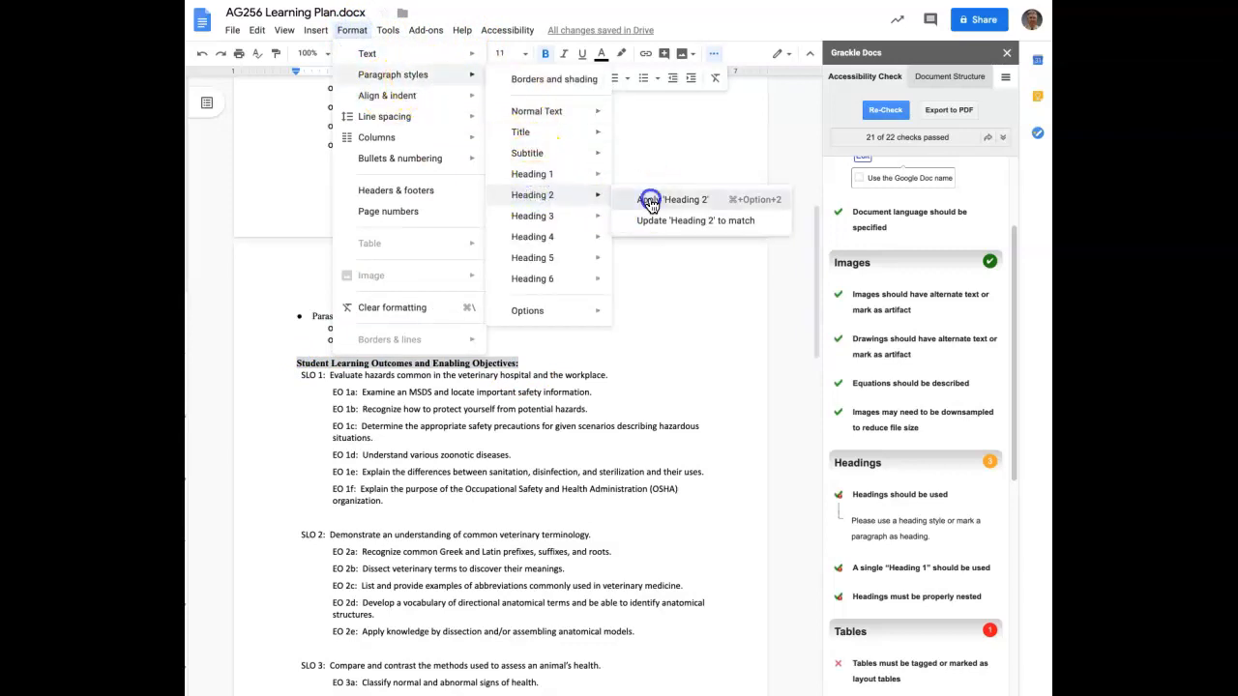
Step: Apply Heading 2 to 'Student Learning Outcomes and Enabling Objectives:'
left_click(685, 199)
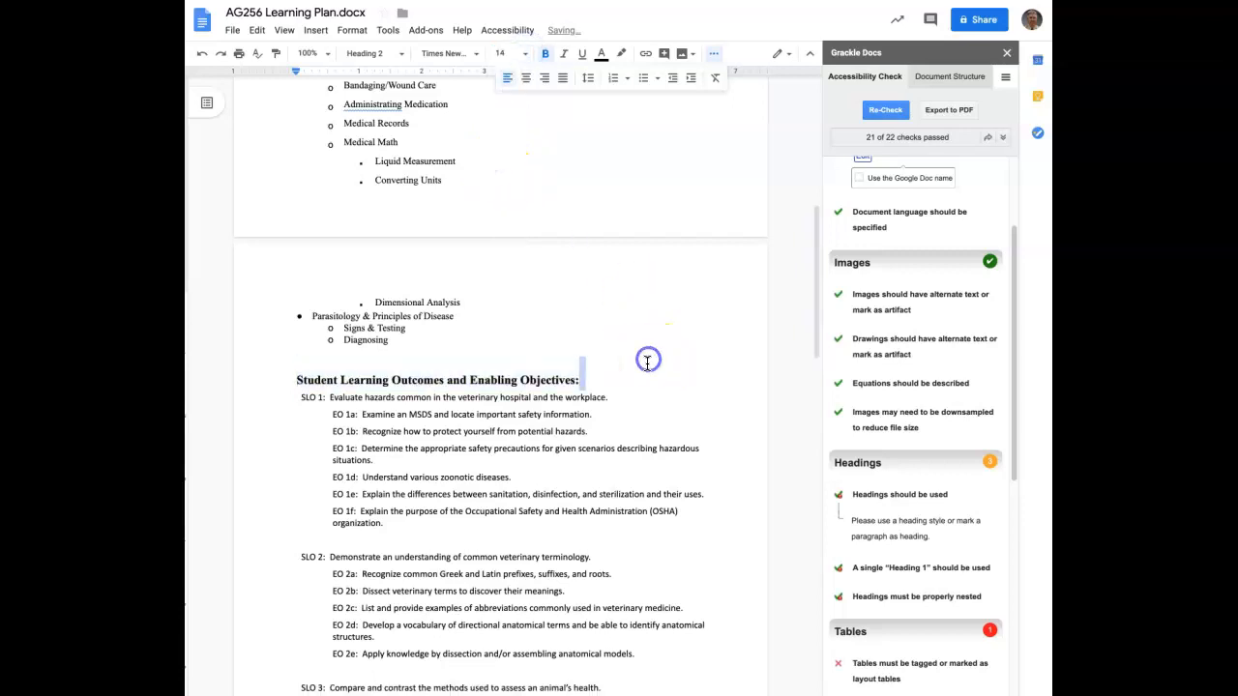
scroll("down", 3)
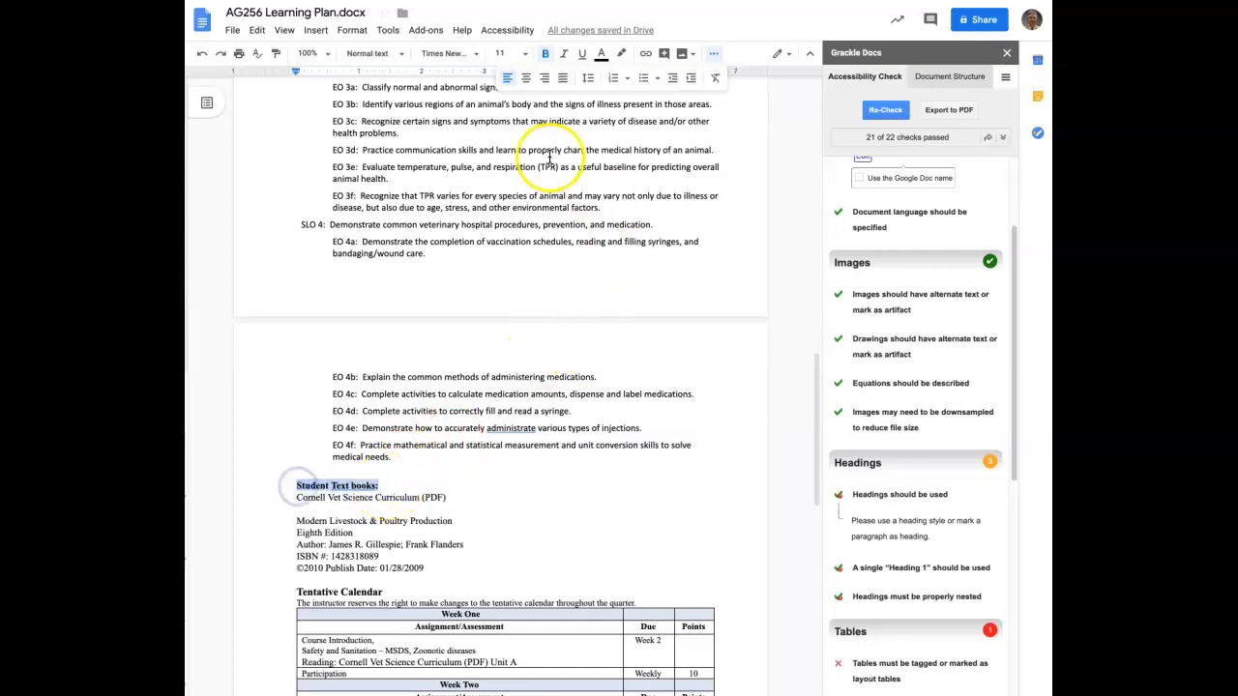
Step: Make 'Student Text books:' a Heading 3 at 12 points
left_click(352, 30)
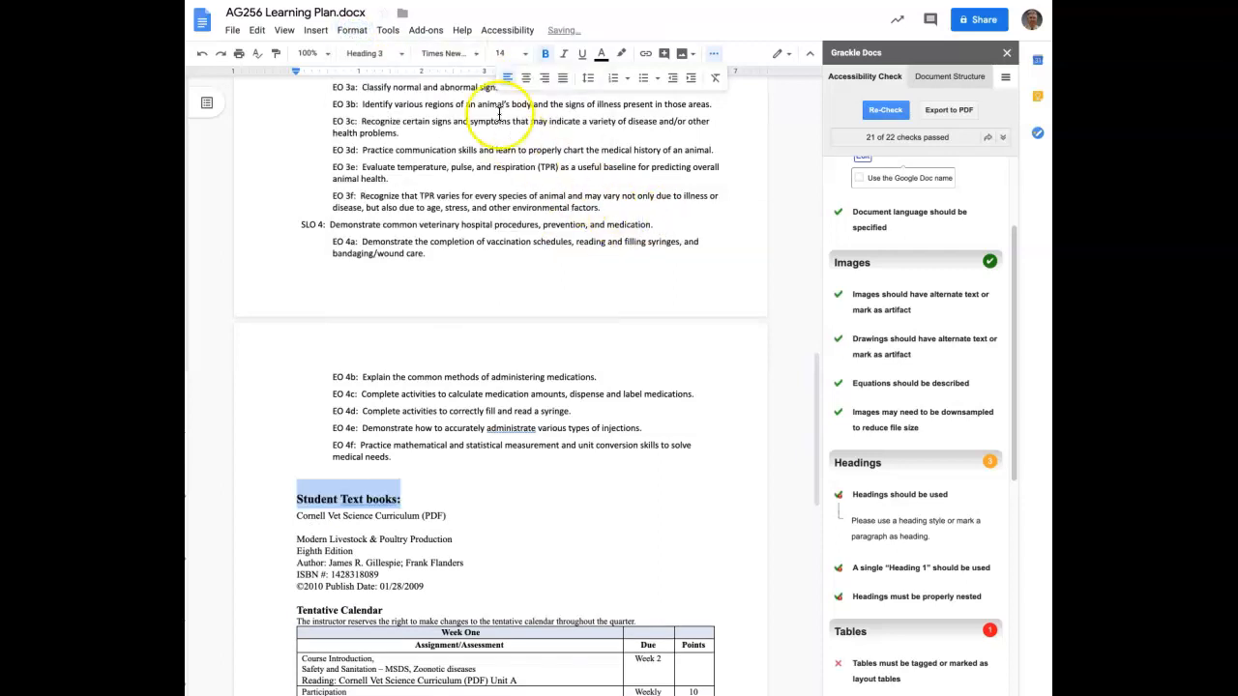
left_click(524, 53)
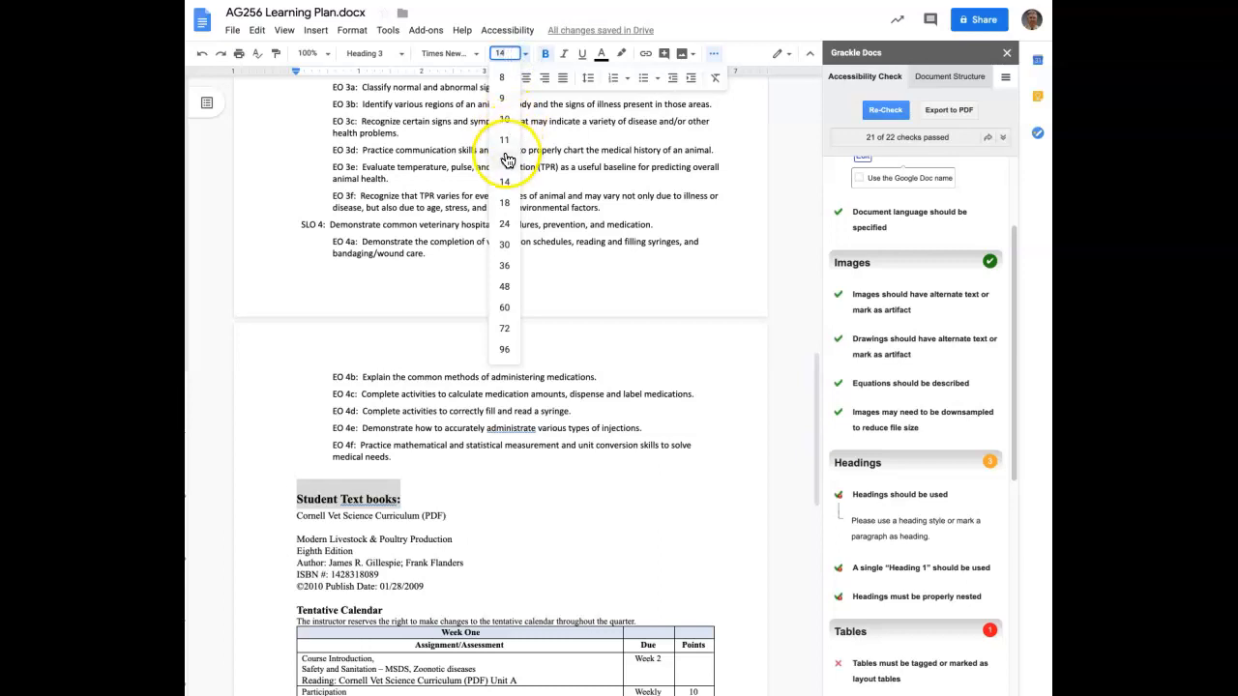
left_click(504, 139)
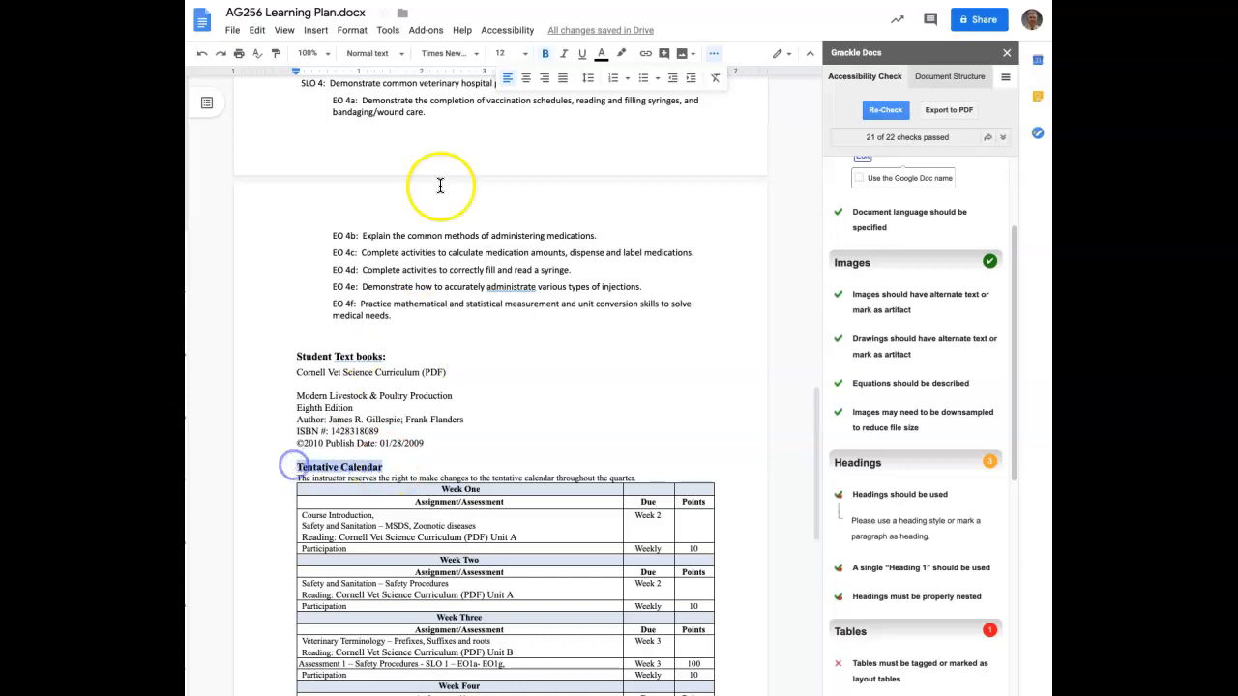
Step: Apply Heading 3 to 'Tentative Calendar' and size it to 12 points
left_click(351, 30)
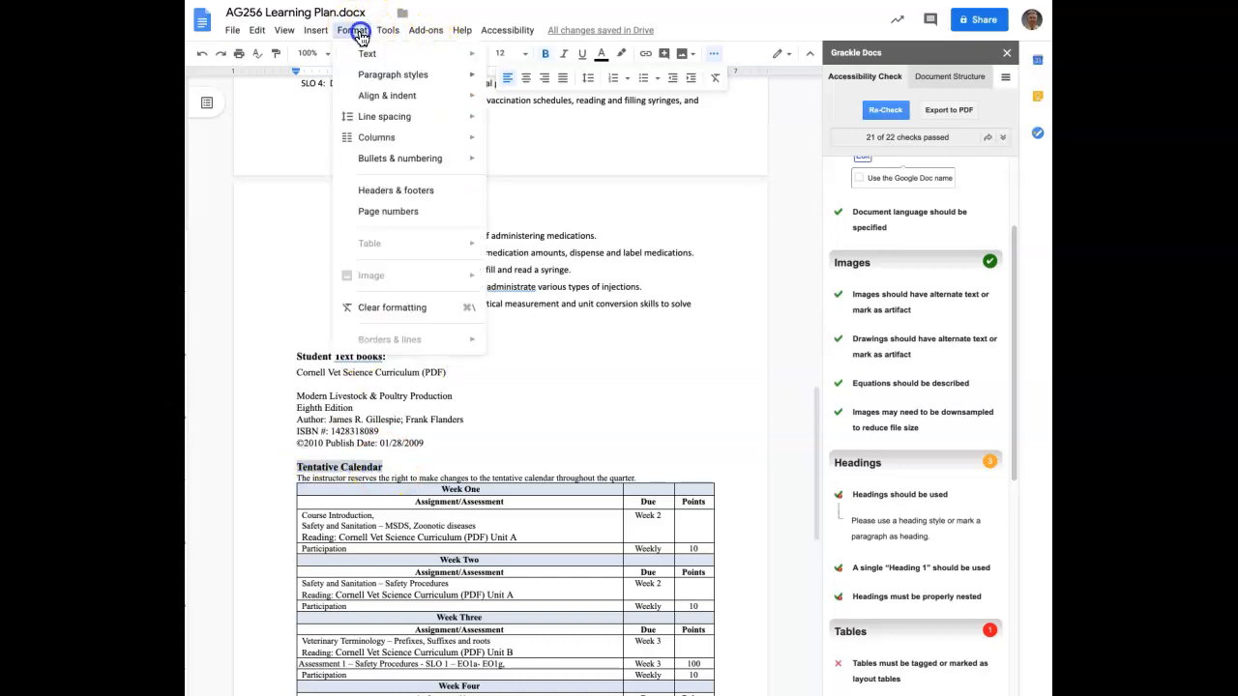
left_click(393, 74)
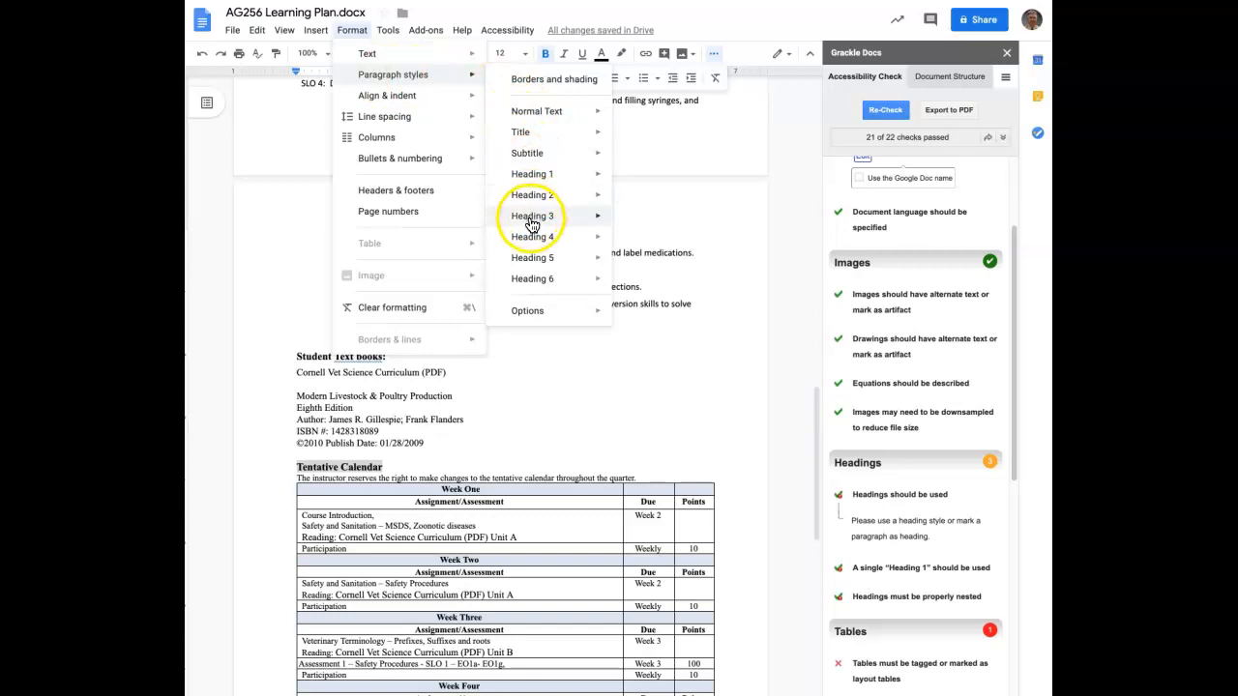
left_click(532, 215)
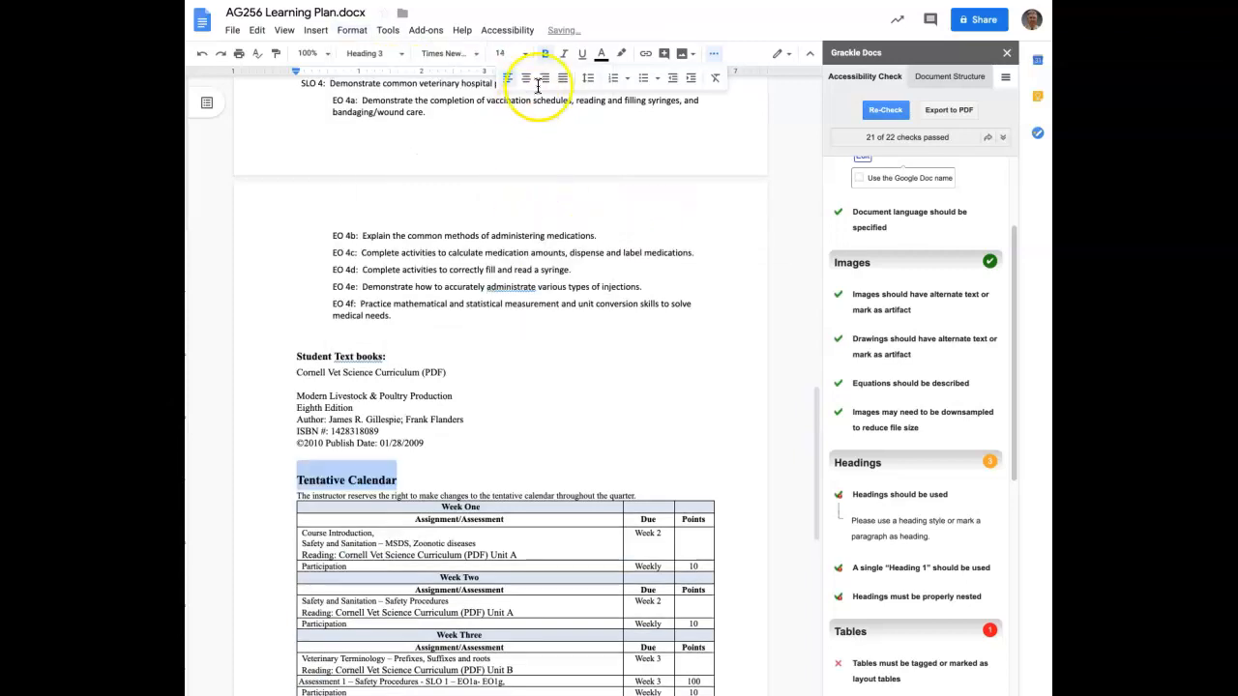
left_click(501, 53)
type("12")
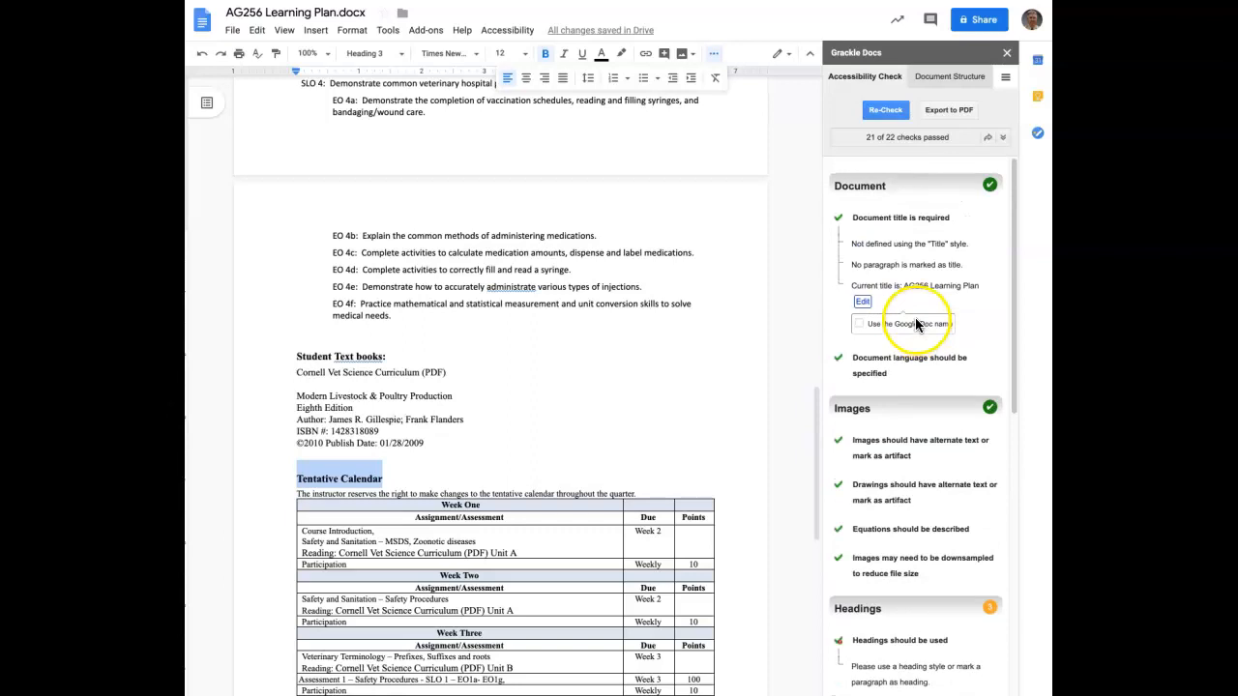
mouse_move(884, 109)
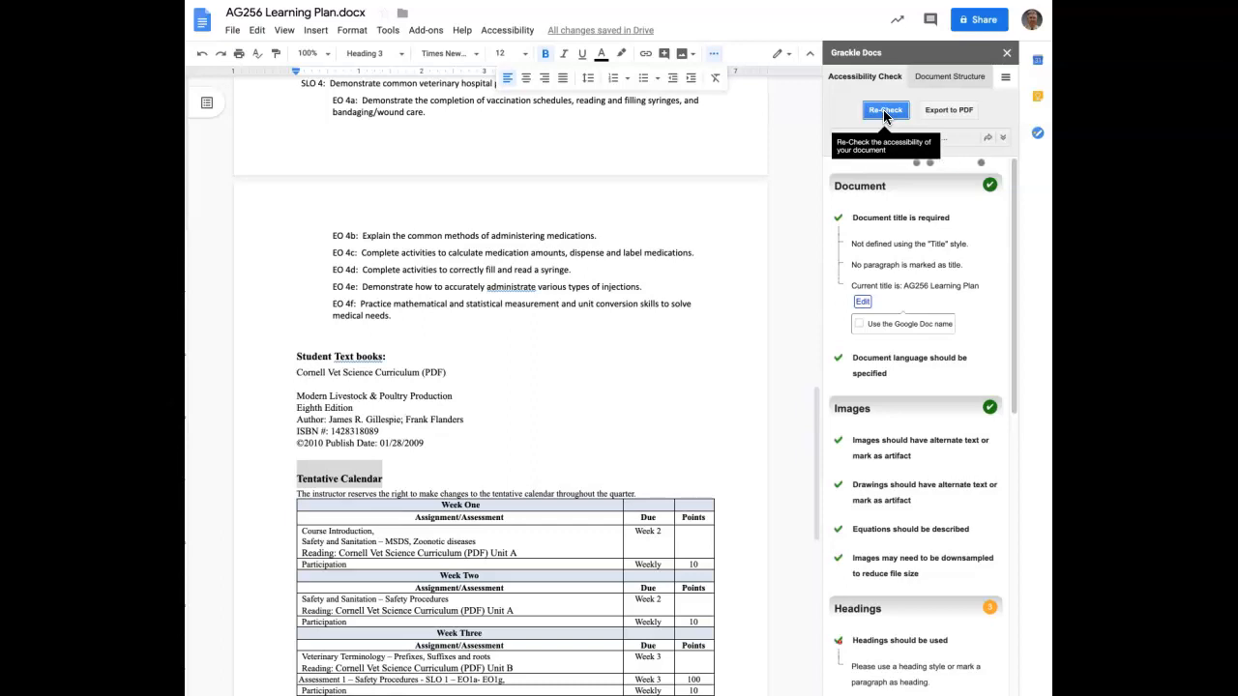
Step: Re-check with Grackle Docs and scroll to the Headings section listing six headings
left_click(884, 109)
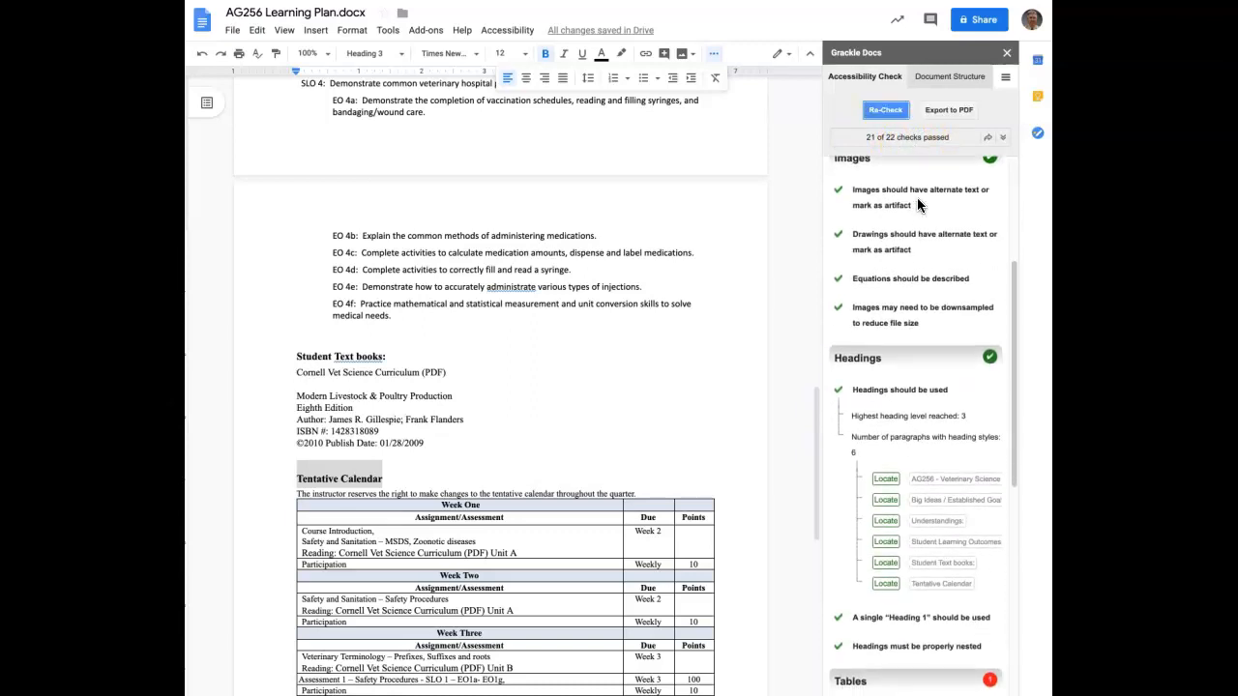
scroll("down", 3)
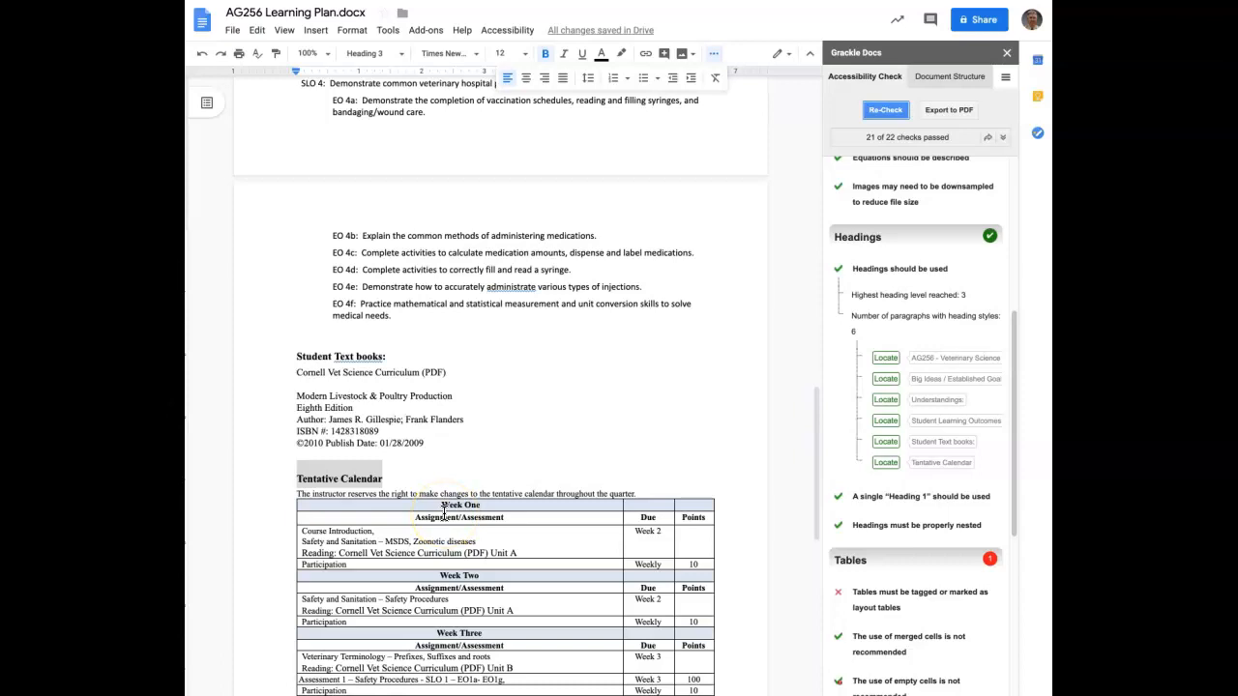
scroll("down", 3)
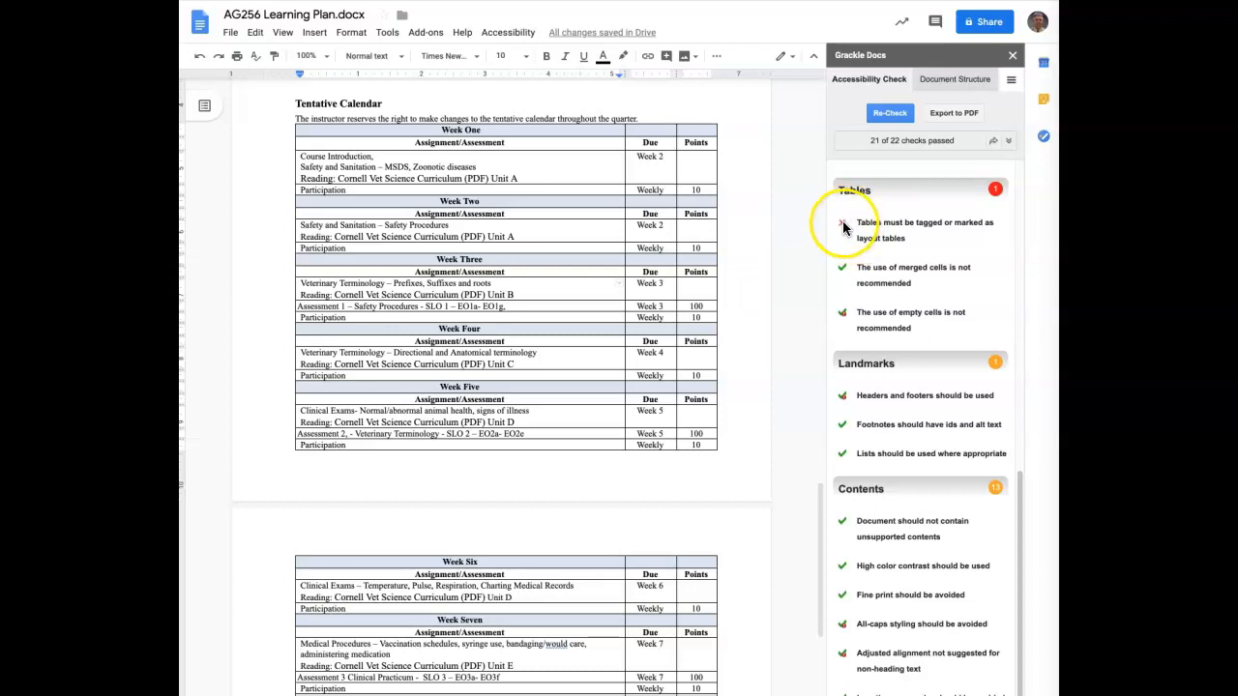
Step: Locate the untagged Tentative Calendar table from Grackle's Tables warning and begin tagging it
left_click(842, 228)
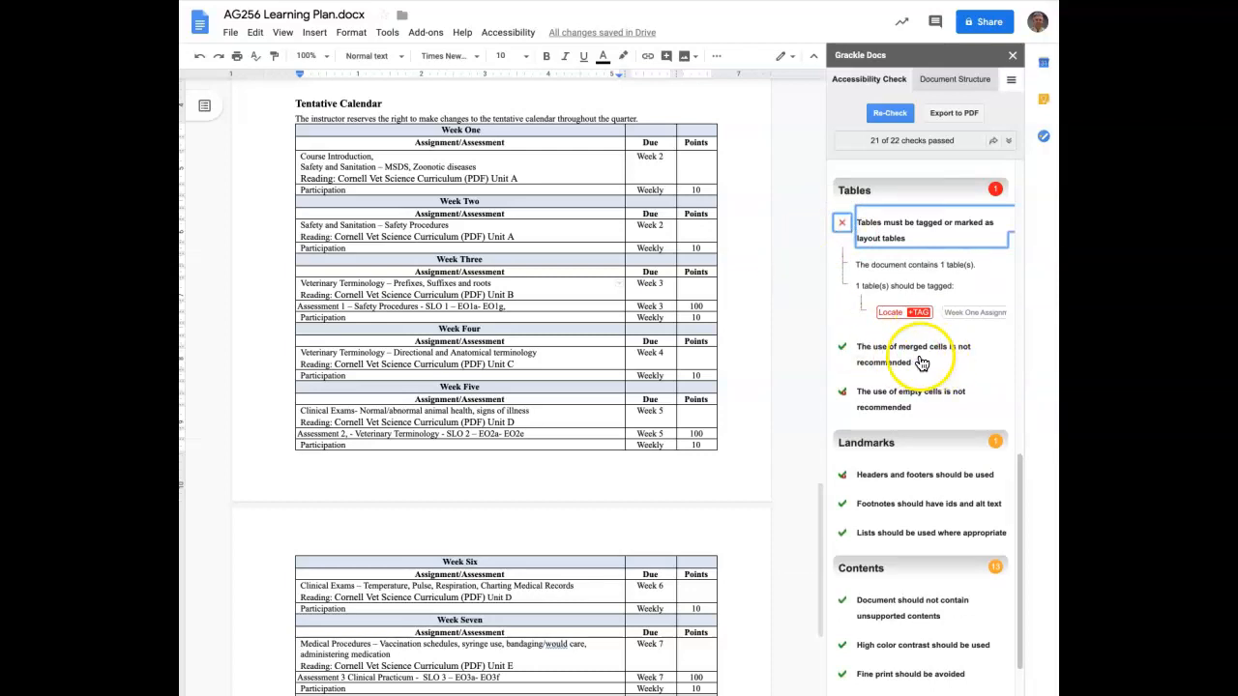
mouse_move(906, 360)
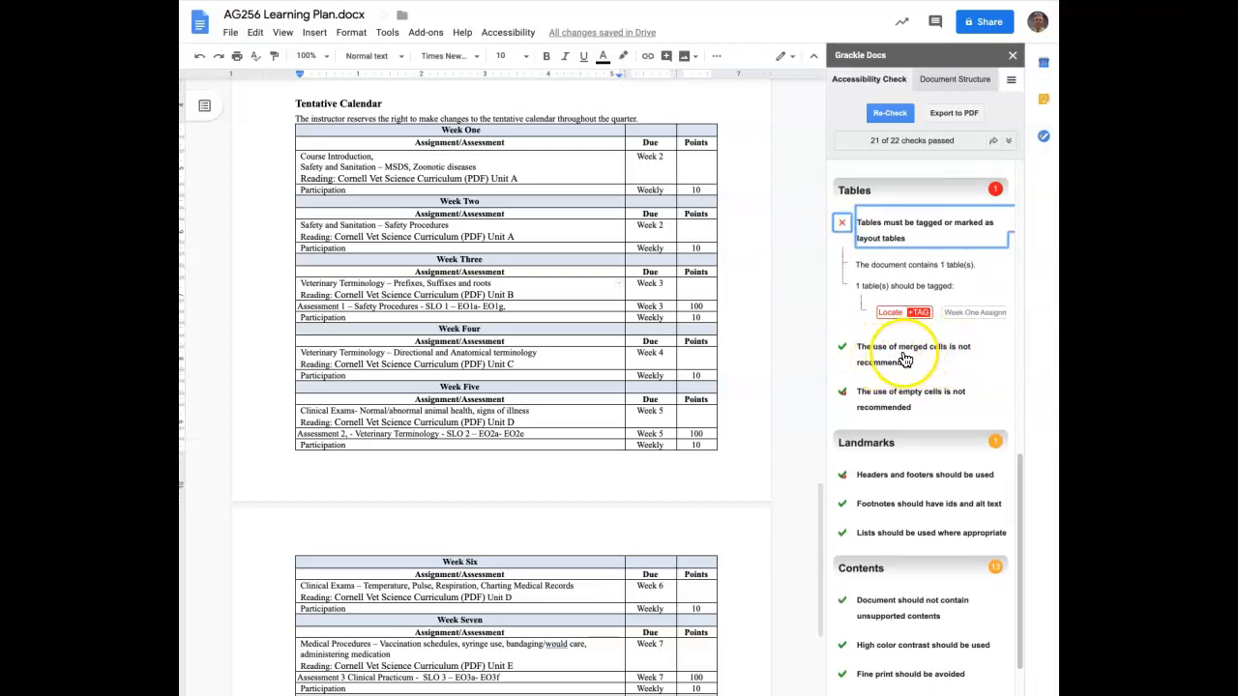
mouse_move(943, 362)
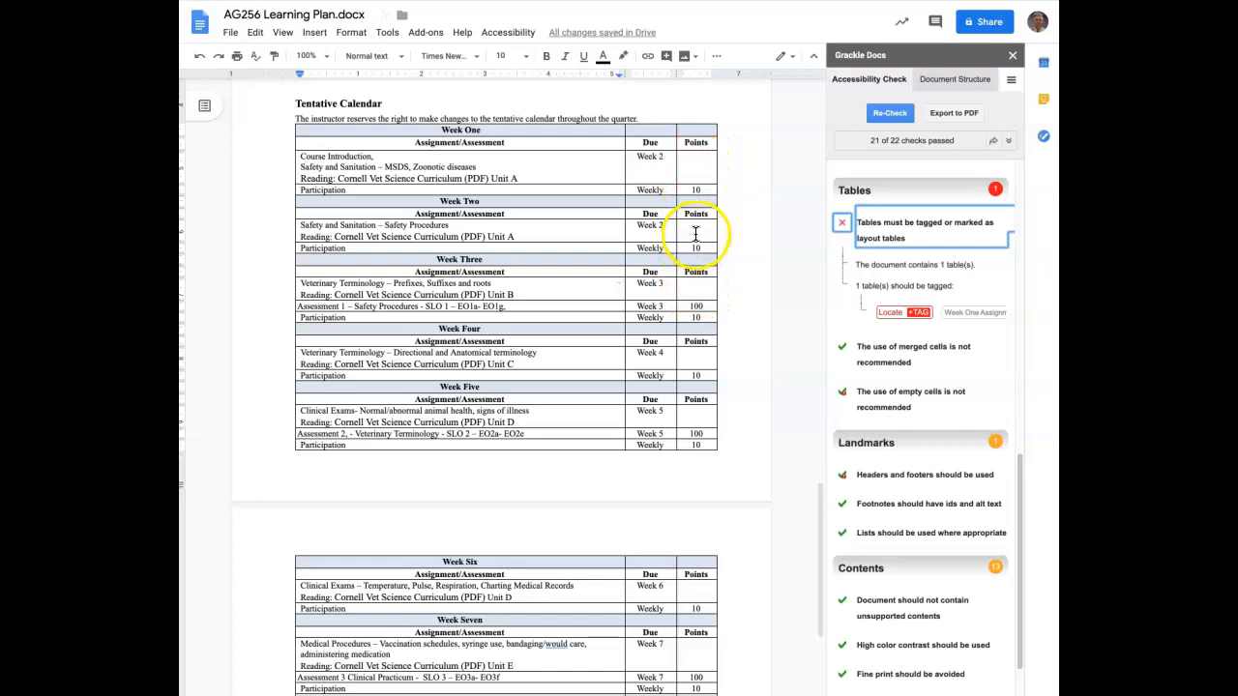
scroll("down", 3)
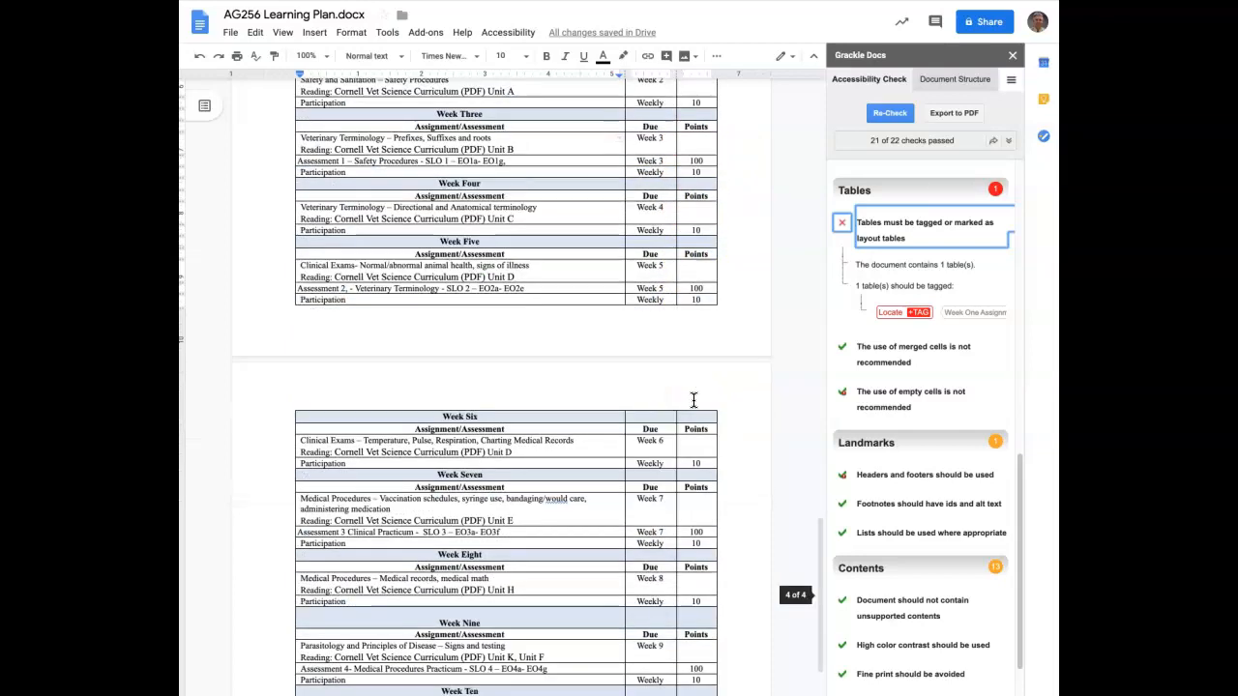
scroll("down", 3)
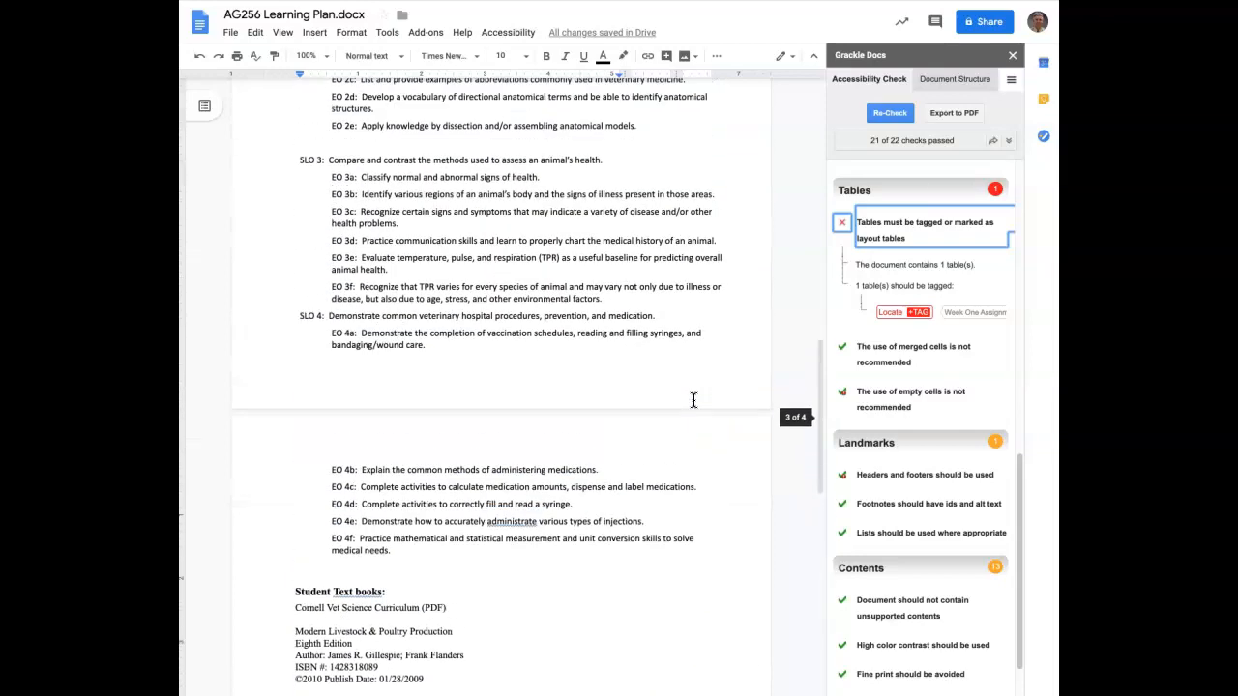
scroll("down", 3)
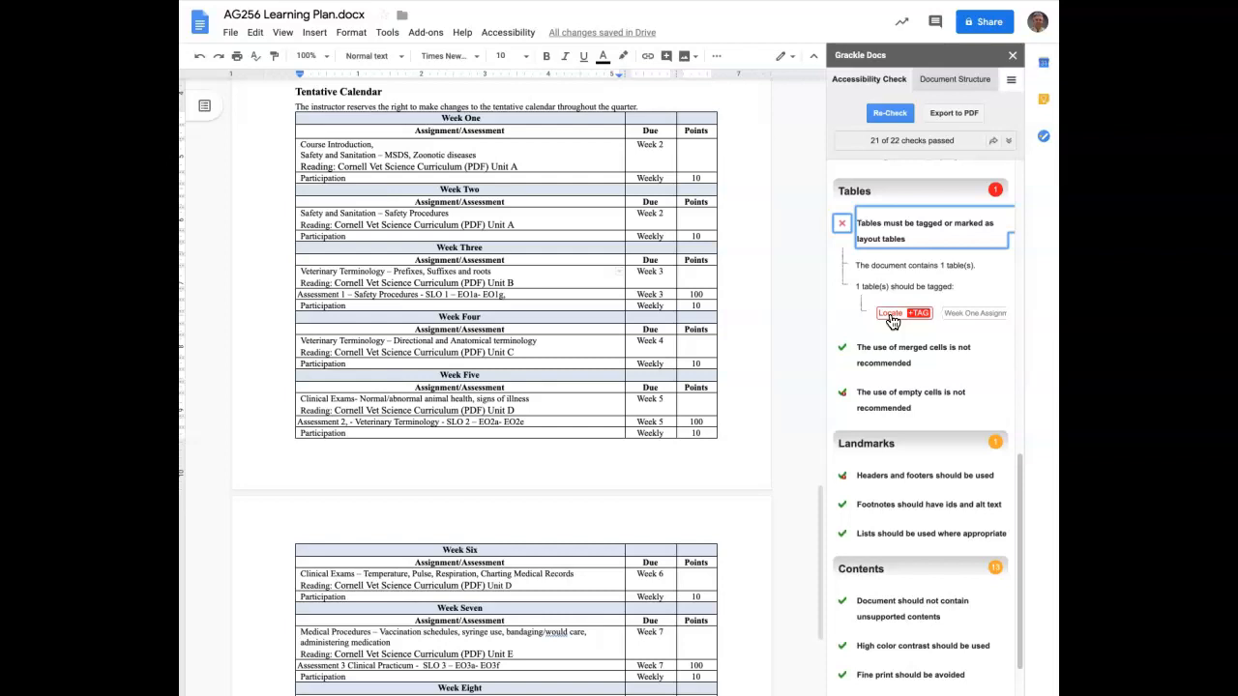
mouse_move(846, 329)
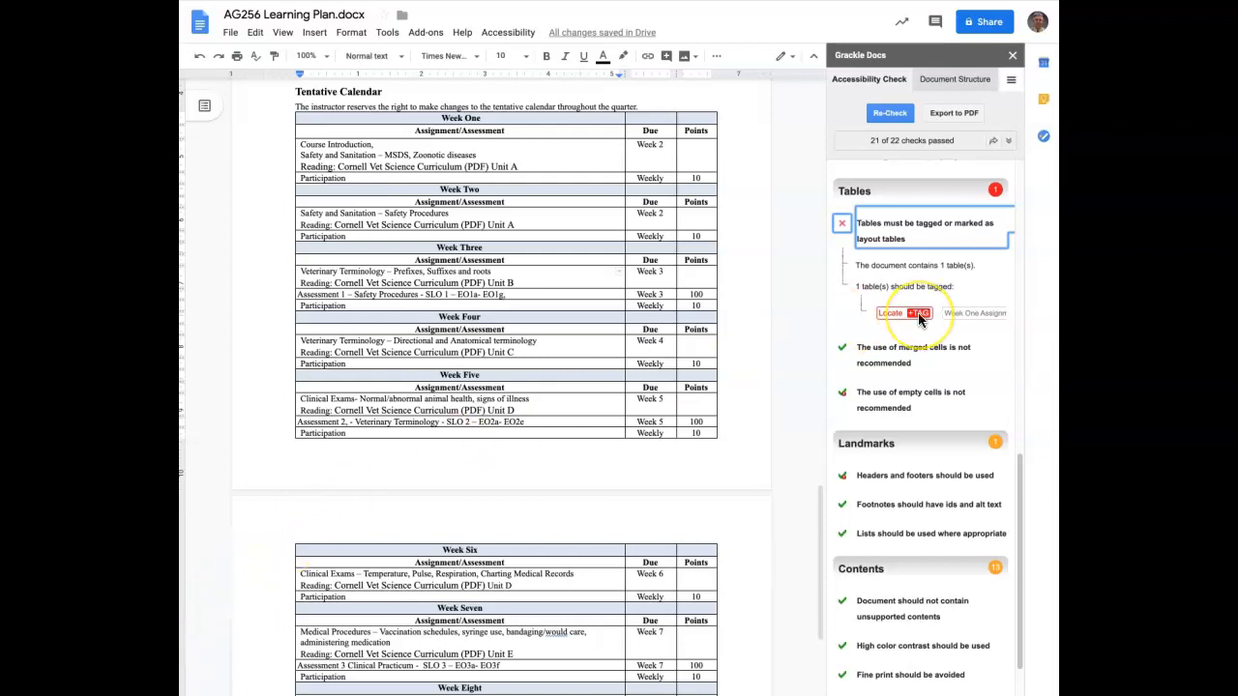
left_click(917, 313)
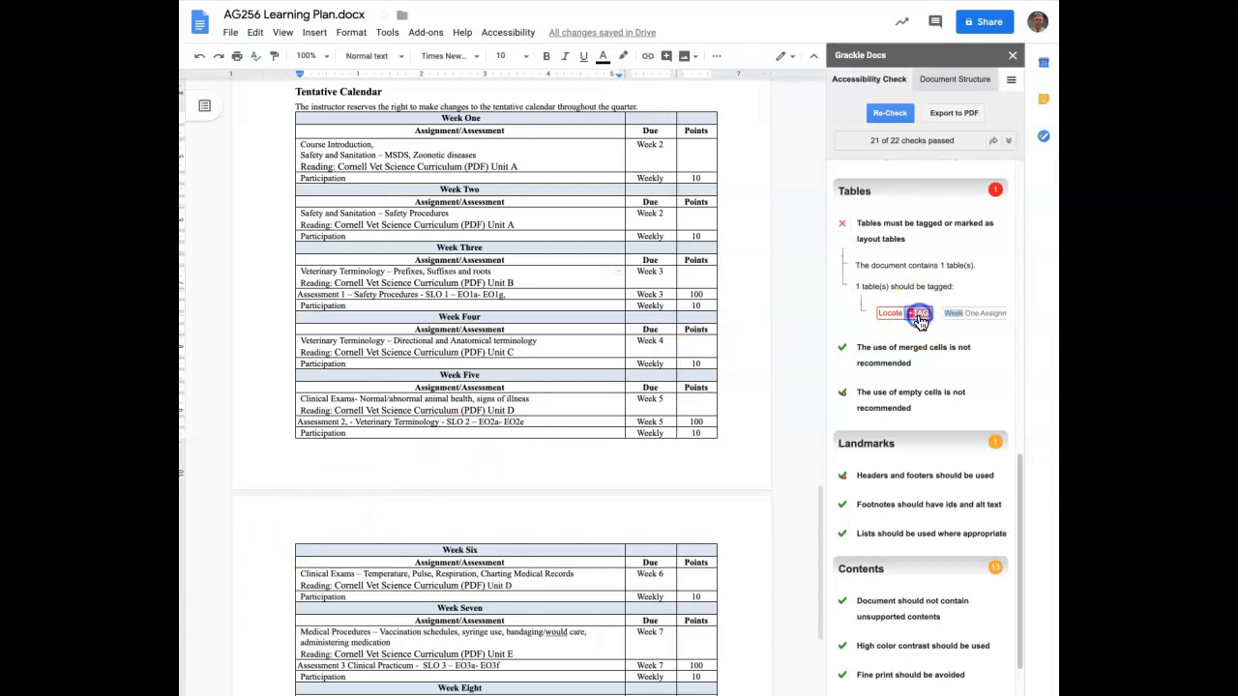
Step: Tag the Tentative Calendar table with 'Mark first row as header' and update
left_click(914, 313)
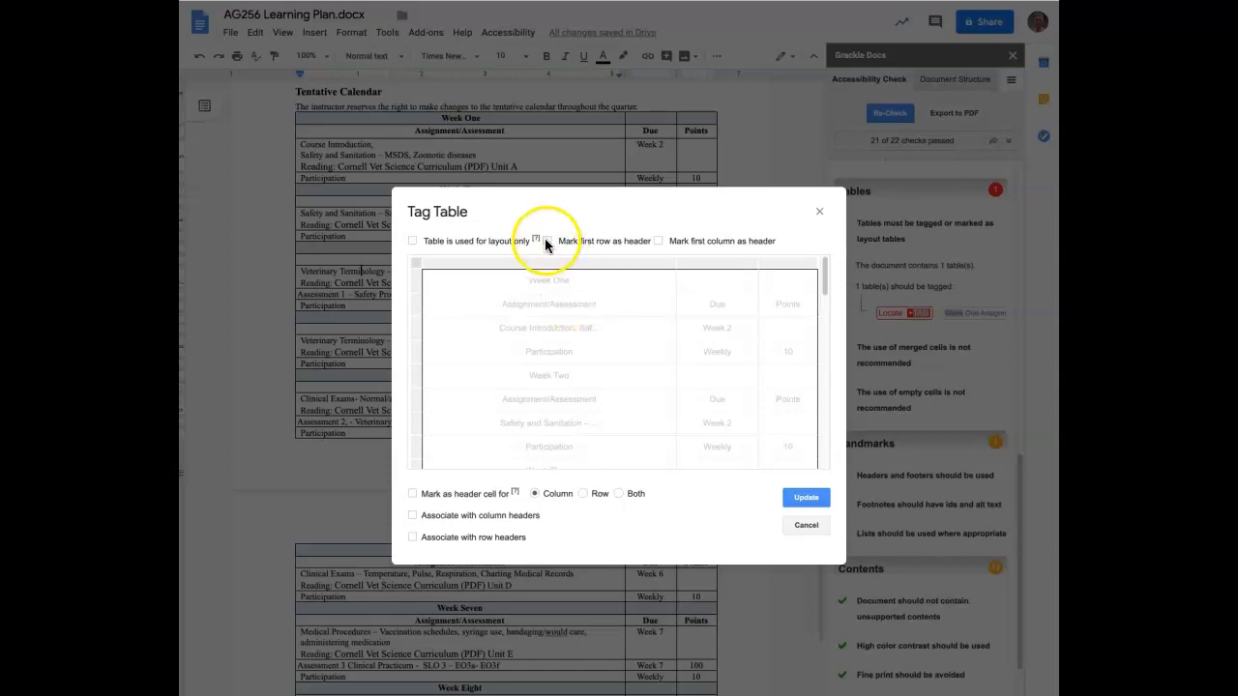
left_click(550, 241)
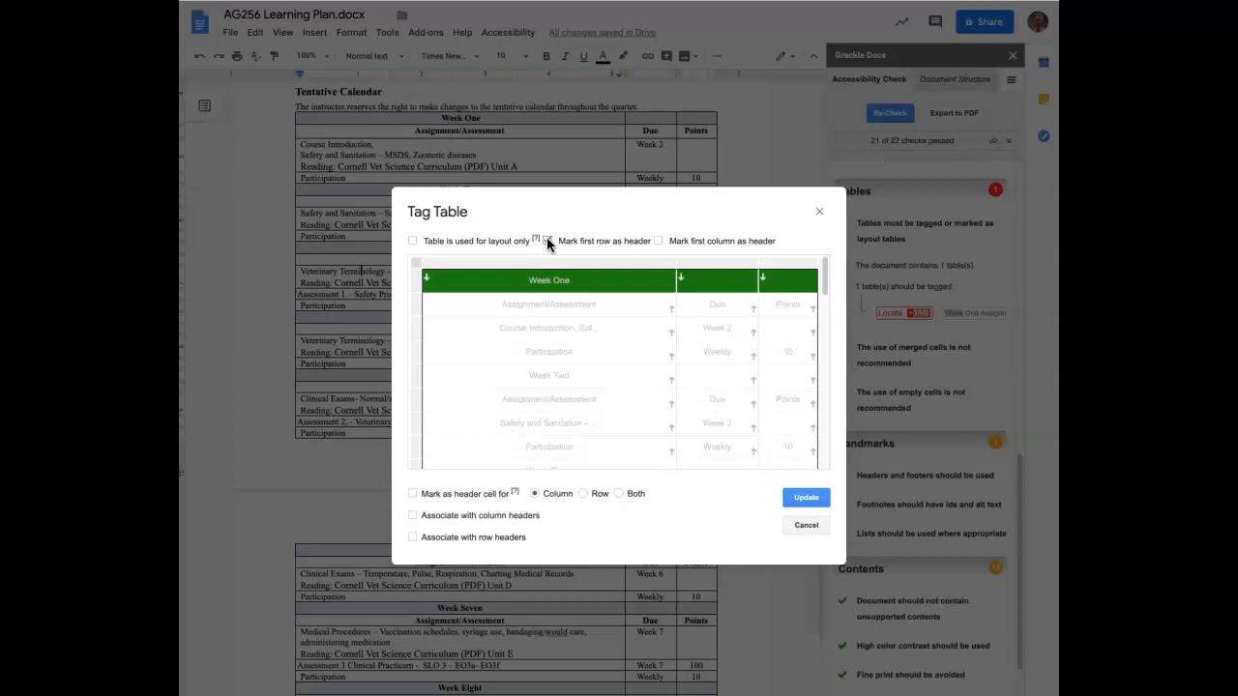
left_click(546, 240)
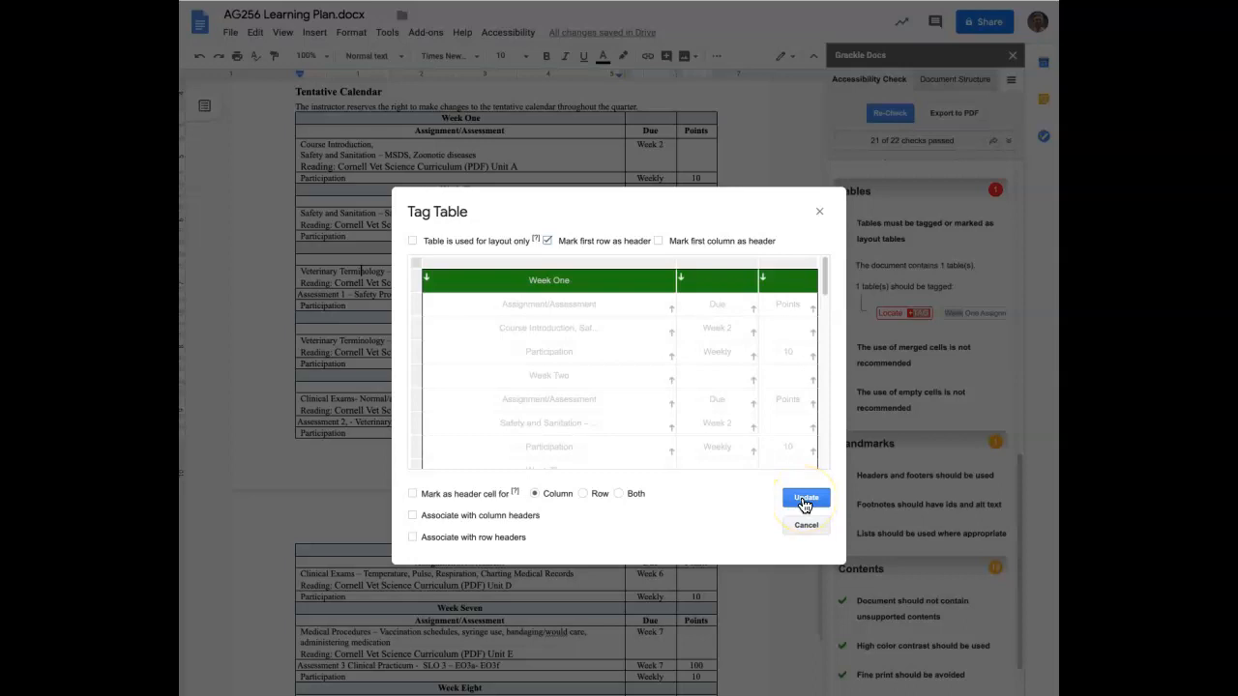
left_click(805, 501)
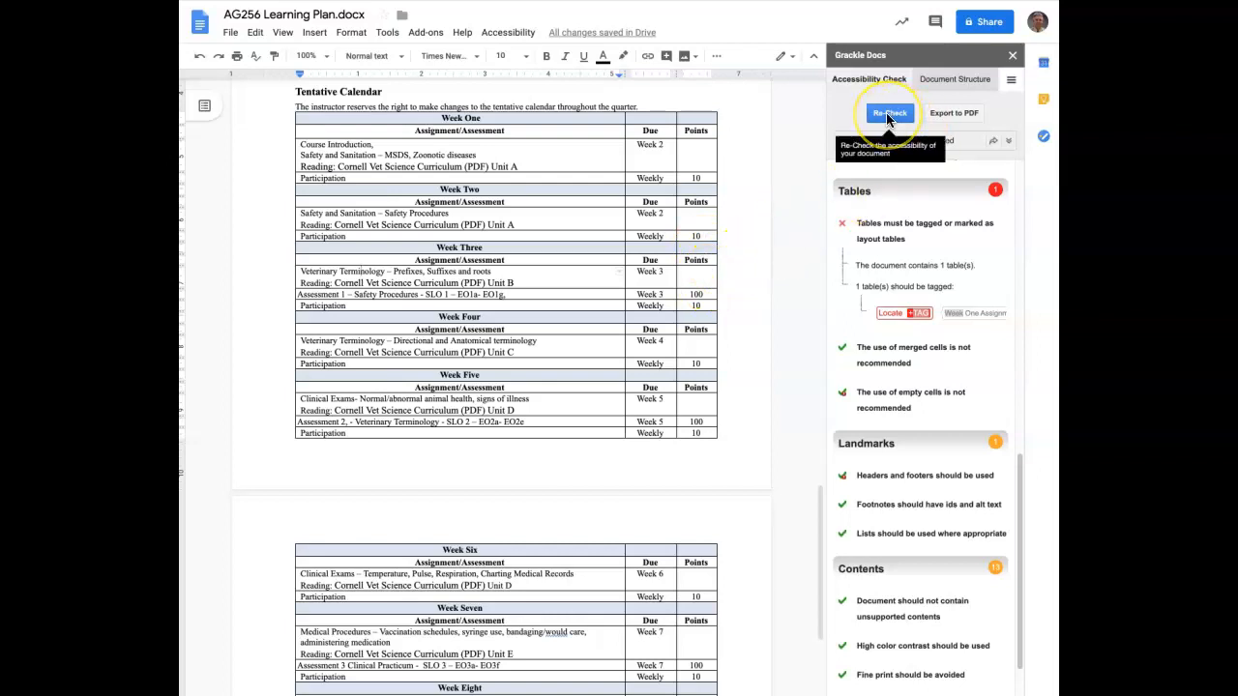
Step: Re-check the document in Grackle Docs until it reports 22 of 22 passed
left_click(889, 113)
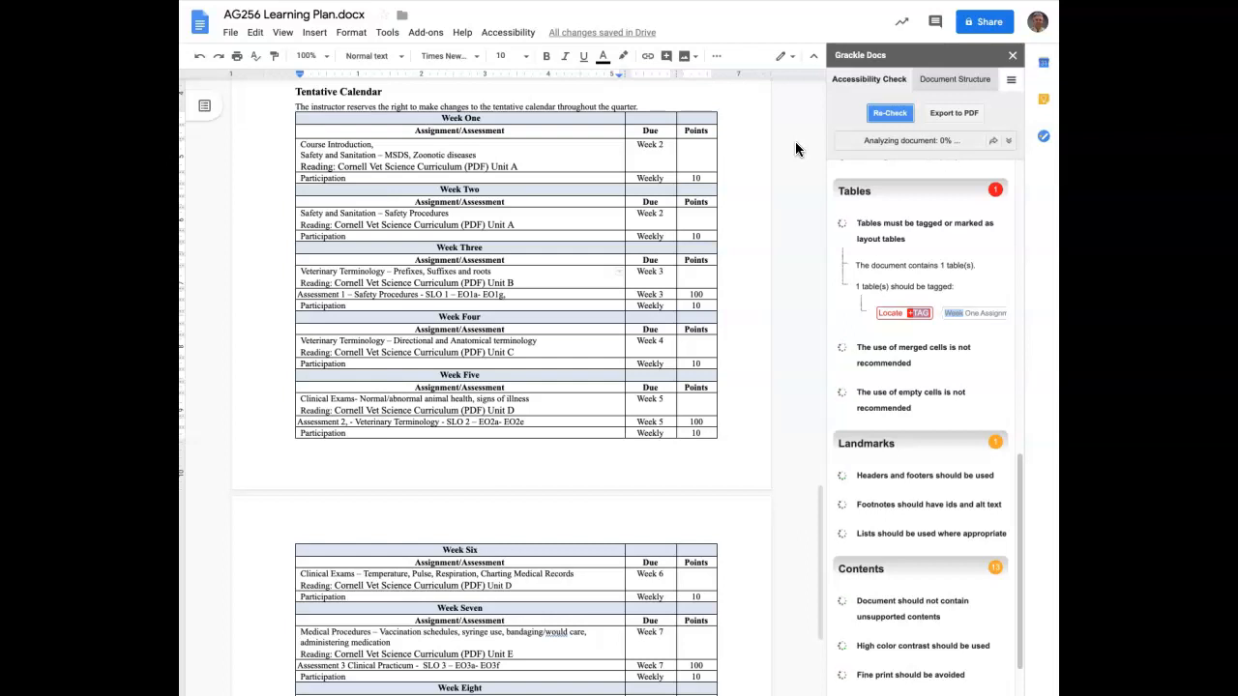
left_click(889, 112)
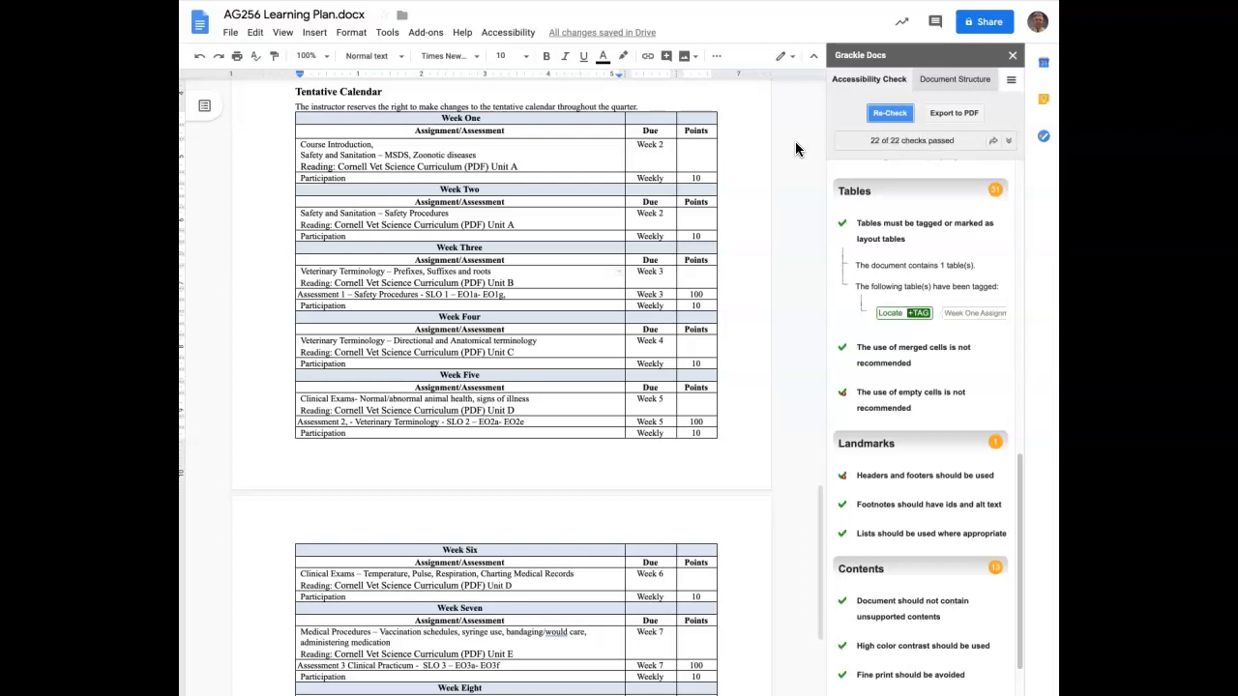
mouse_move(887, 140)
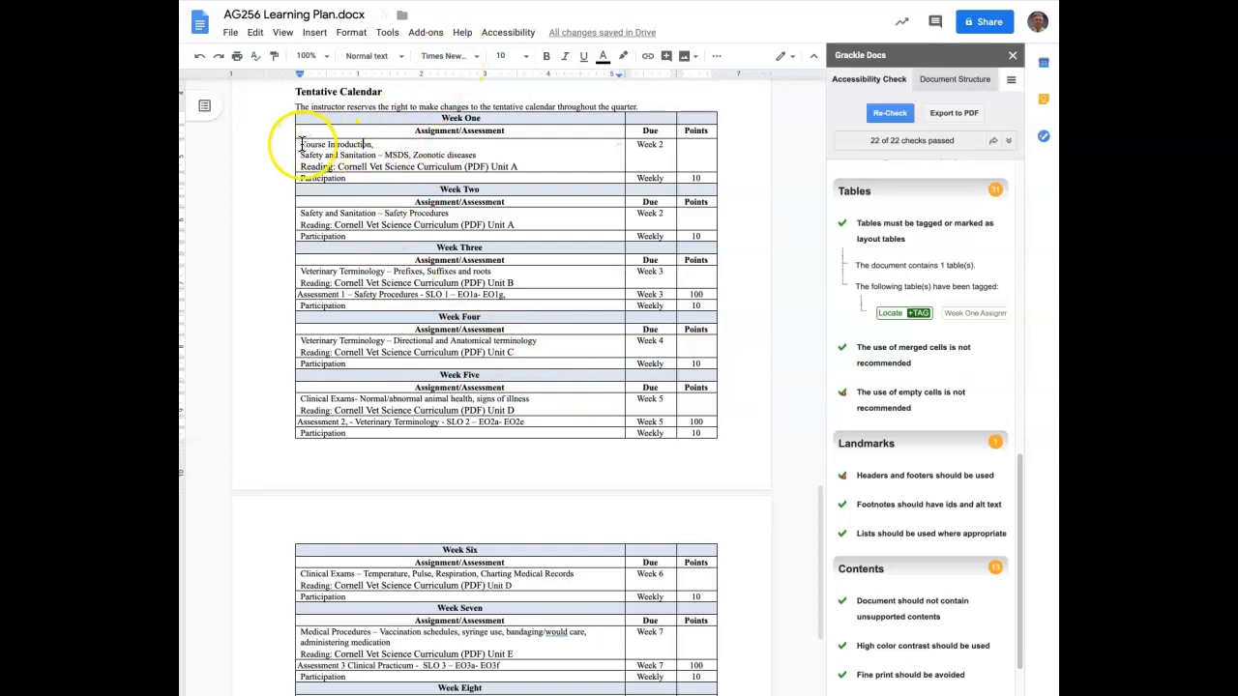
Step: Select the first assignment row, then expand the 'High color contrast should be used' details
left_click_drag(300, 144, 501, 166)
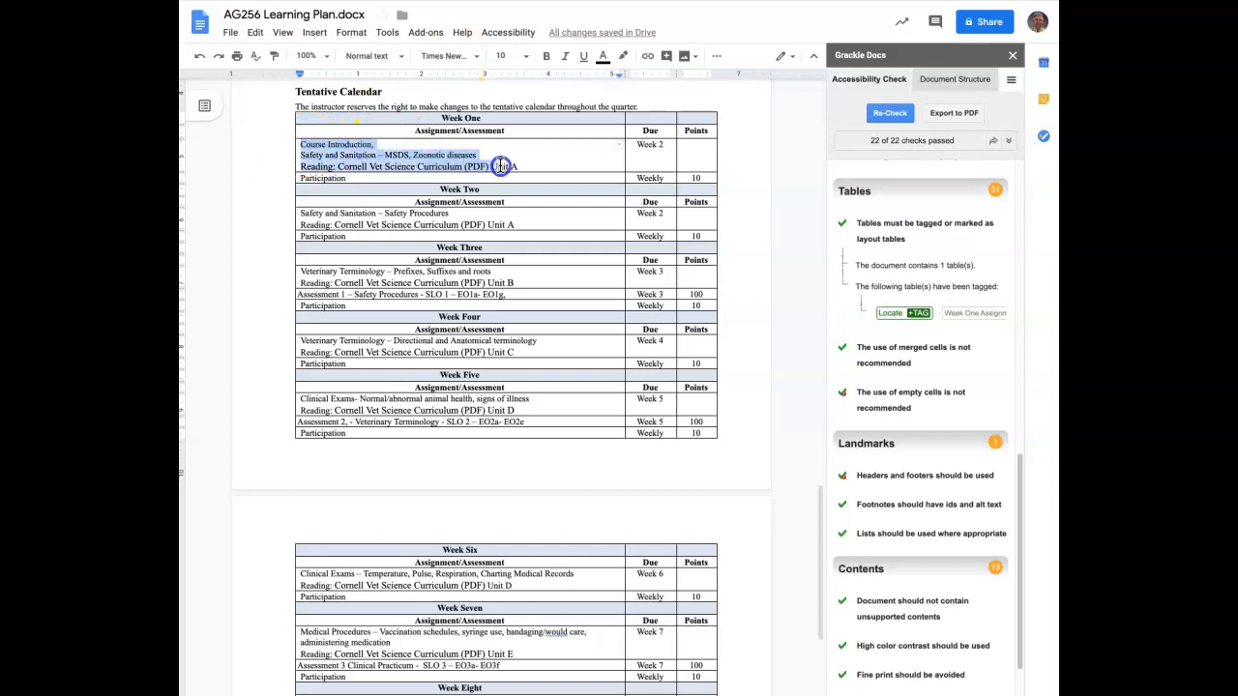
left_click_drag(501, 167, 629, 167)
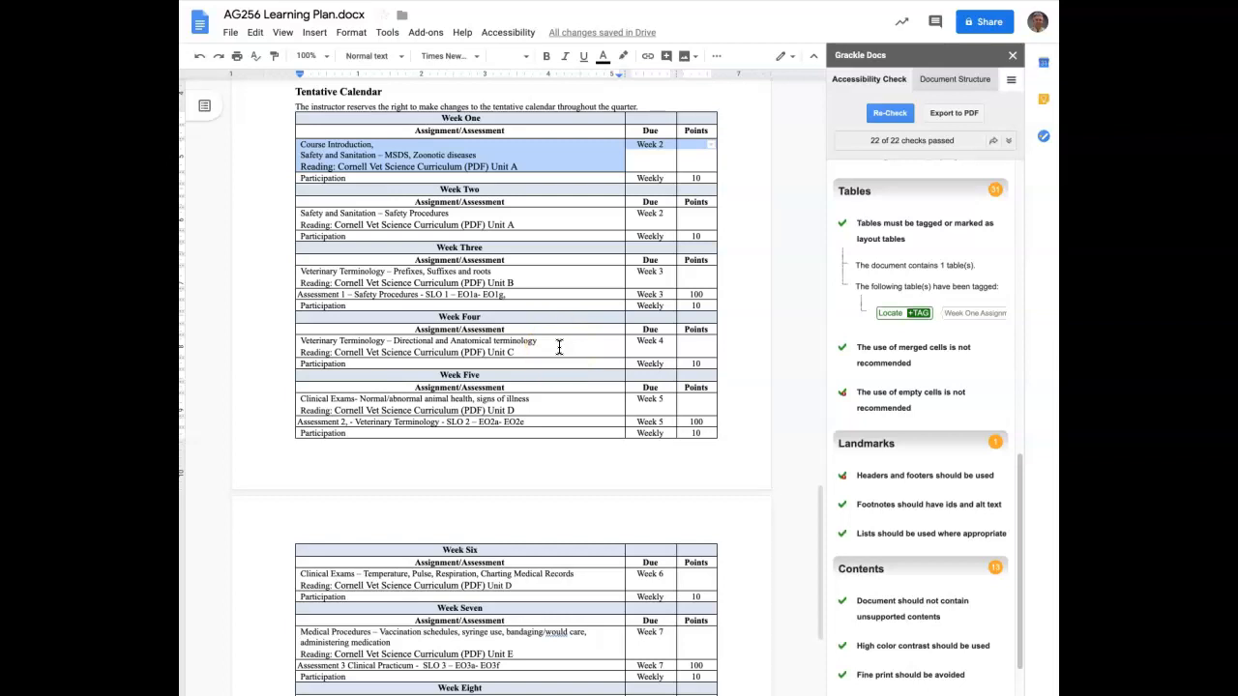
scroll("down", 3)
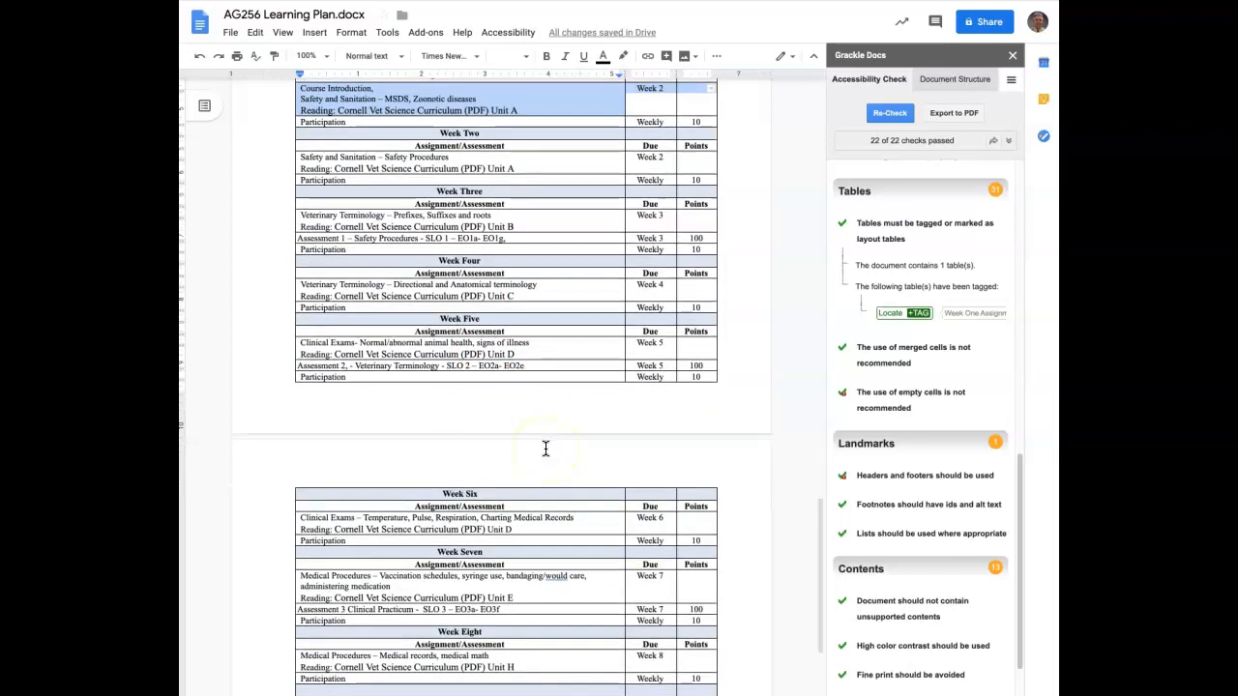
scroll("down", 3)
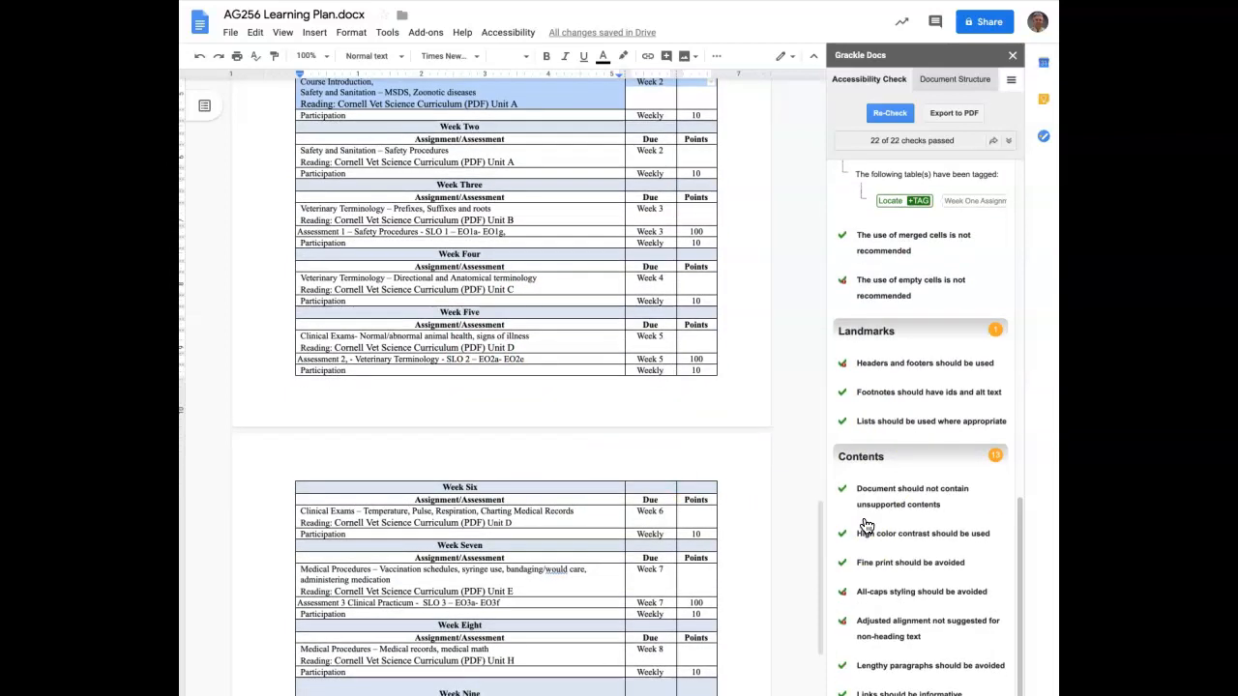
scroll("down", 3)
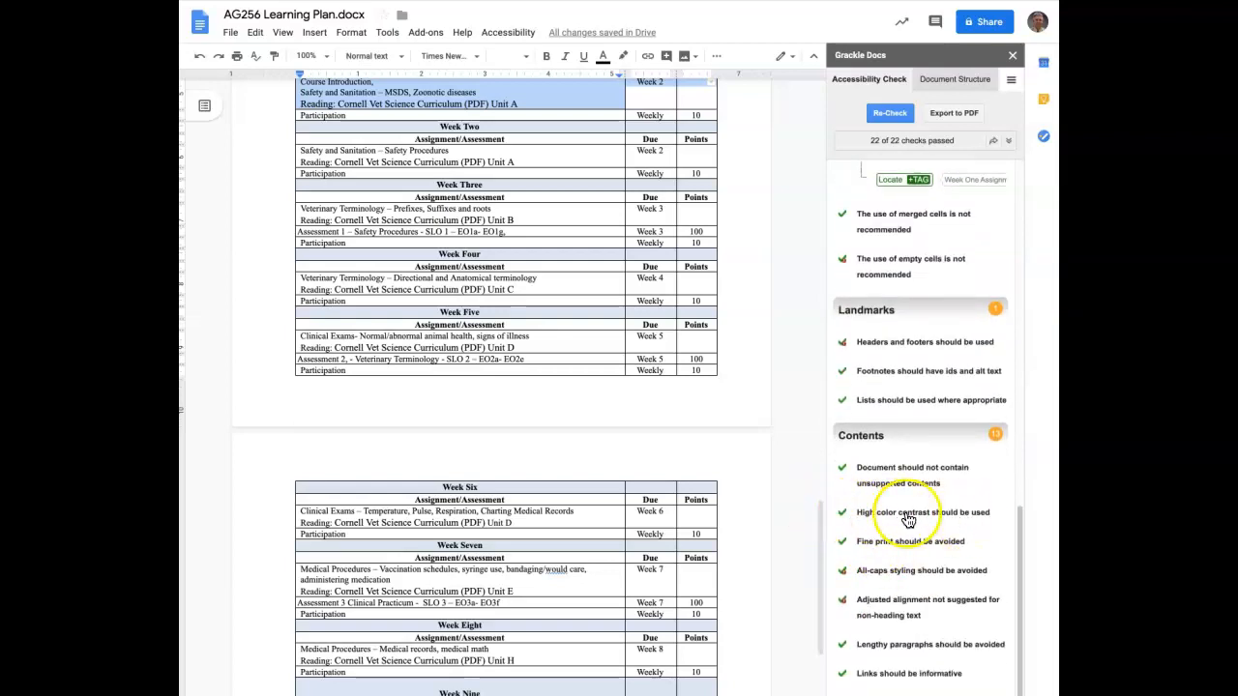
left_click(922, 511)
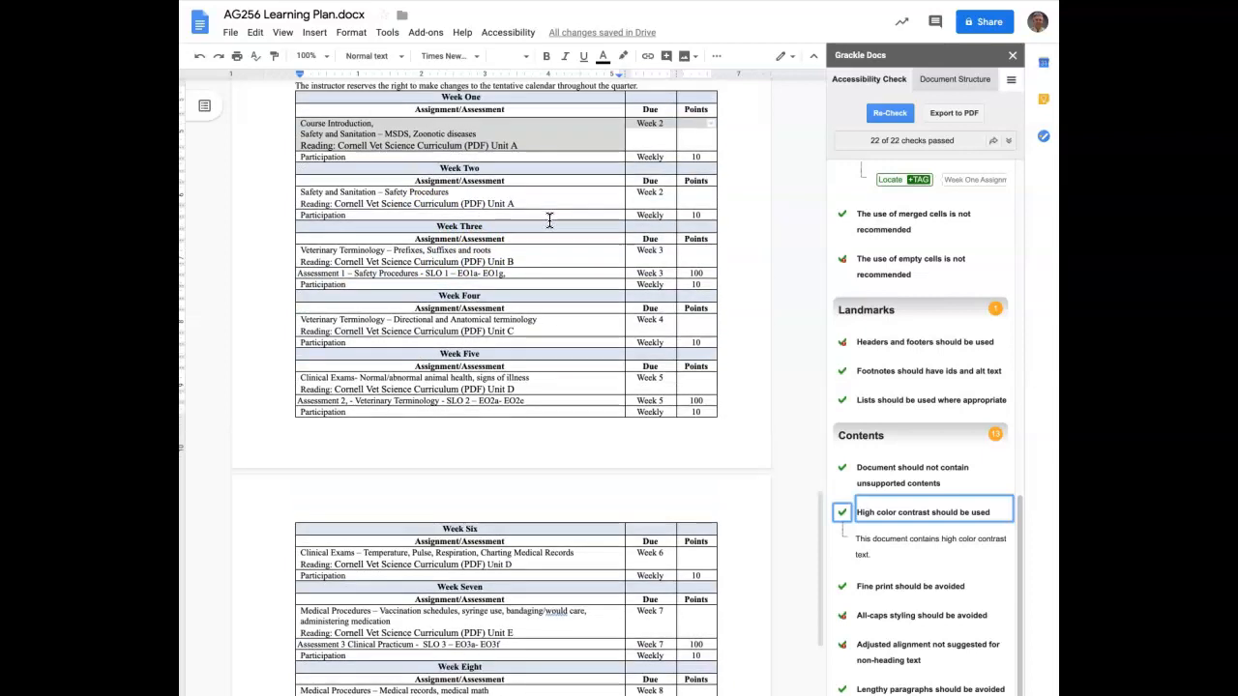
scroll("down", 3)
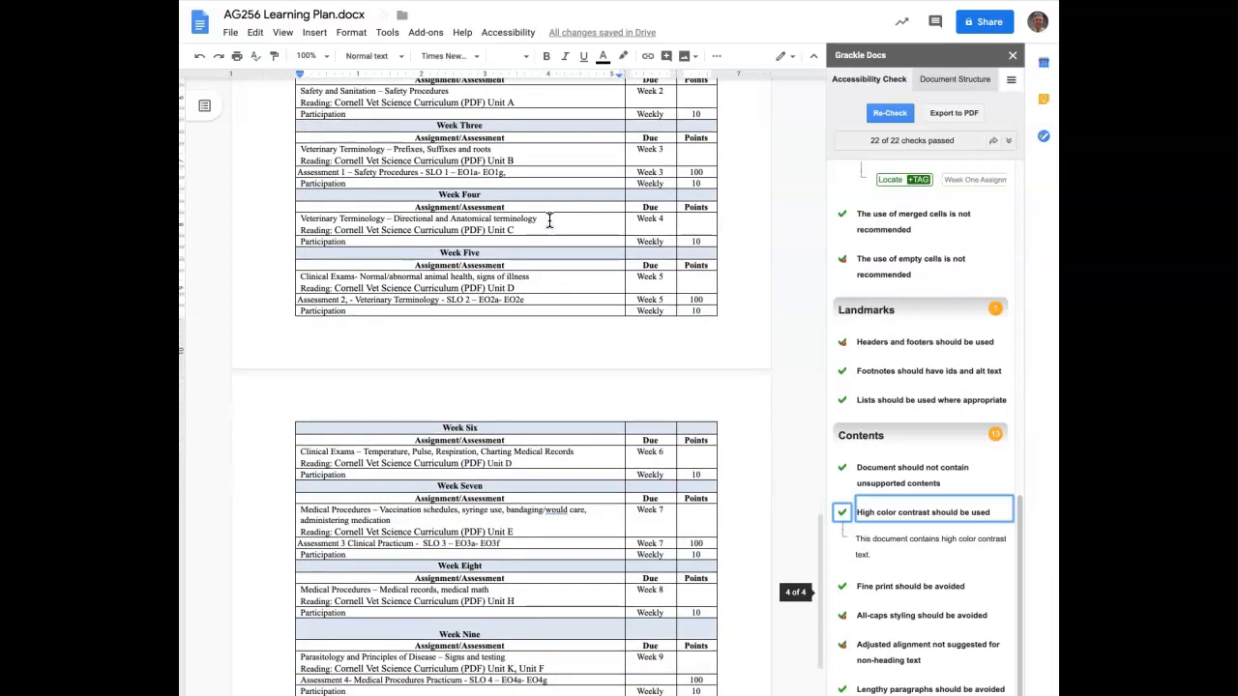
mouse_move(574, 436)
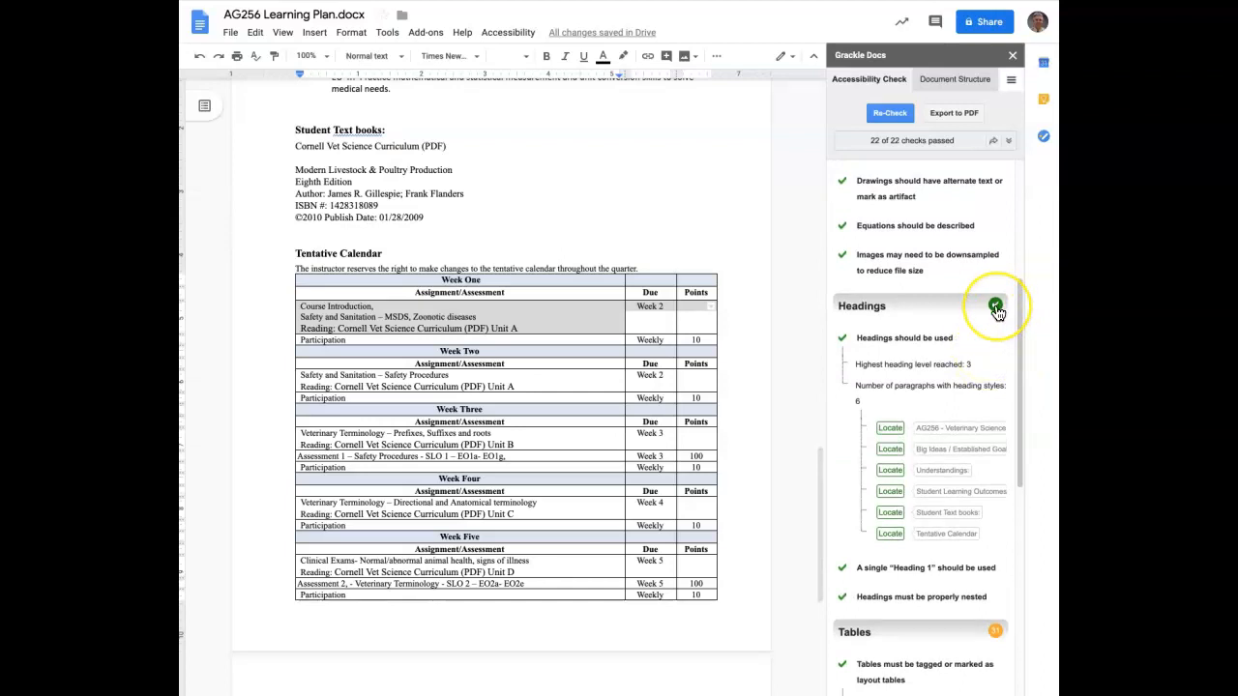
Step: Expand Grackle's Headings and Tables details and scroll through the detected empty cells
left_click(996, 304)
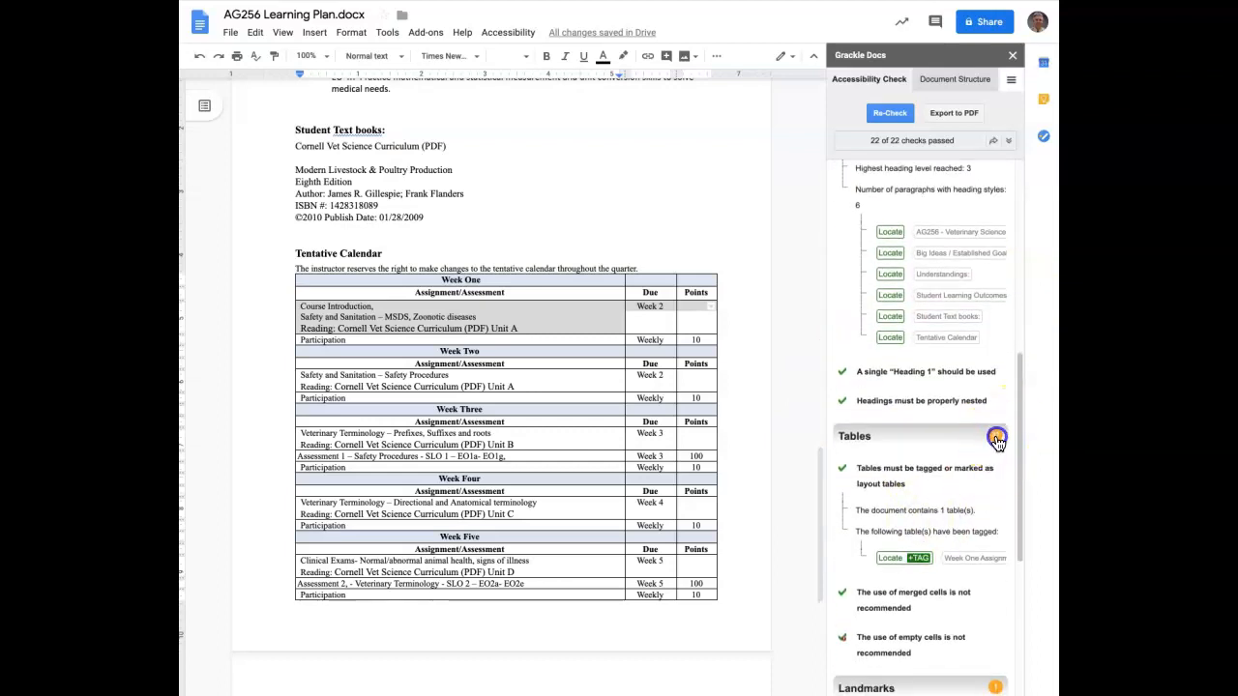
scroll("down", 3)
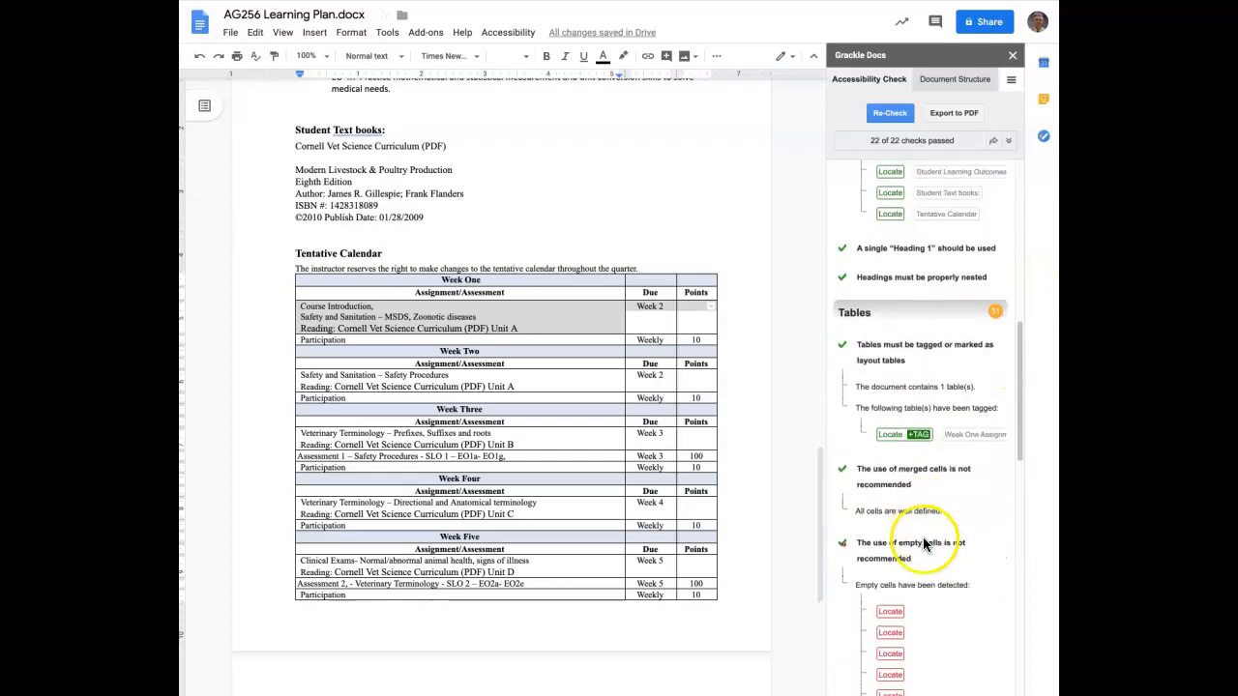
scroll("down", 3)
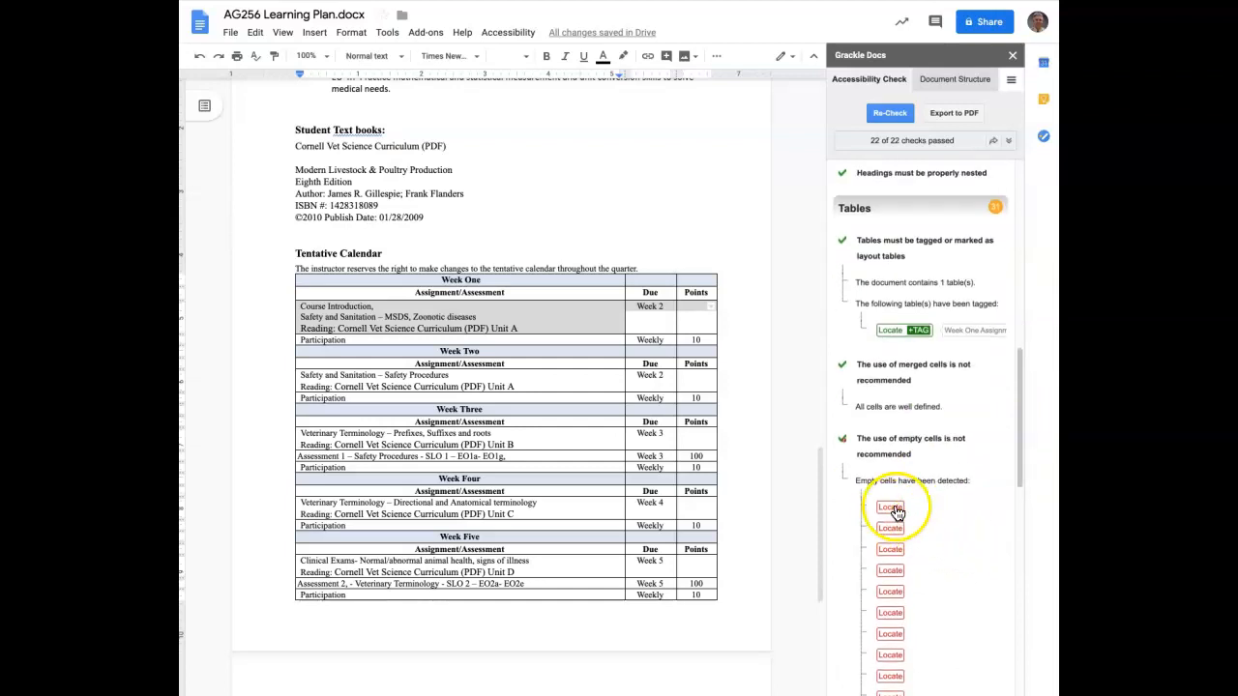
mouse_move(943, 513)
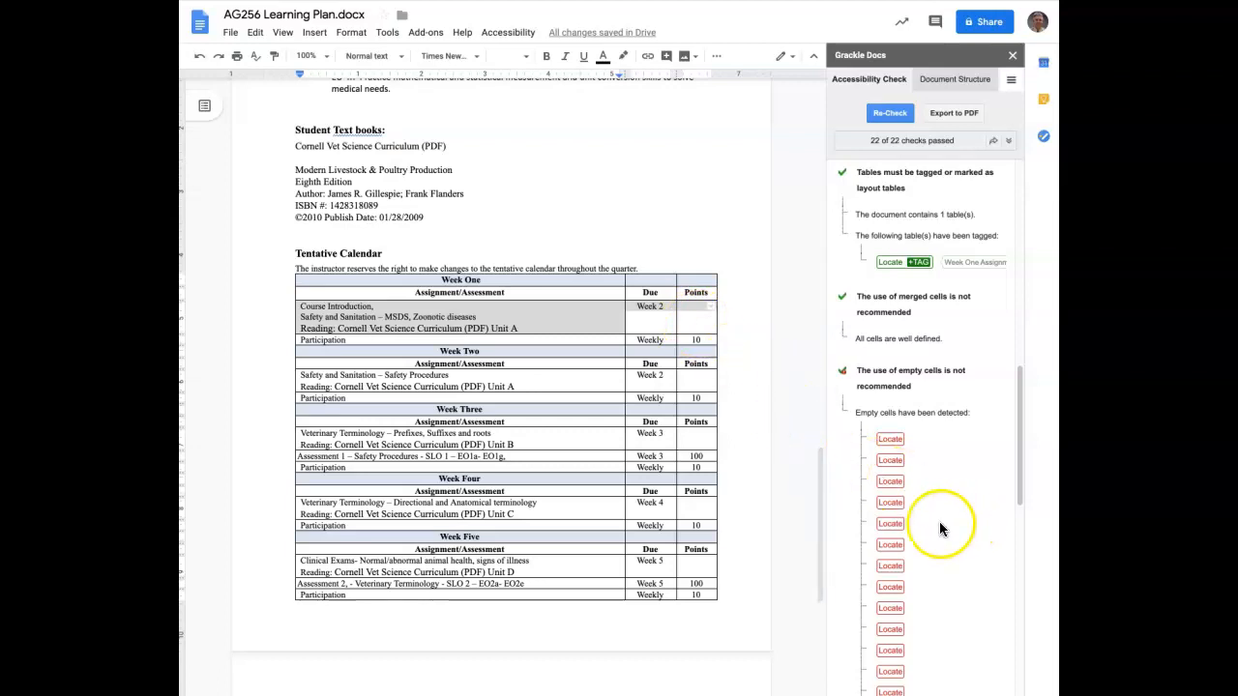
scroll("down", 3)
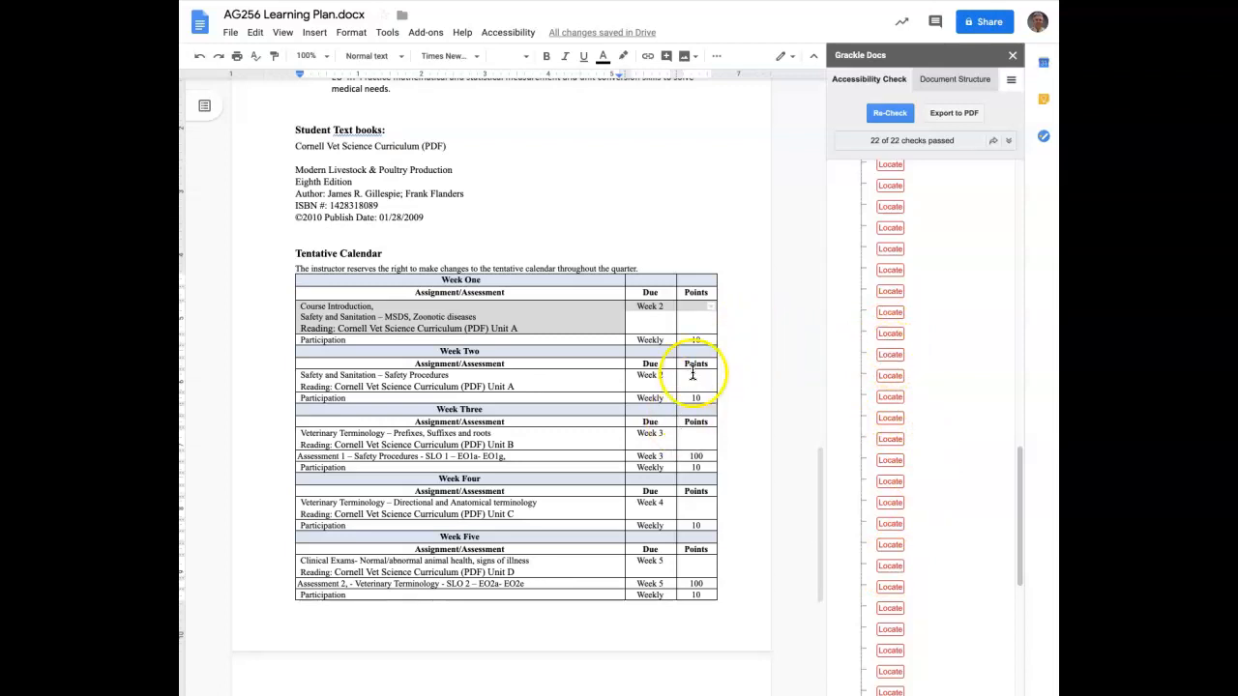
scroll("down", 3)
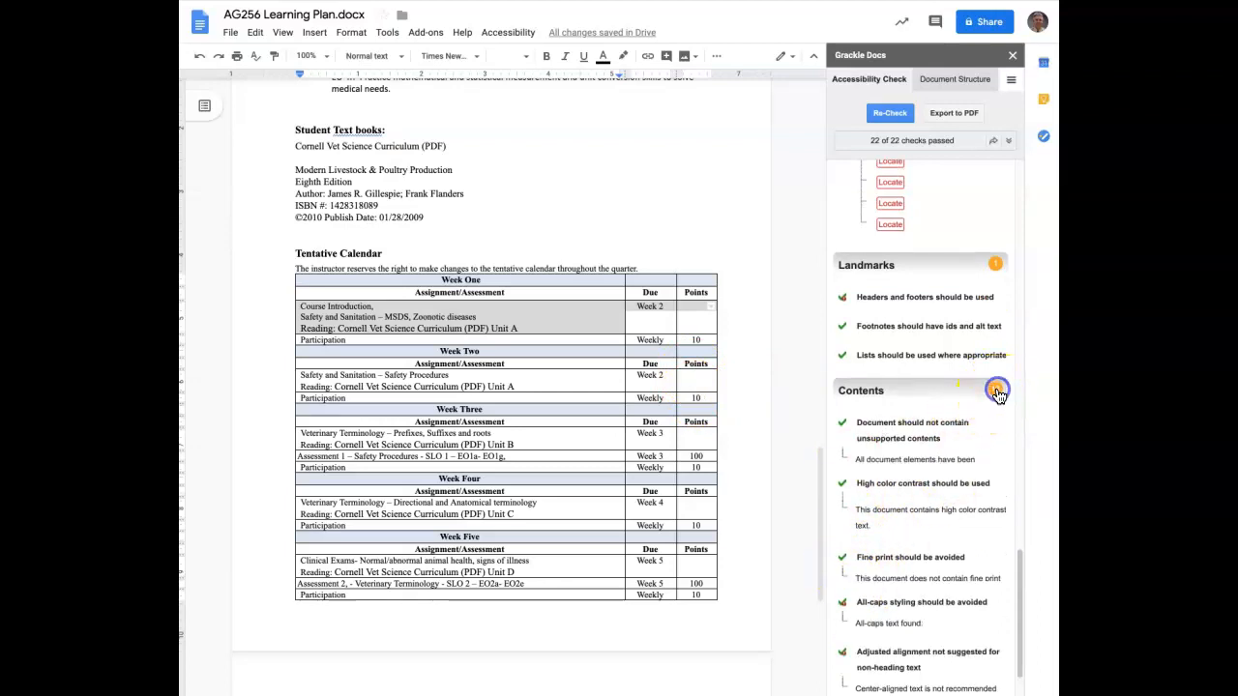
Step: Expand the Contents details to show the all-caps ISBN line and blank centered paragraphs
left_click(996, 391)
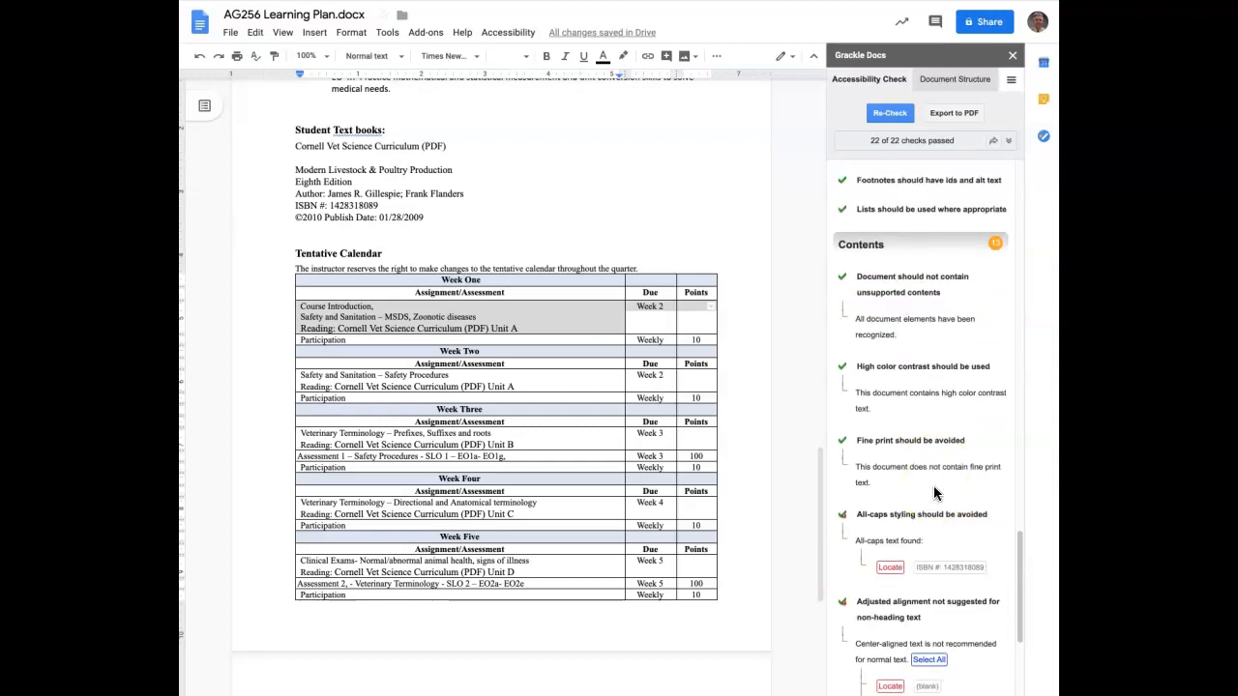
scroll("down", 3)
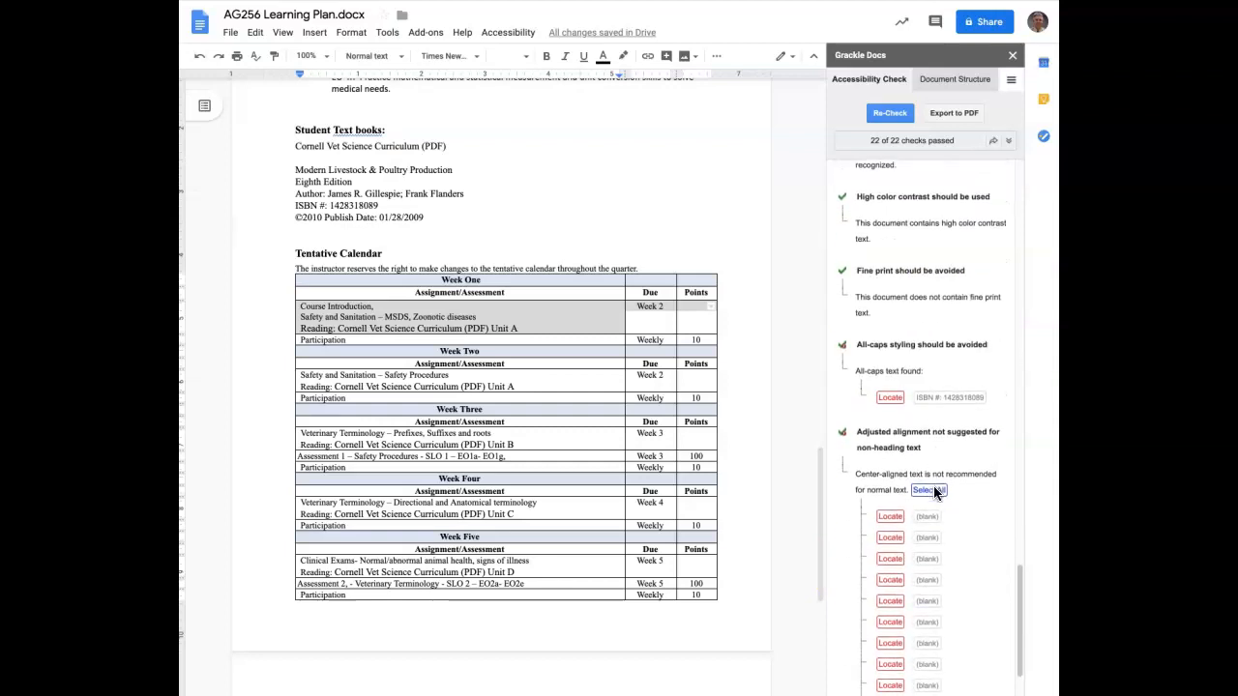
scroll("down", 3)
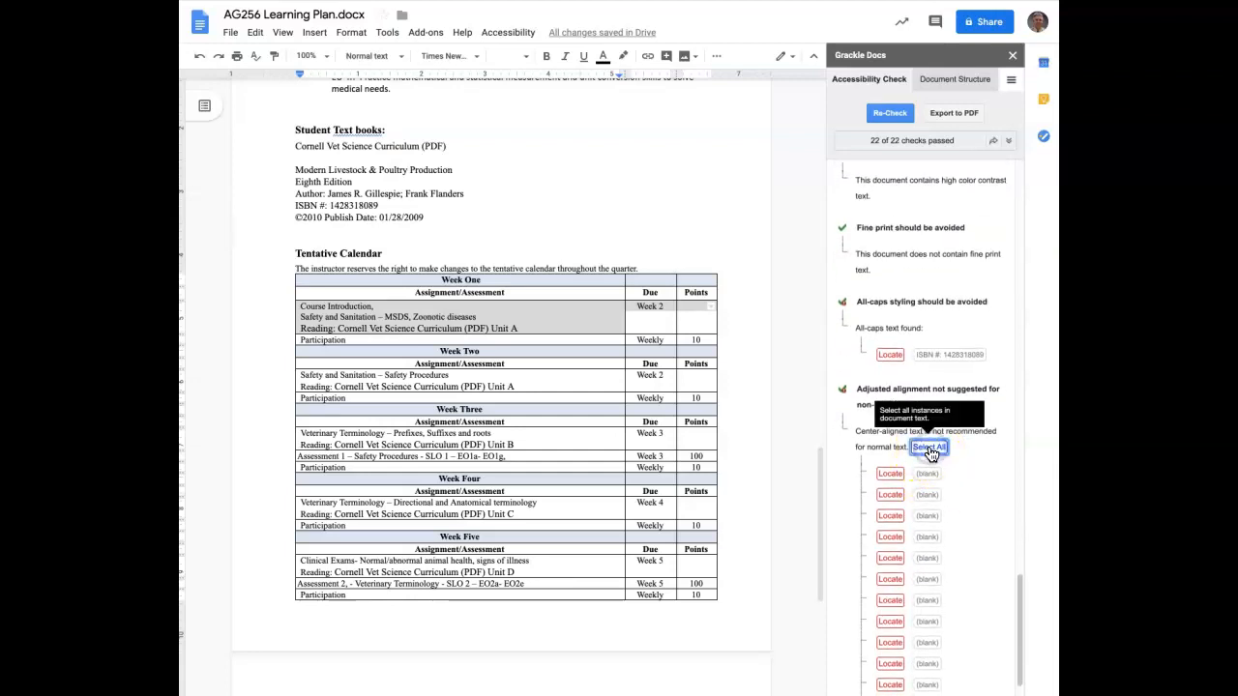
scroll("down", 3)
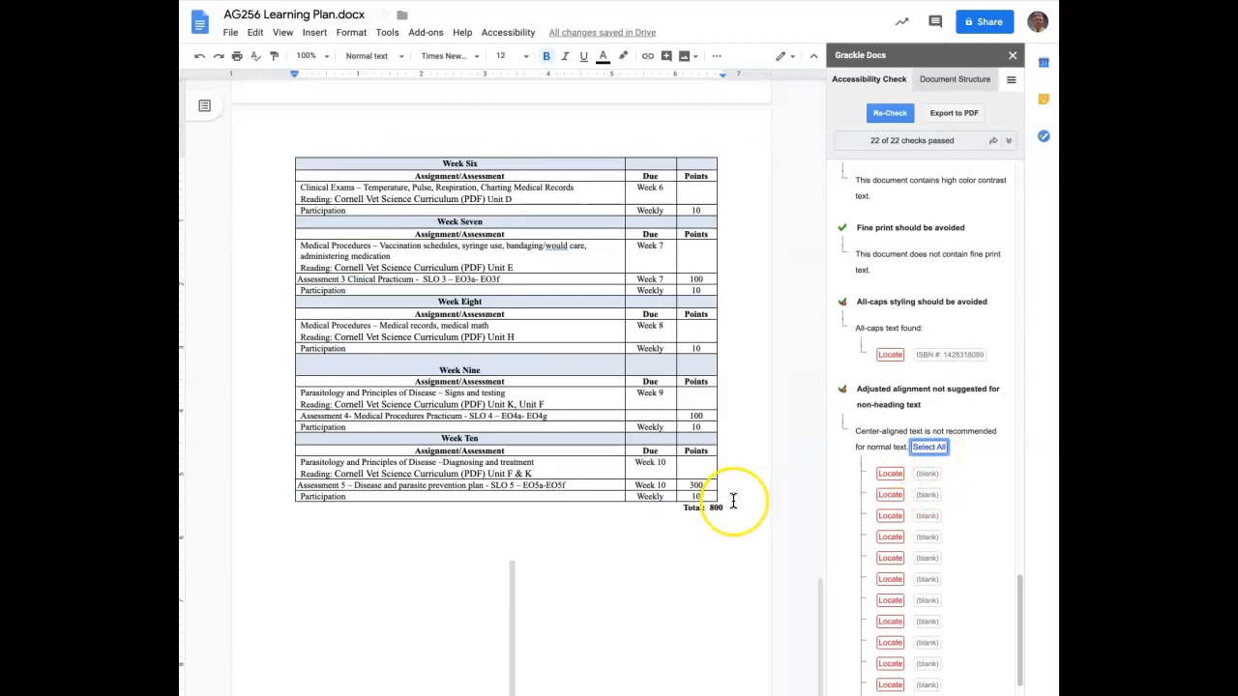
scroll("down", 3)
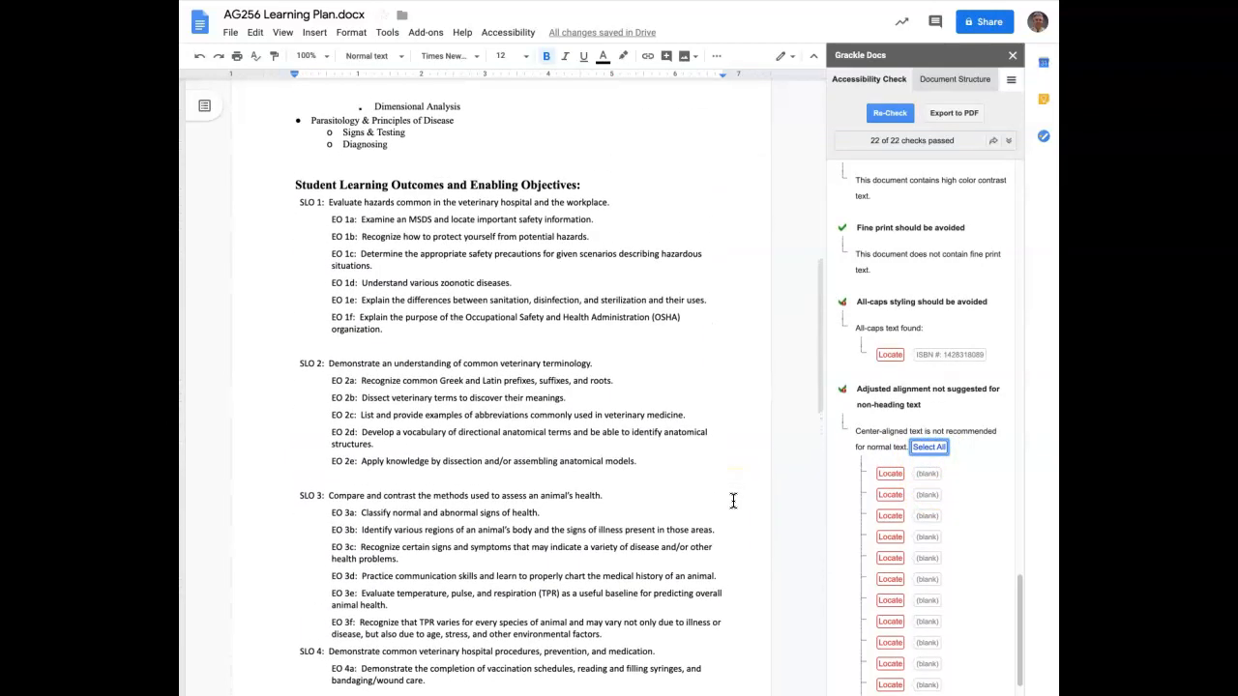